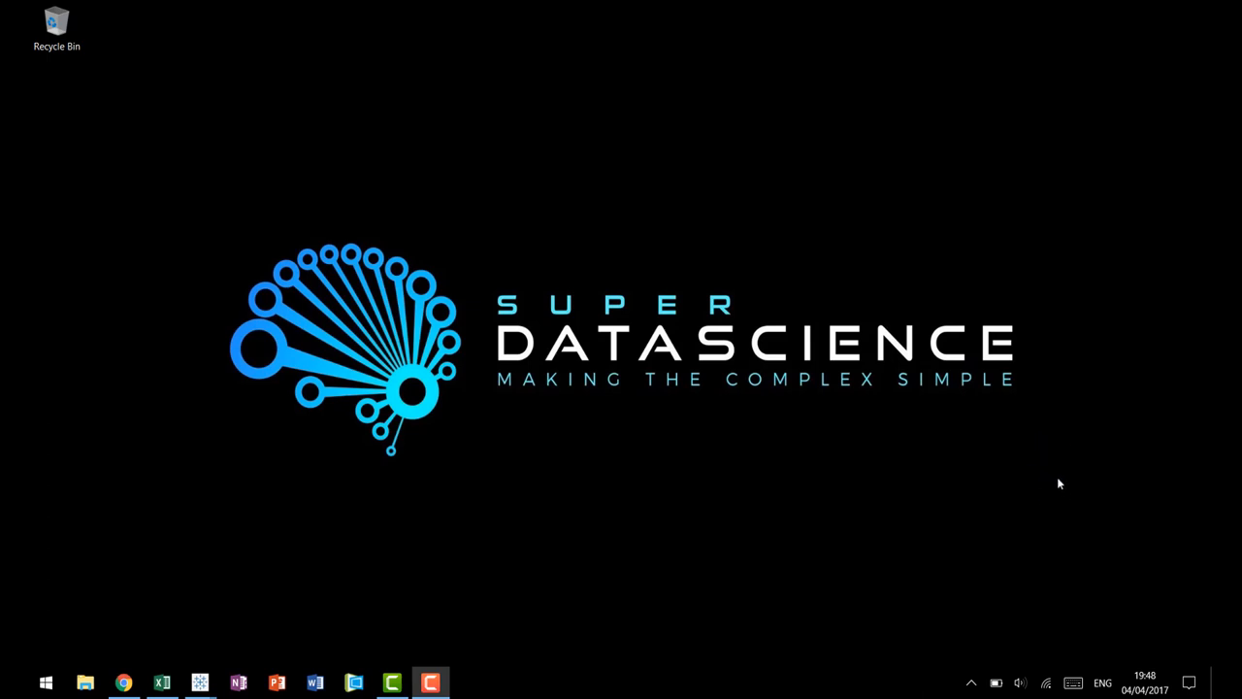
pyautogui.moveTo(1075, 474)
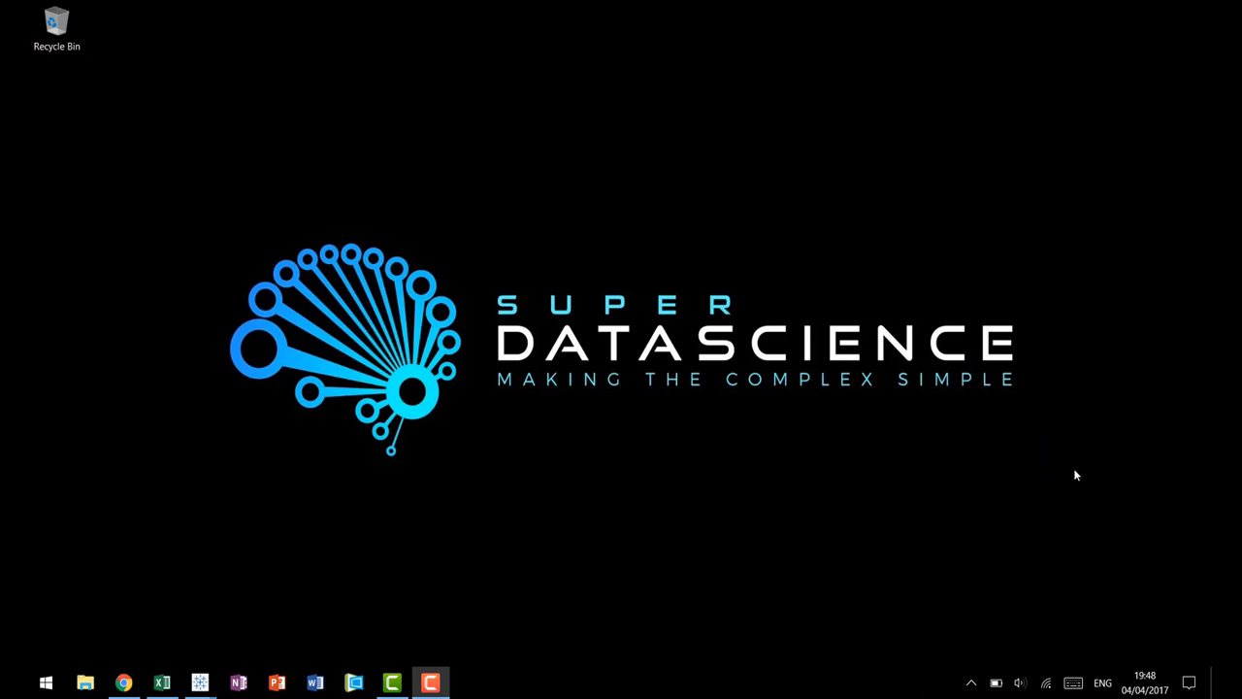
pyautogui.moveTo(1064, 482)
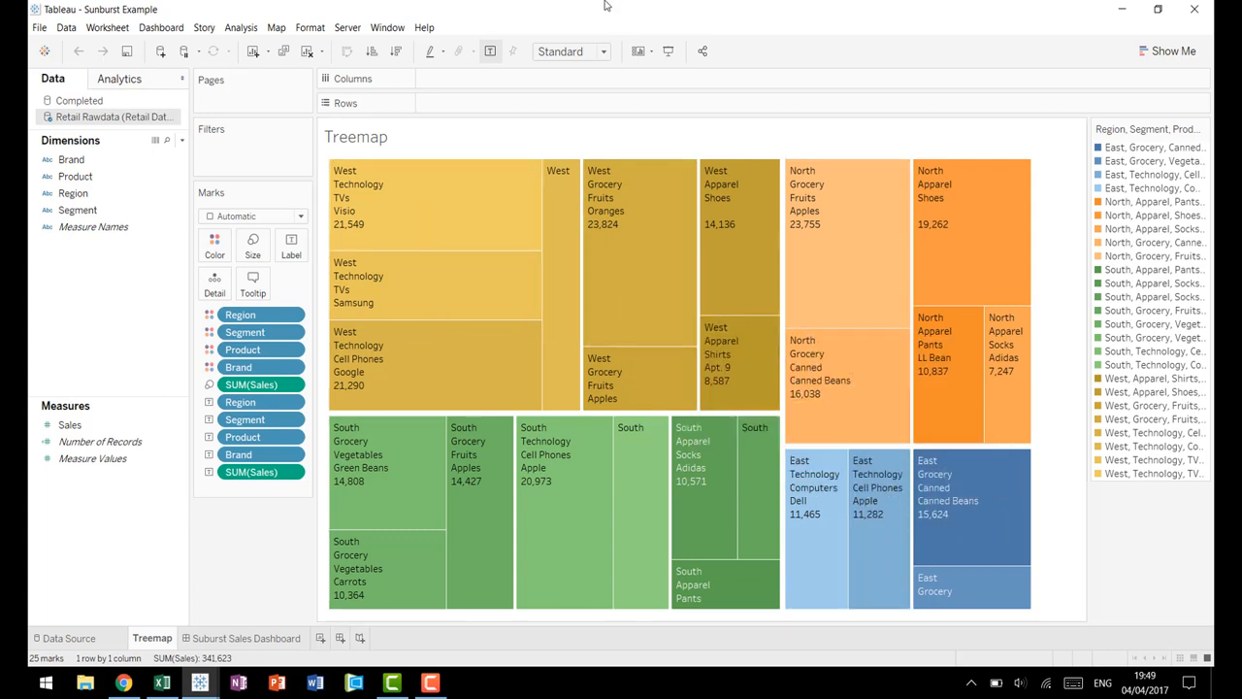
pyautogui.moveTo(400, 27)
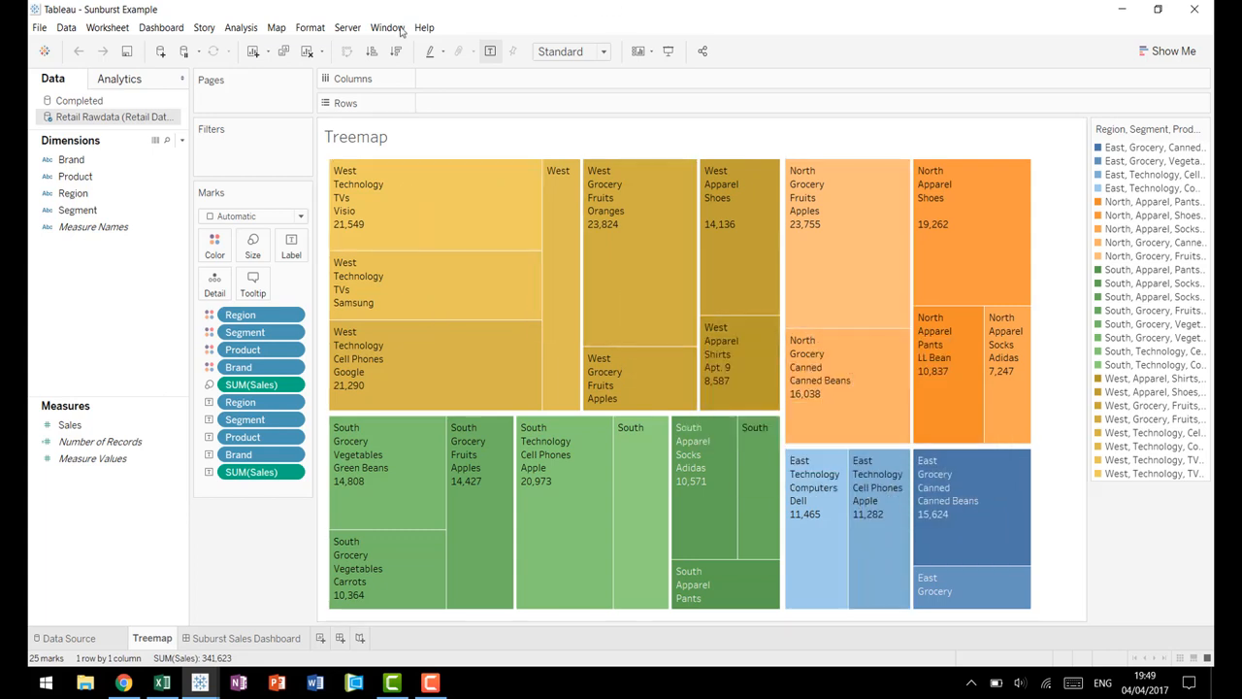
pyautogui.moveTo(348, 159)
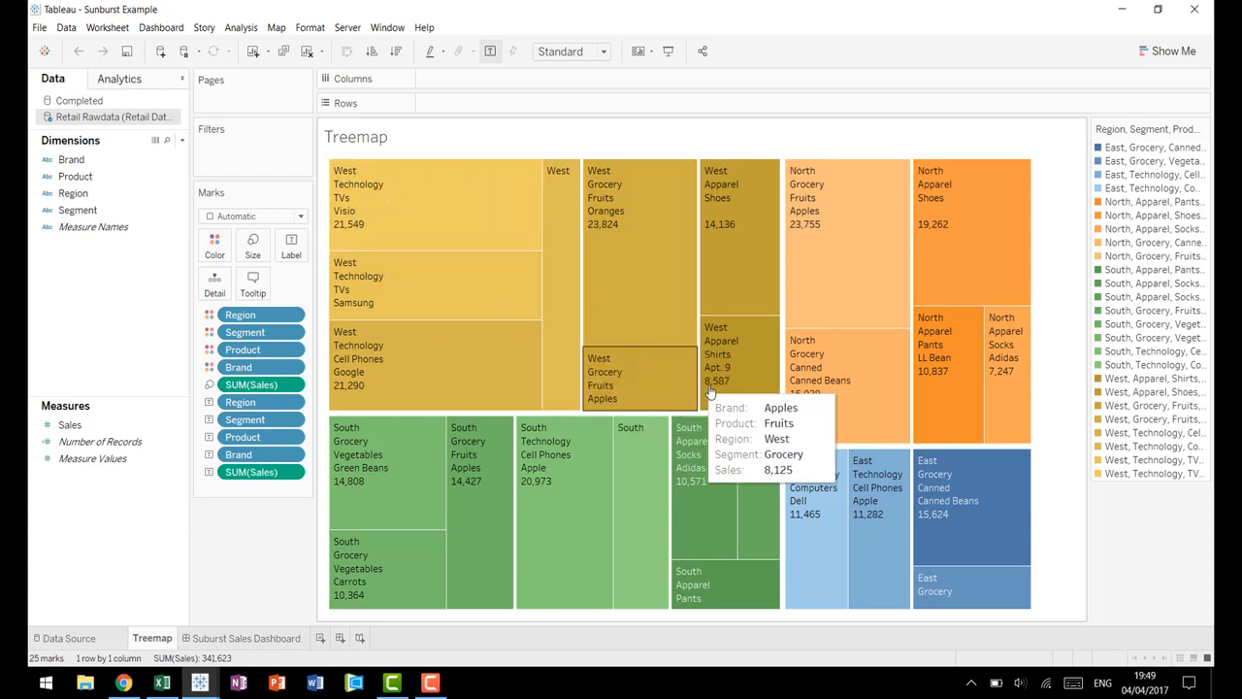
pyautogui.moveTo(847, 369)
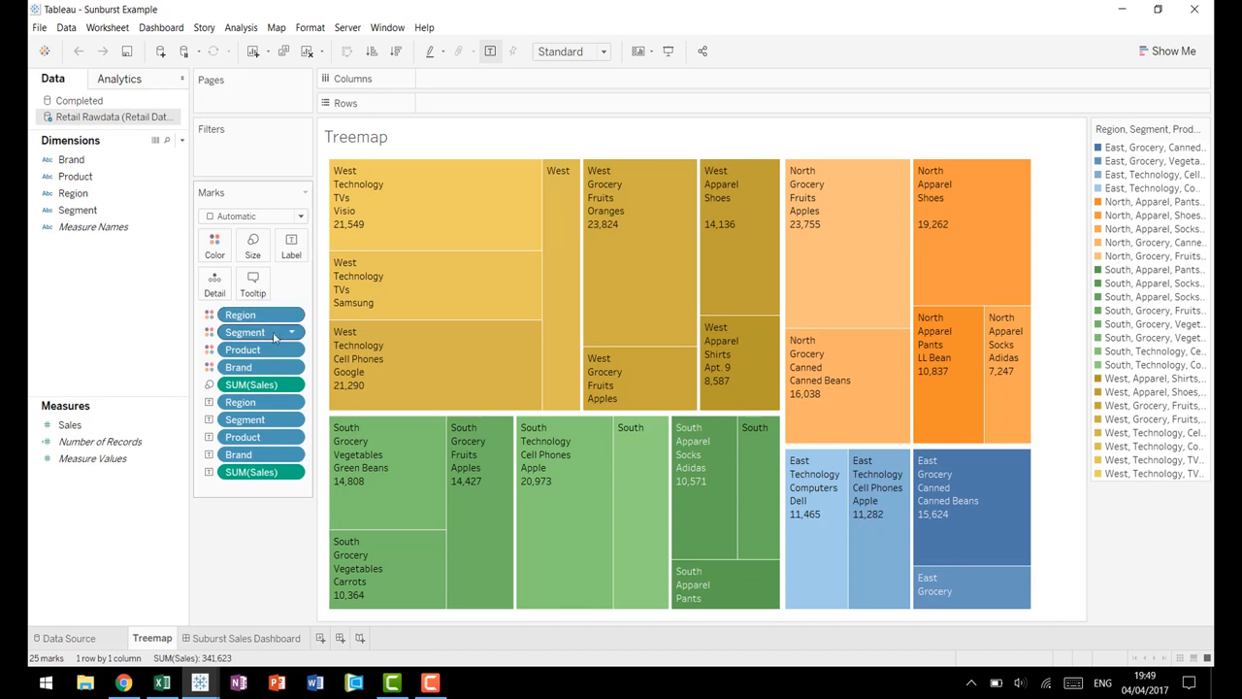
pyautogui.moveTo(475, 466)
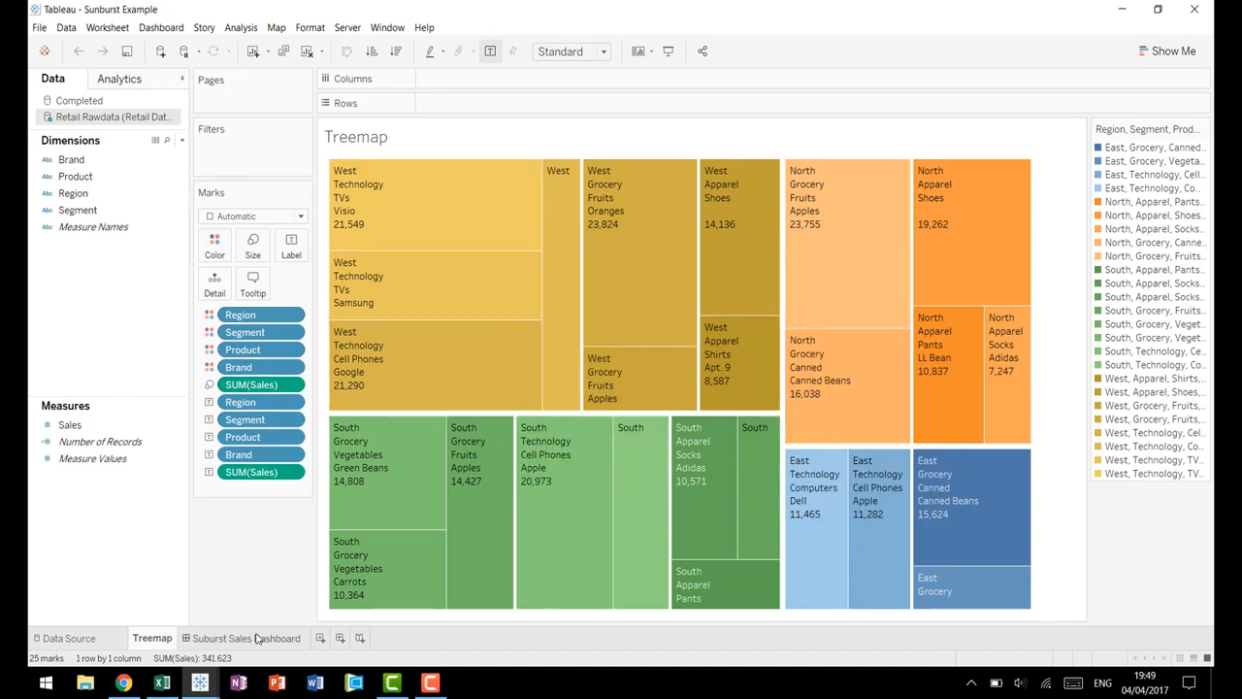
# Step: Show the Sunburst Sales Dashboard with its region-colored sunburst chart
pyautogui.click(248, 637)
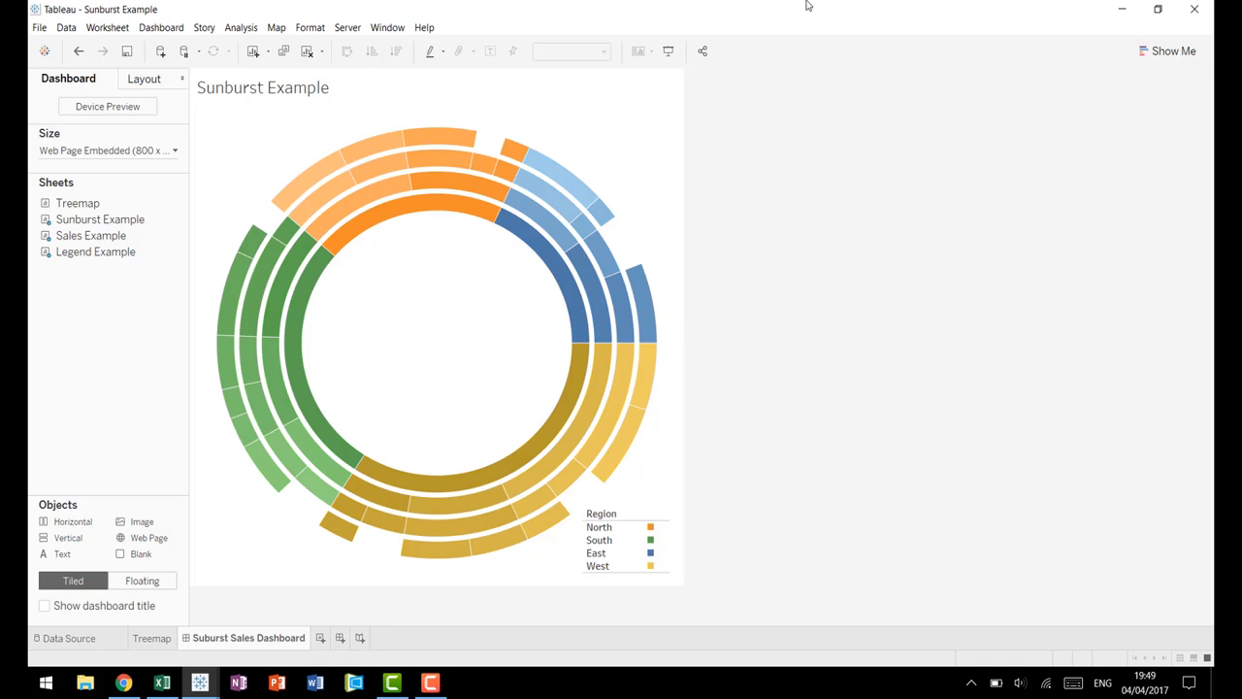
pyautogui.moveTo(803, 188)
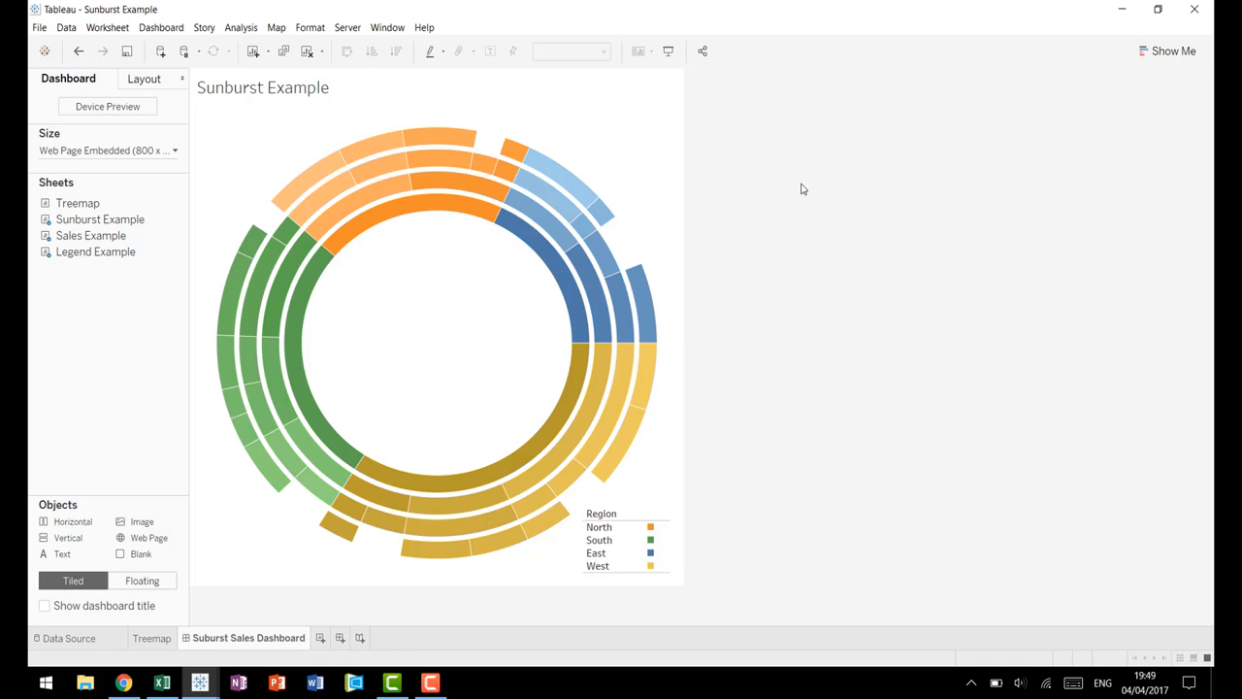
pyautogui.moveTo(877, 280)
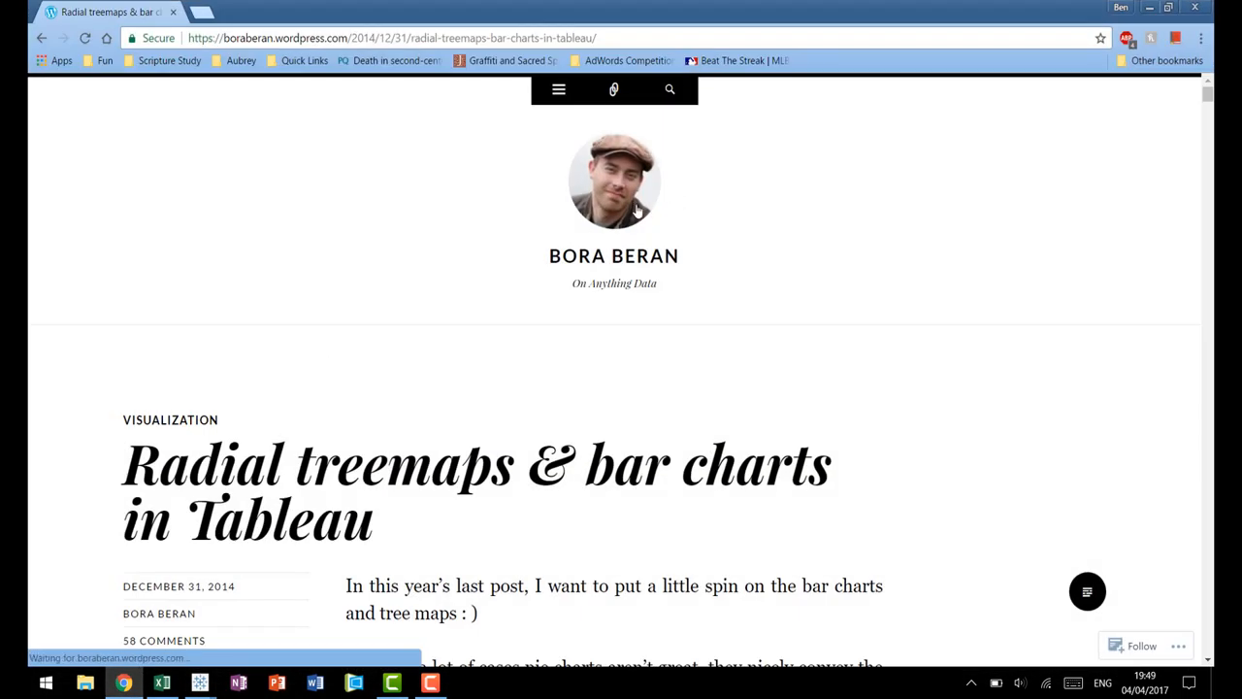
pyautogui.moveTo(689, 260)
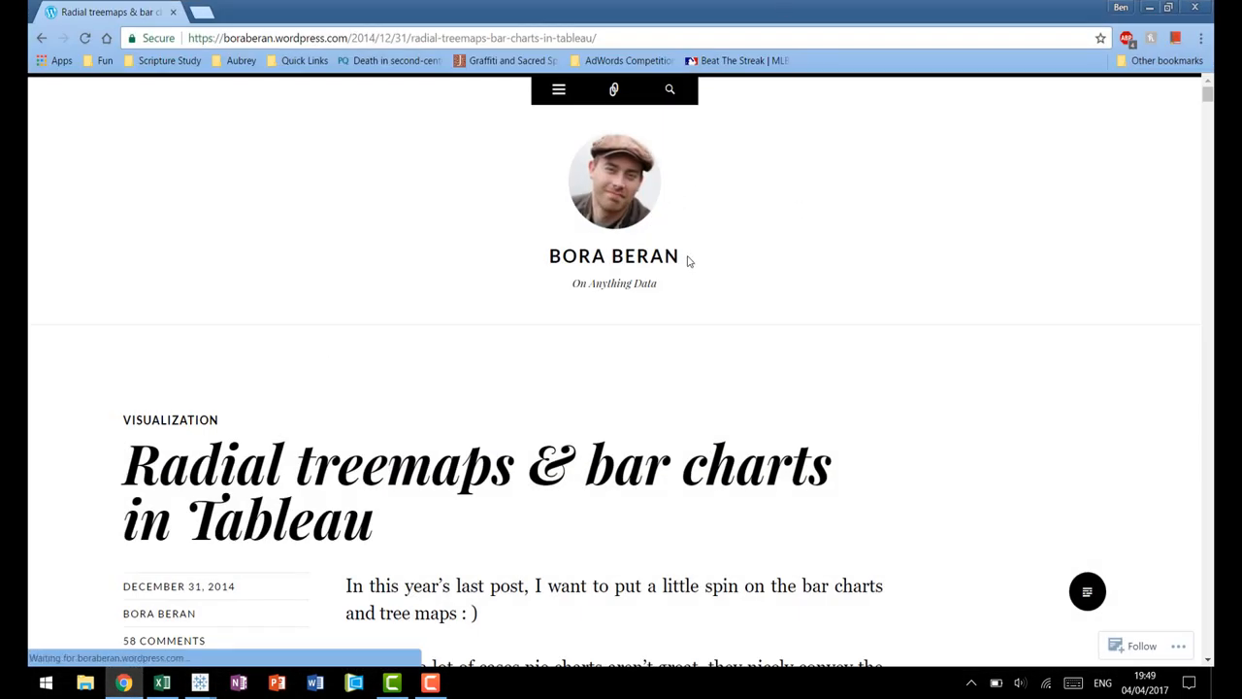
pyautogui.moveTo(891, 416)
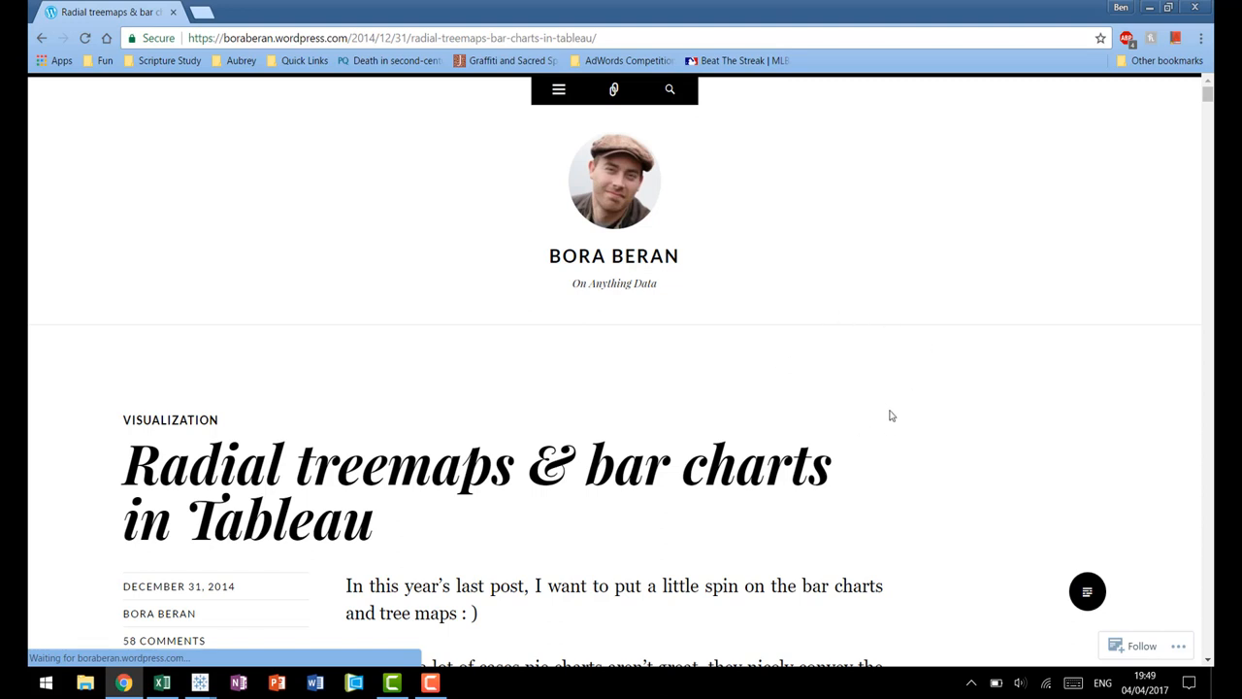
pyautogui.moveTo(920, 371)
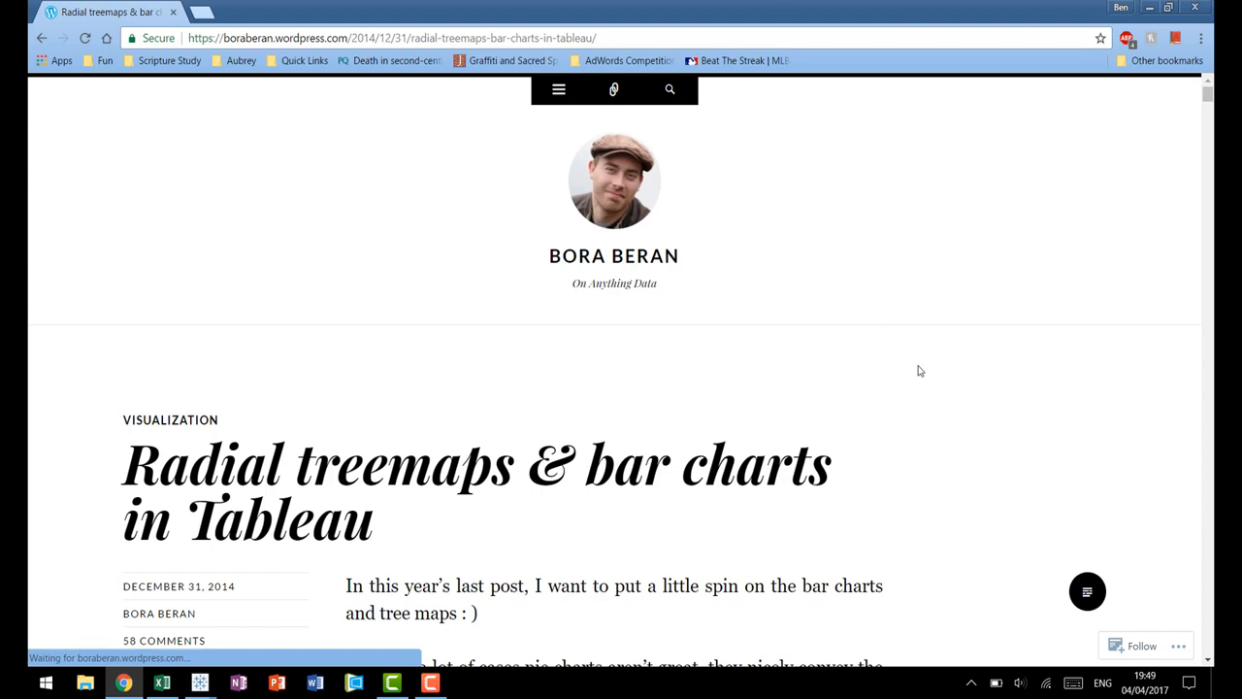
pyautogui.moveTo(948, 424)
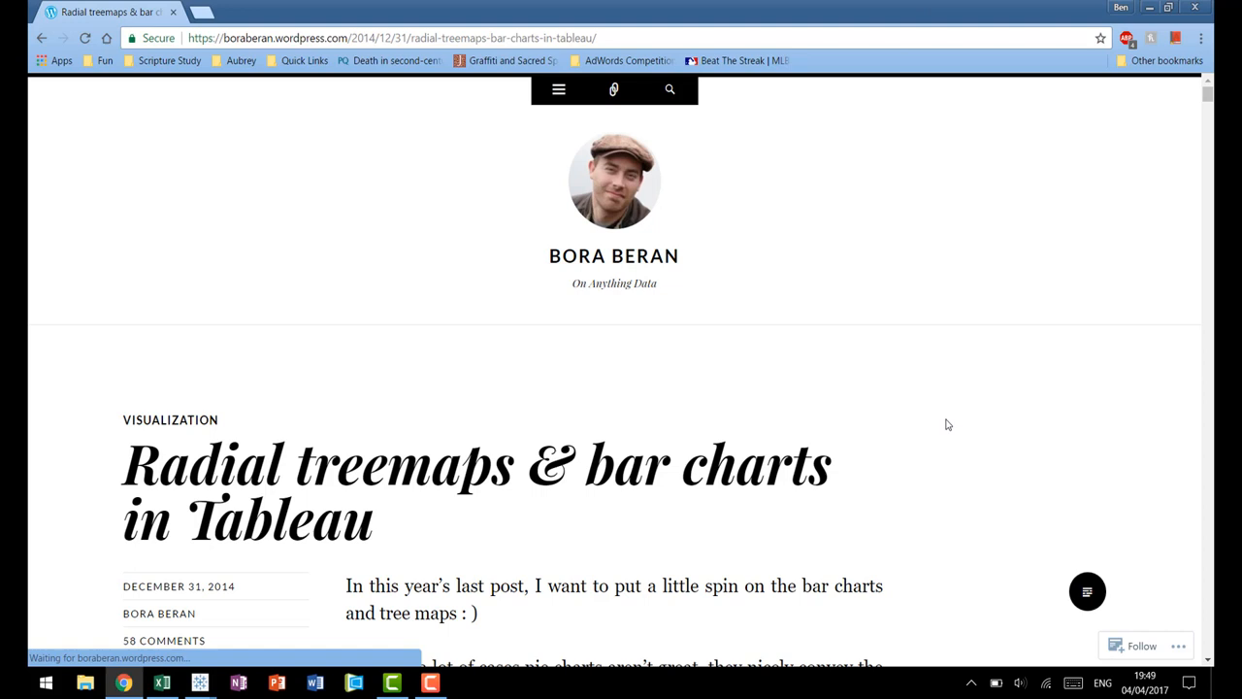
pyautogui.moveTo(940, 419)
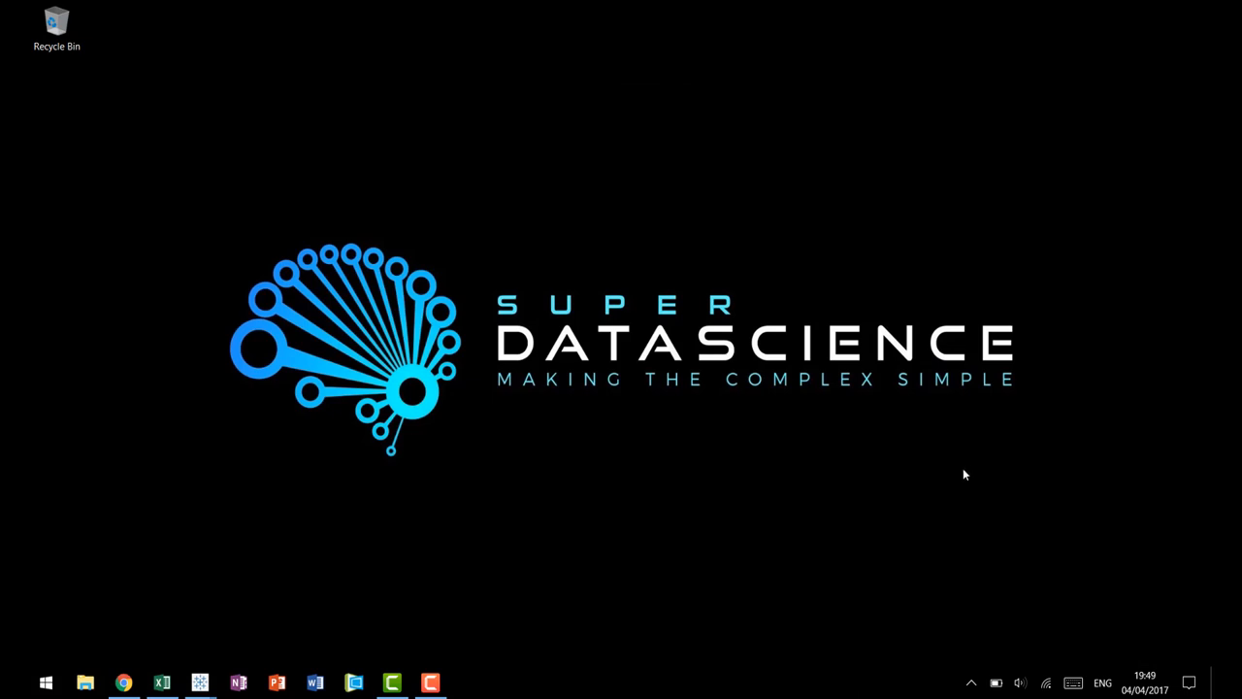
pyautogui.moveTo(979, 305)
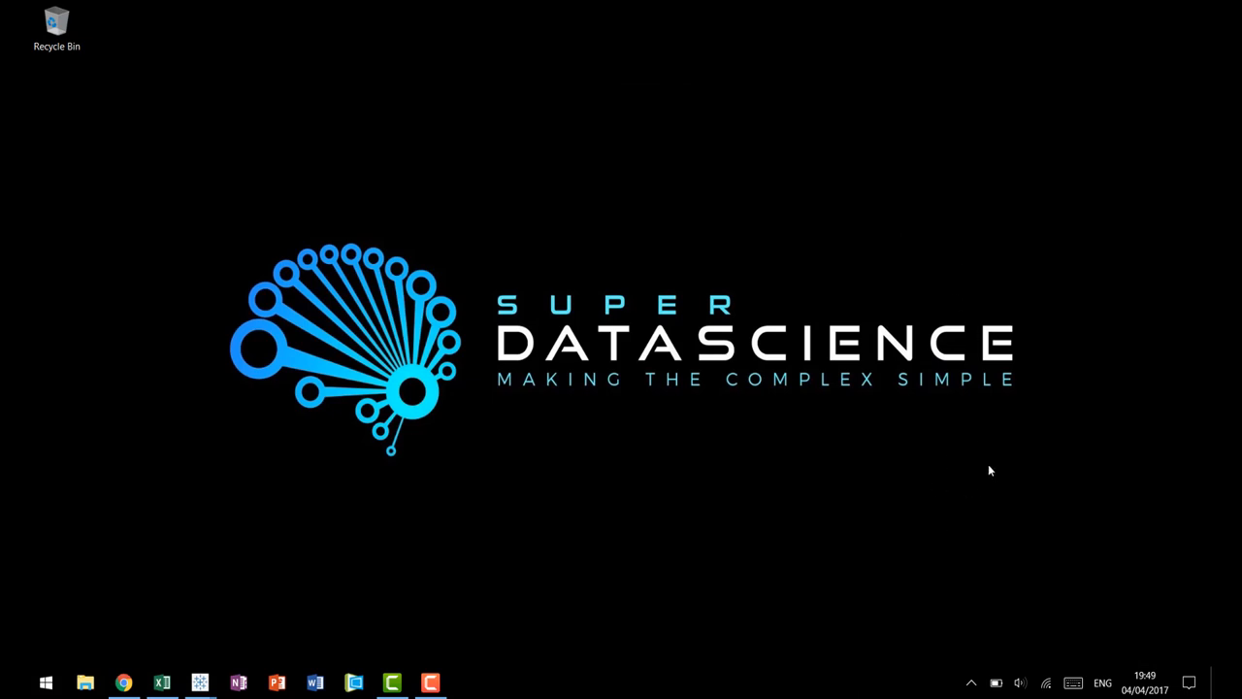
pyautogui.moveTo(175, 656)
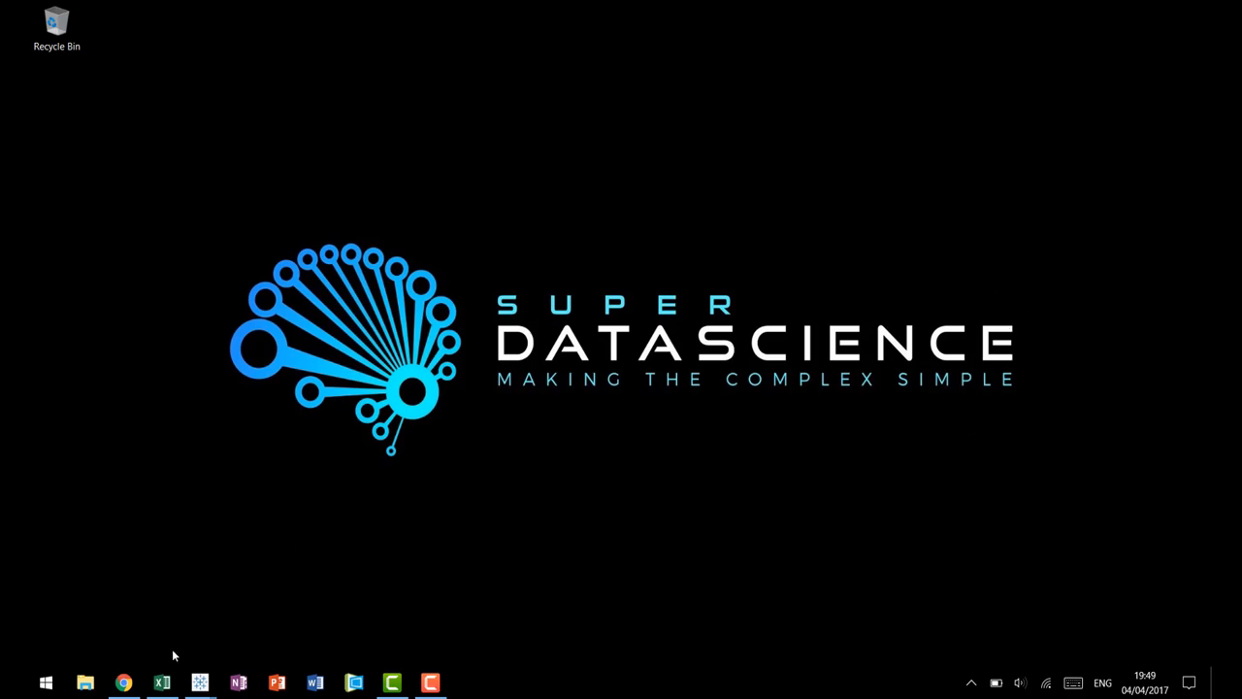
# Step: Show Retail Data.xlsx on its Example Sunburst Data sheet and review the header cells
pyautogui.click(161, 679)
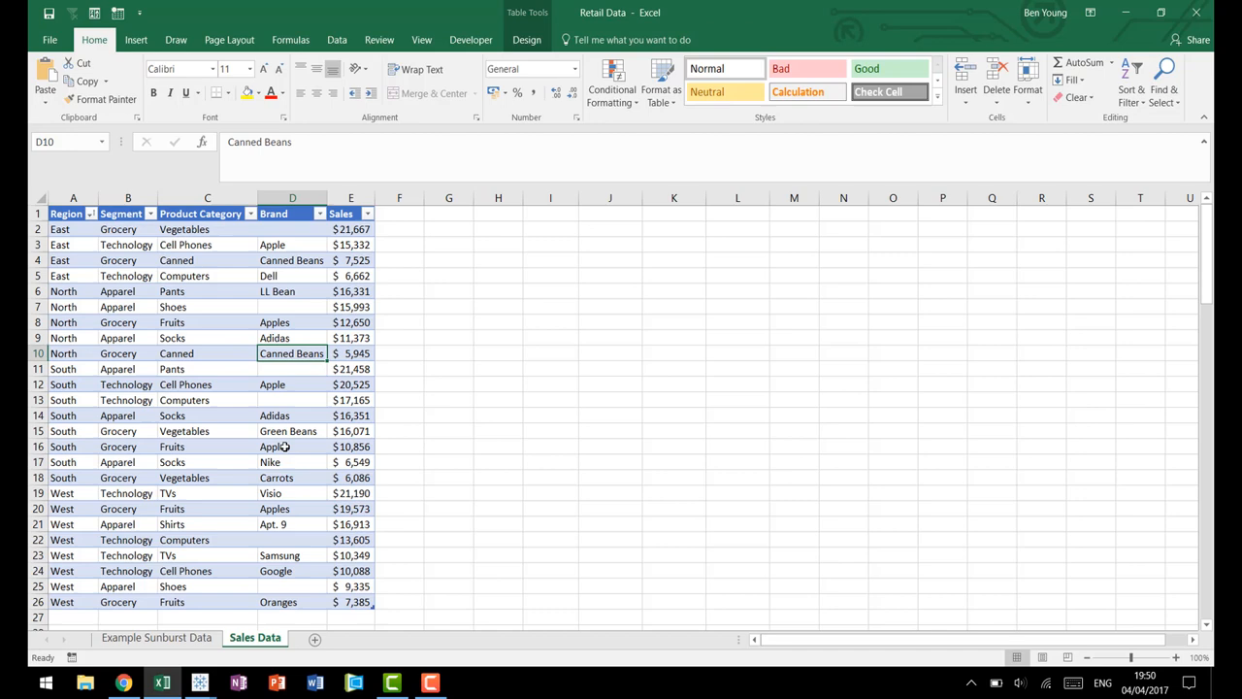
pyautogui.click(78, 320)
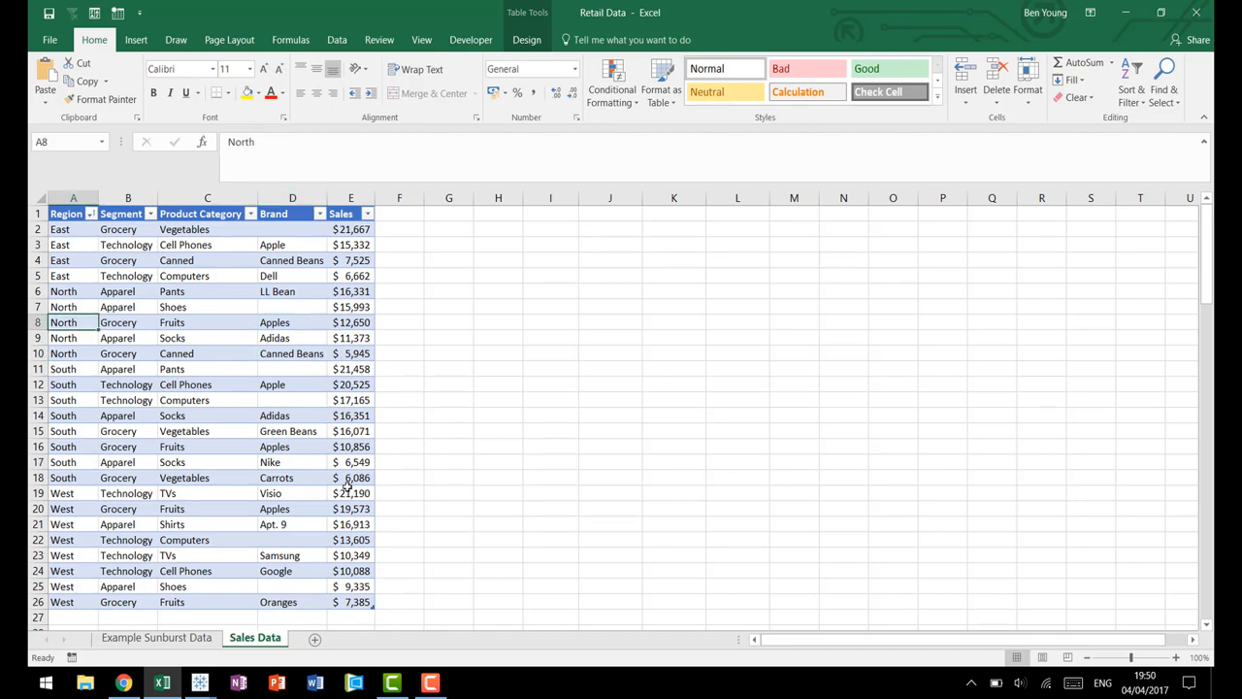
pyautogui.click(66, 213)
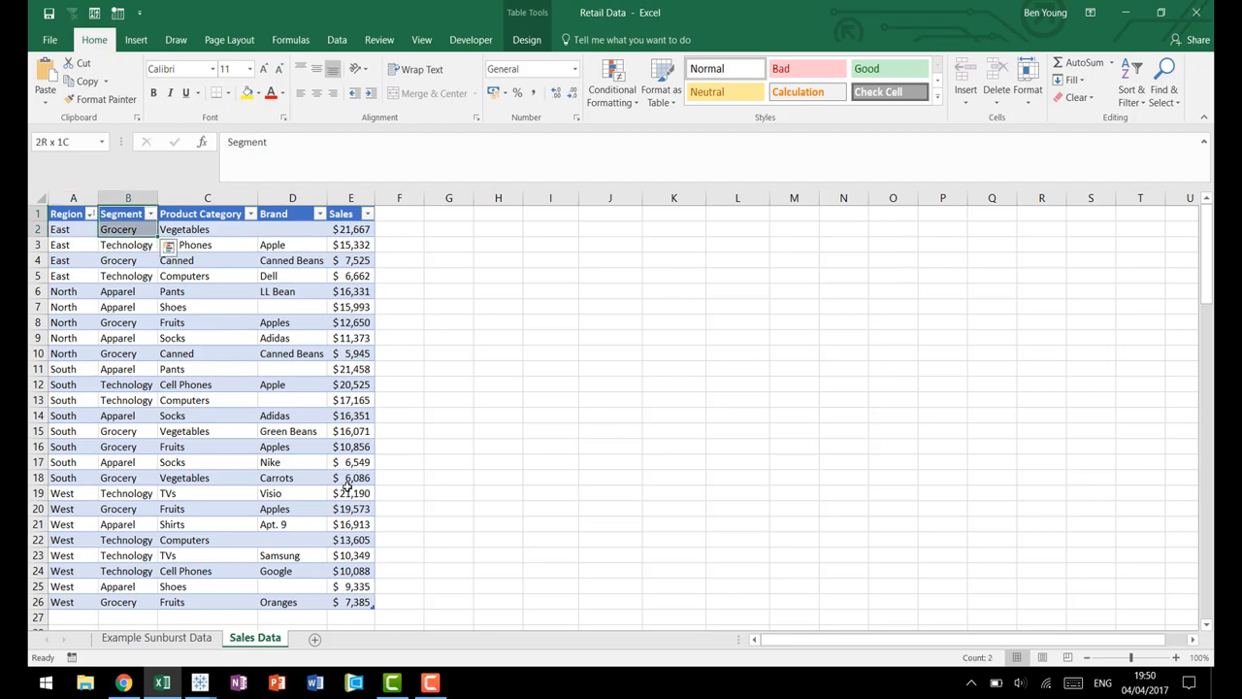
pyautogui.click(200, 211)
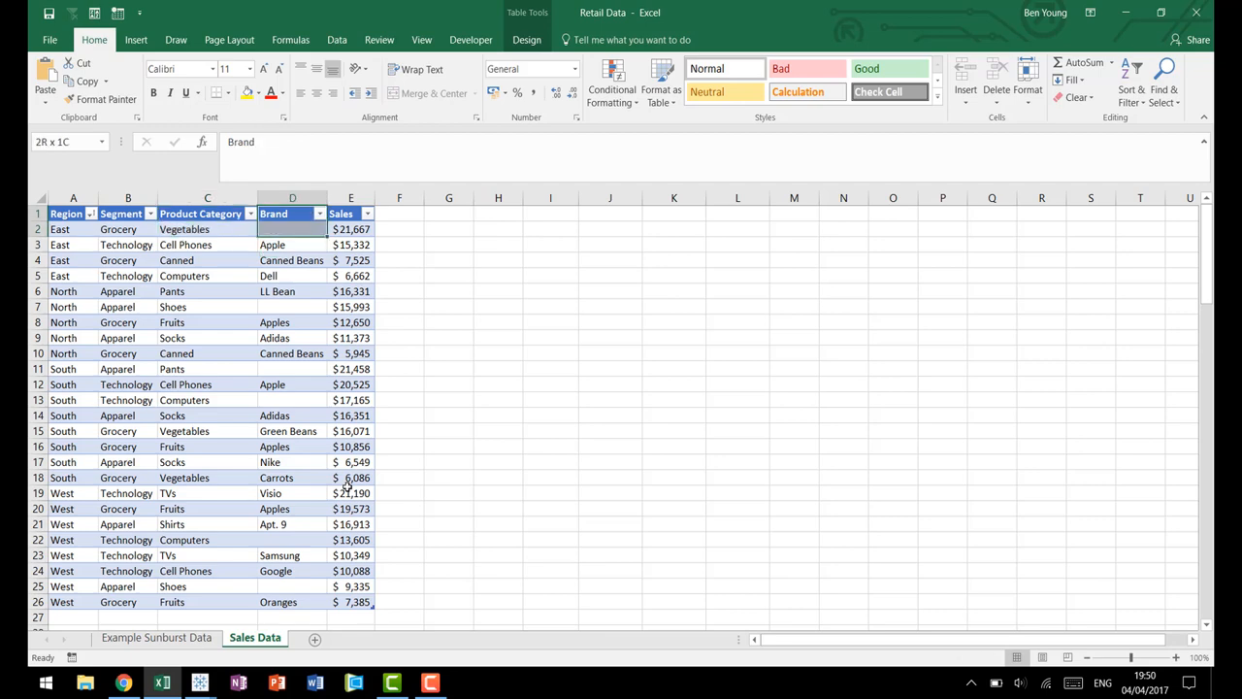
pyautogui.click(282, 211)
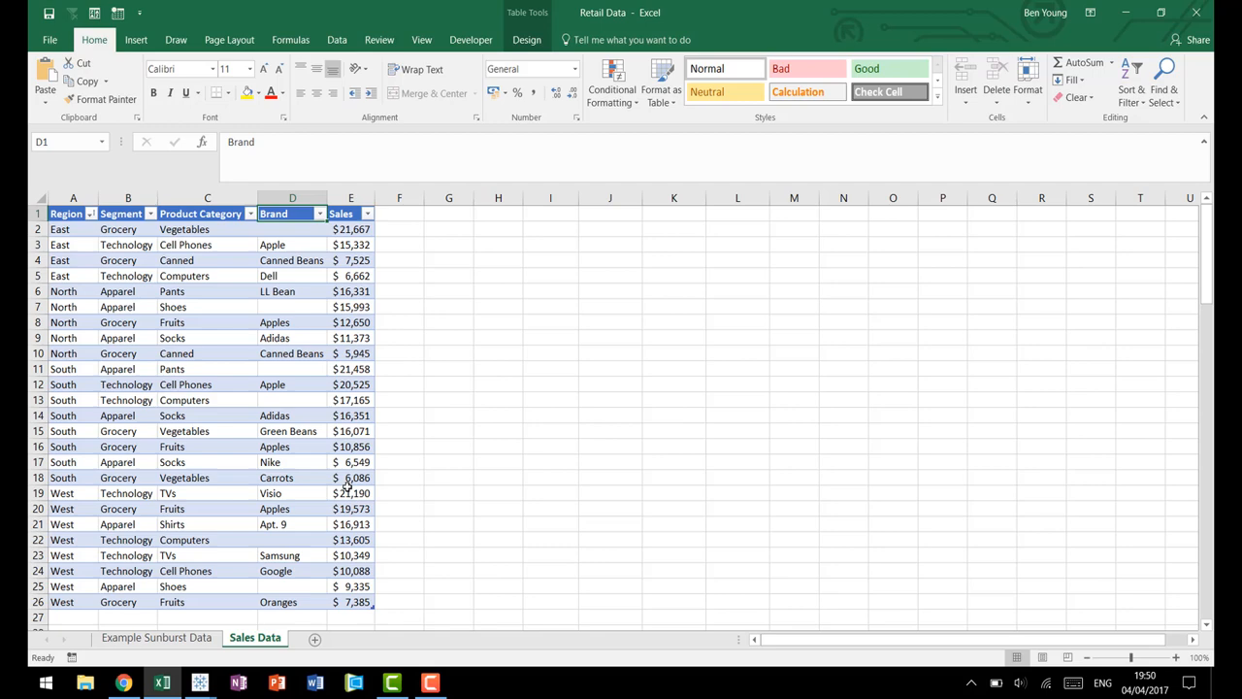
# Step: Inspect region rows, the East Technology Cell Phones sales and the first East entry
pyautogui.click(206, 230)
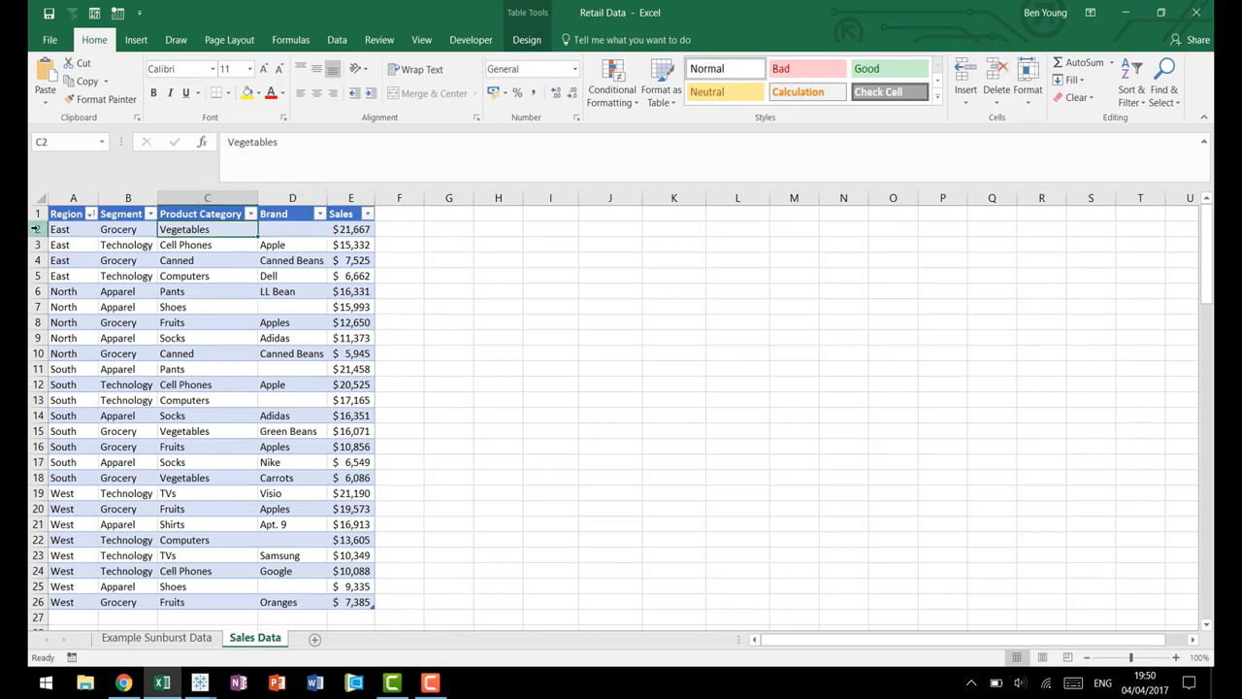
pyautogui.click(55, 229)
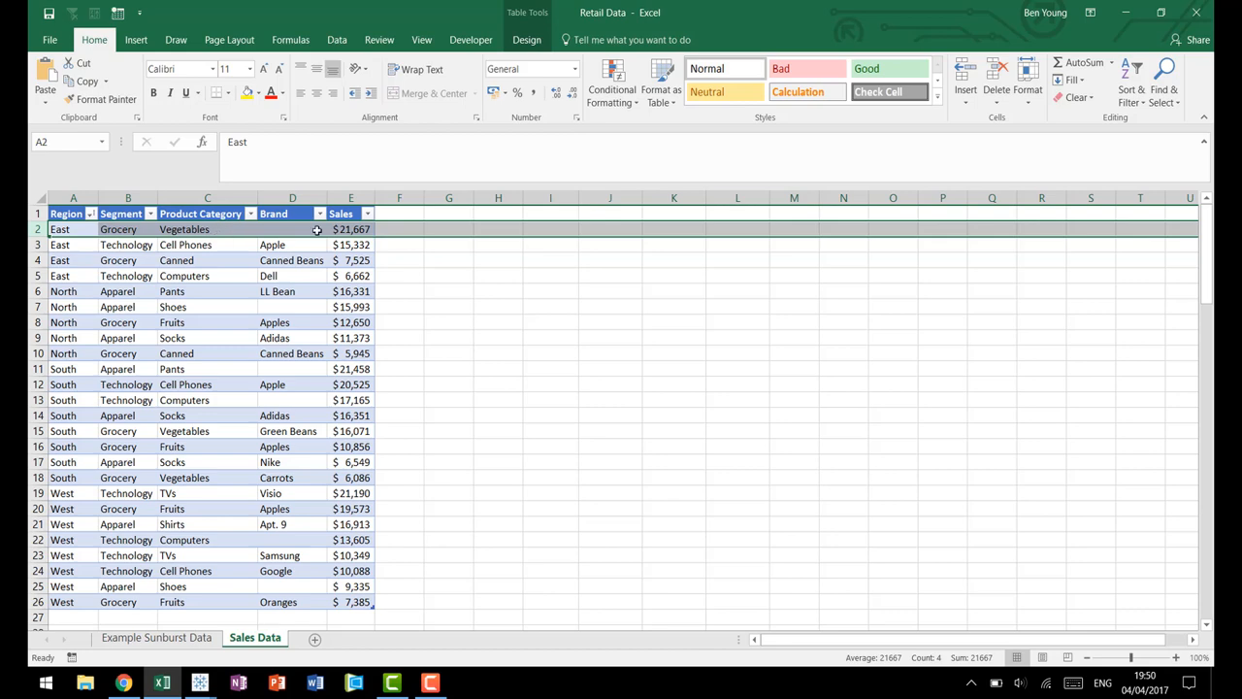
pyautogui.click(66, 245)
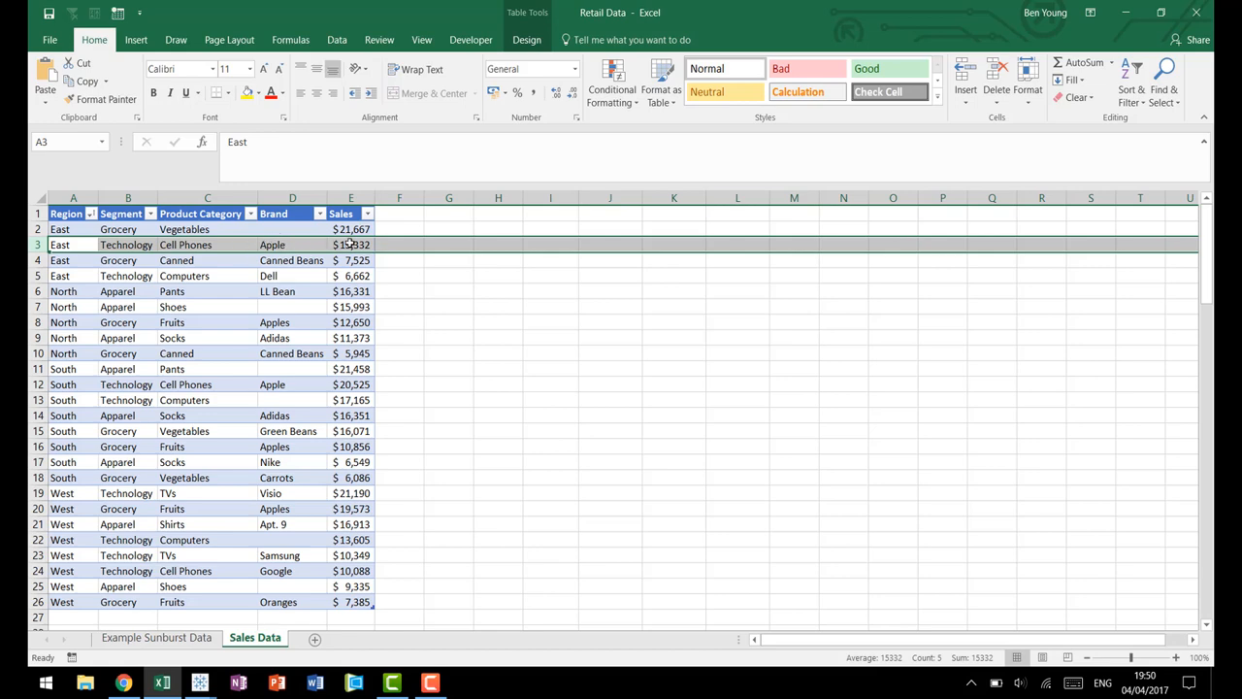
pyautogui.click(449, 400)
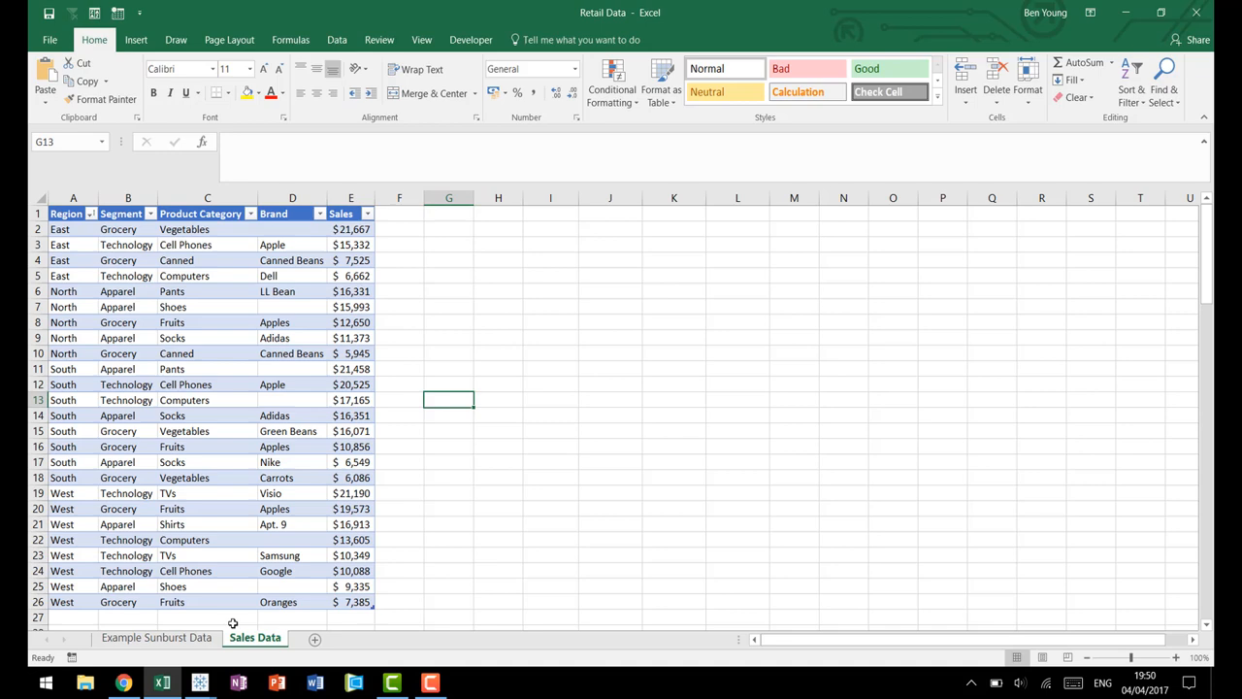
pyautogui.click(156, 637)
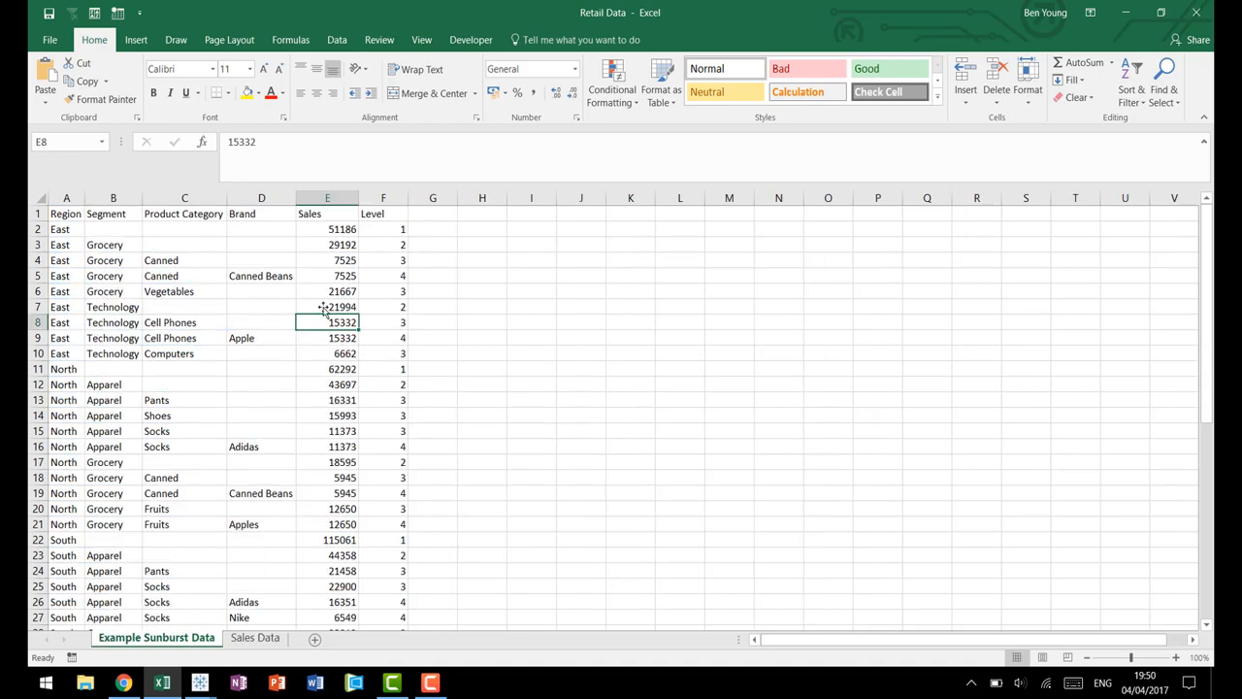
pyautogui.click(62, 229)
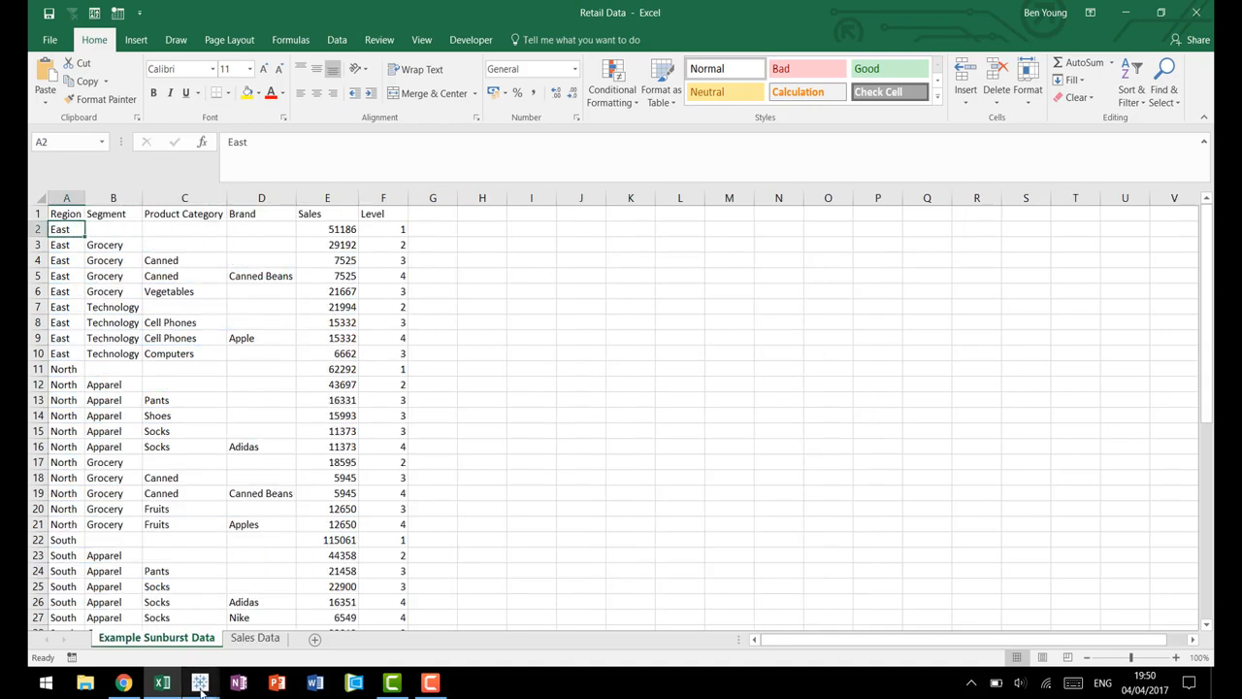
# Step: Return to Tableau's Sunburst Sales Dashboard showing total sales of $70,686
pyautogui.click(198, 684)
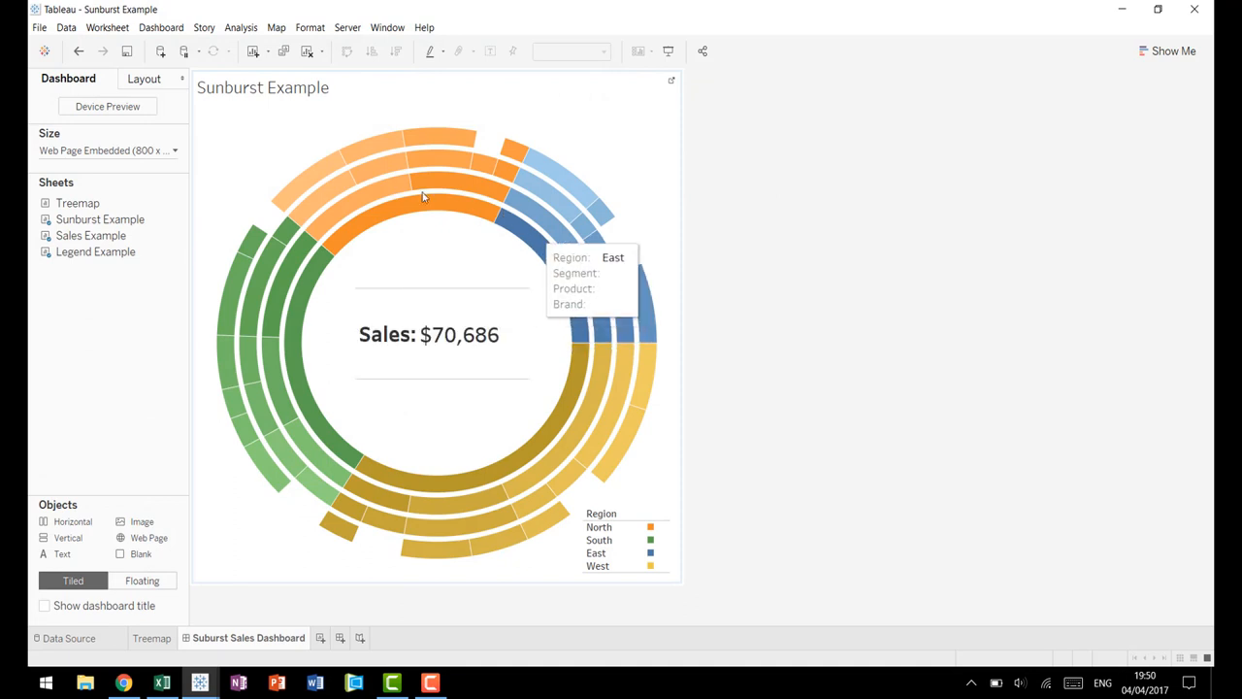
pyautogui.moveTo(314, 353)
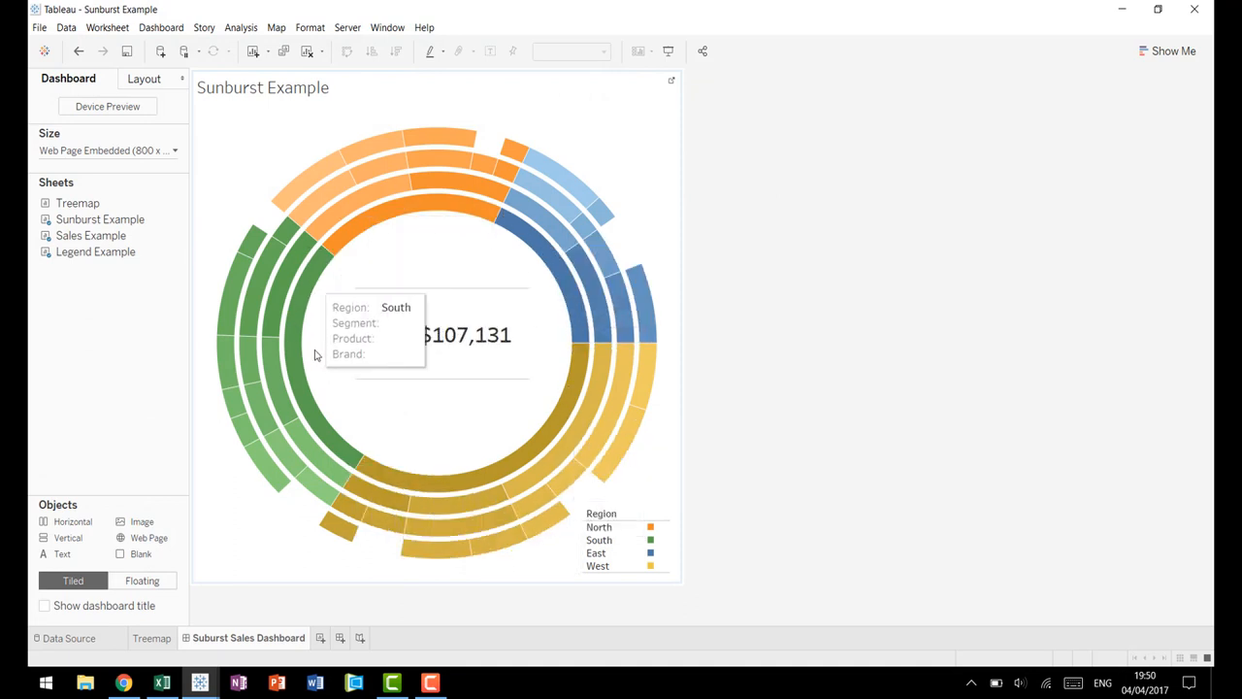
pyautogui.moveTo(427, 233)
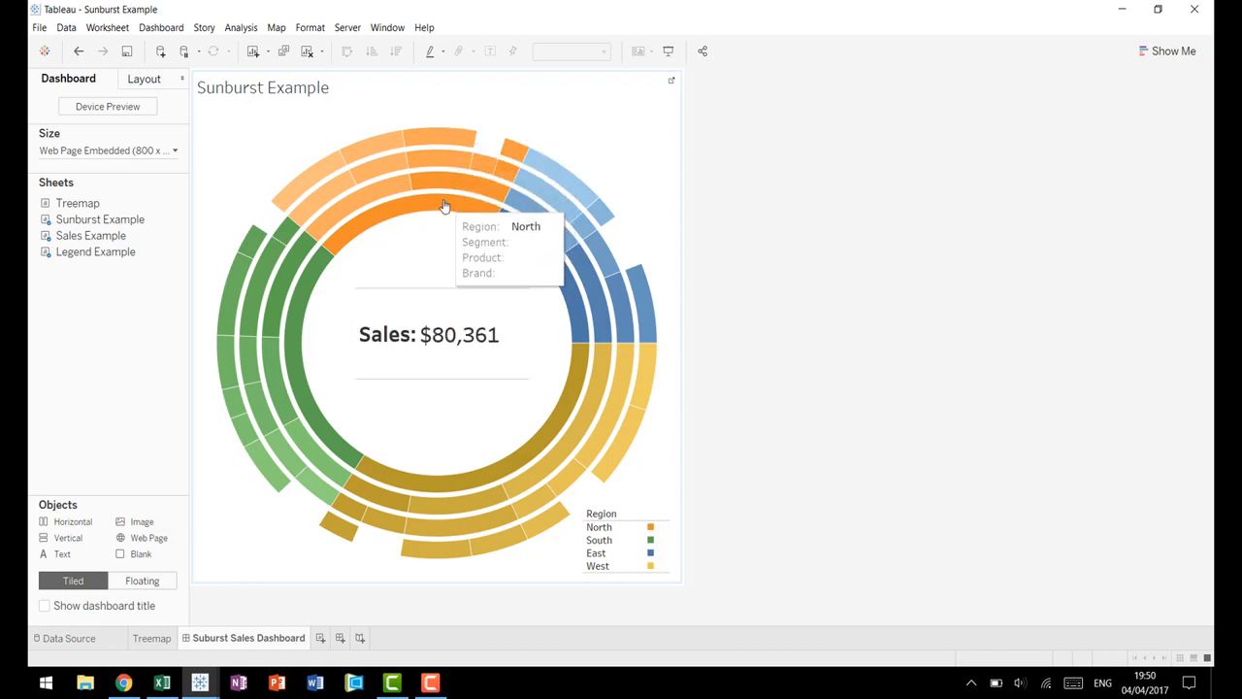
pyautogui.moveTo(446, 136)
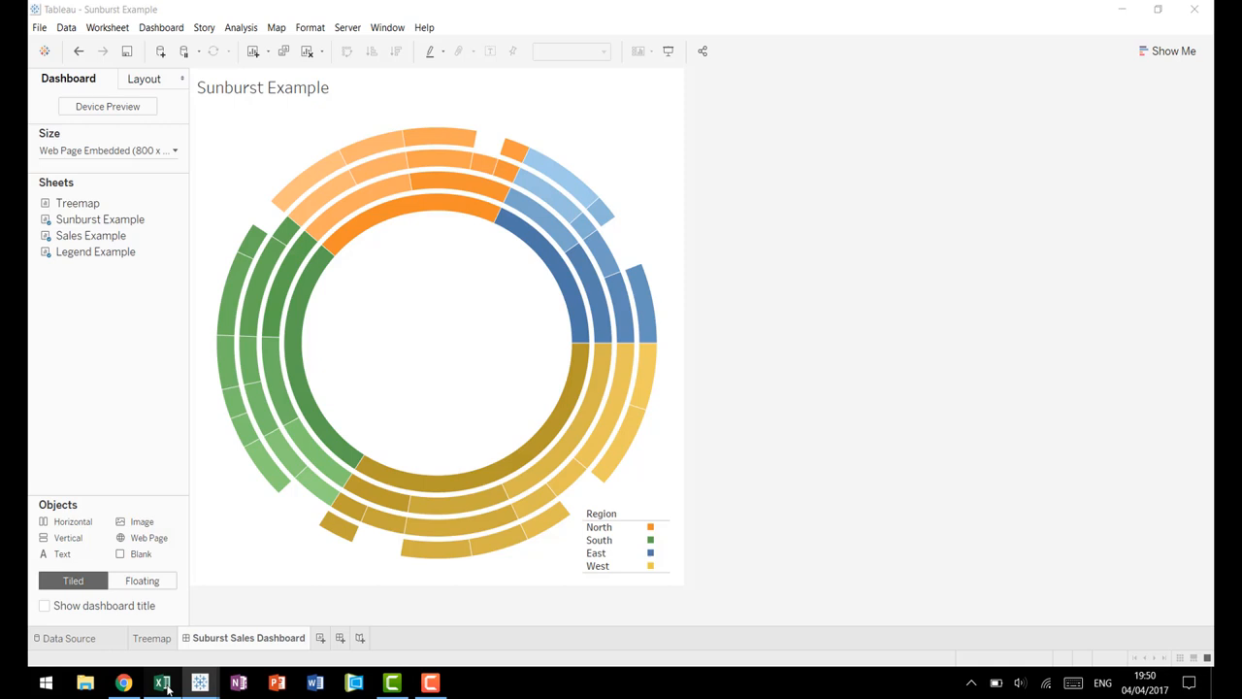
# Step: Compare the East region total with the summed East Technology and Grocery totals
pyautogui.click(159, 680)
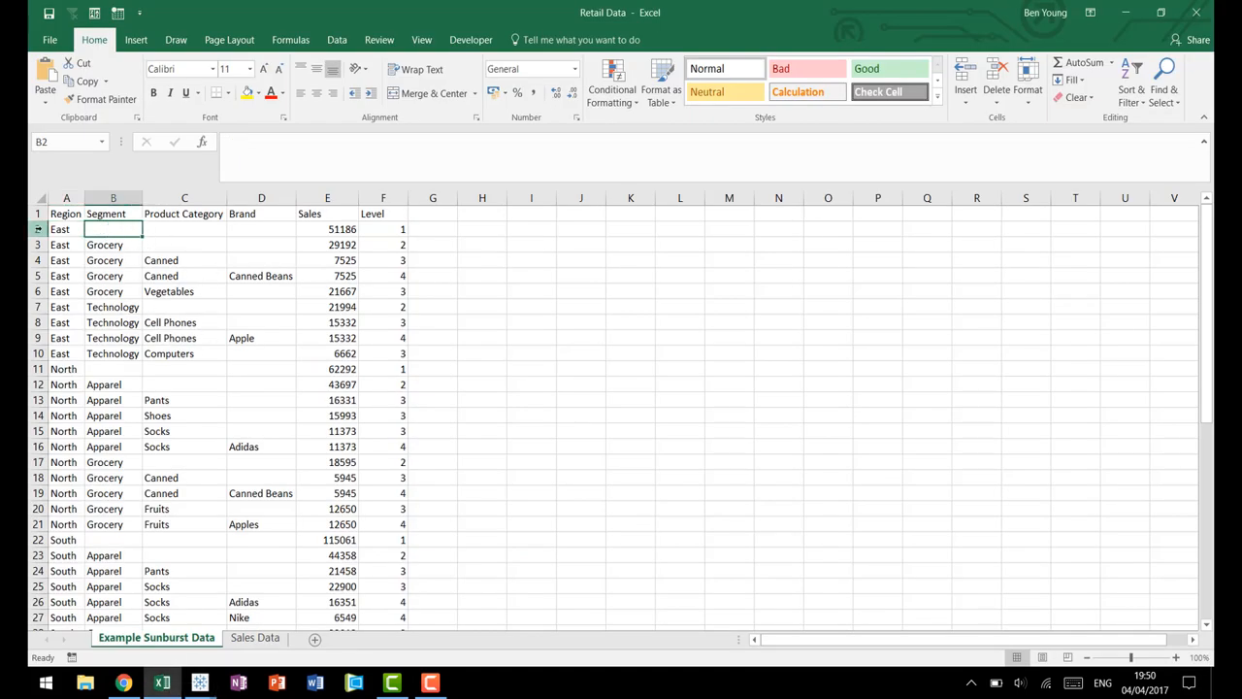
pyautogui.click(326, 229)
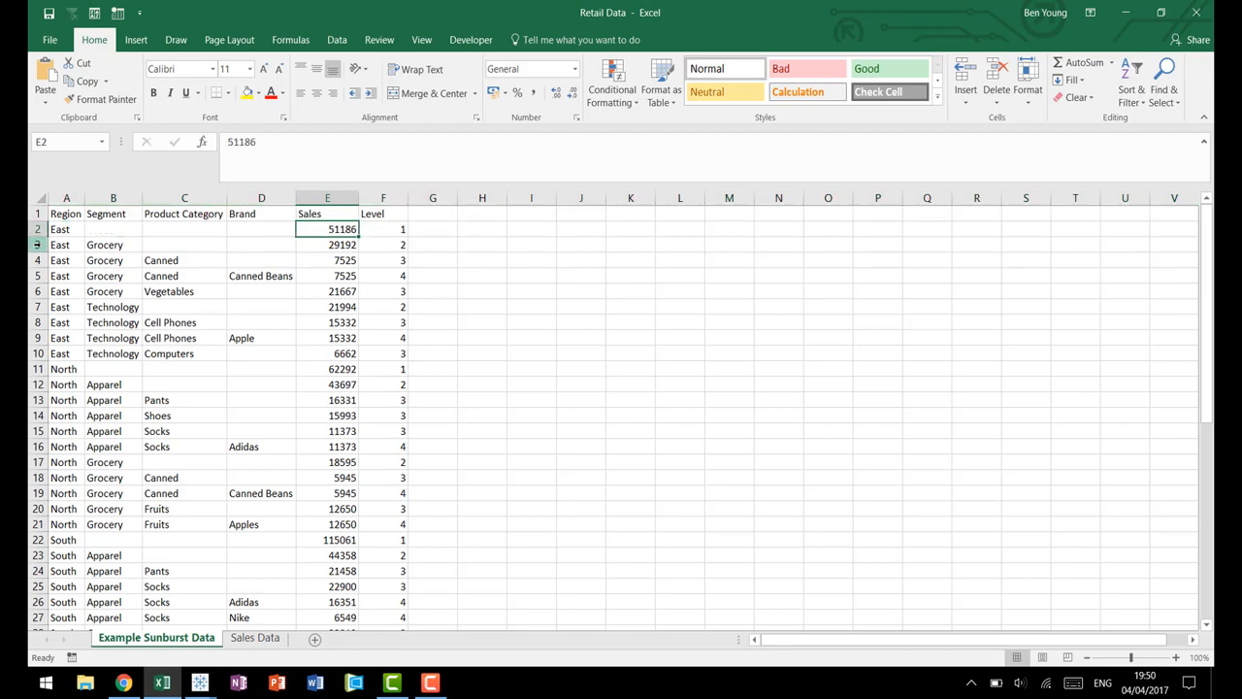
pyautogui.moveTo(268, 308)
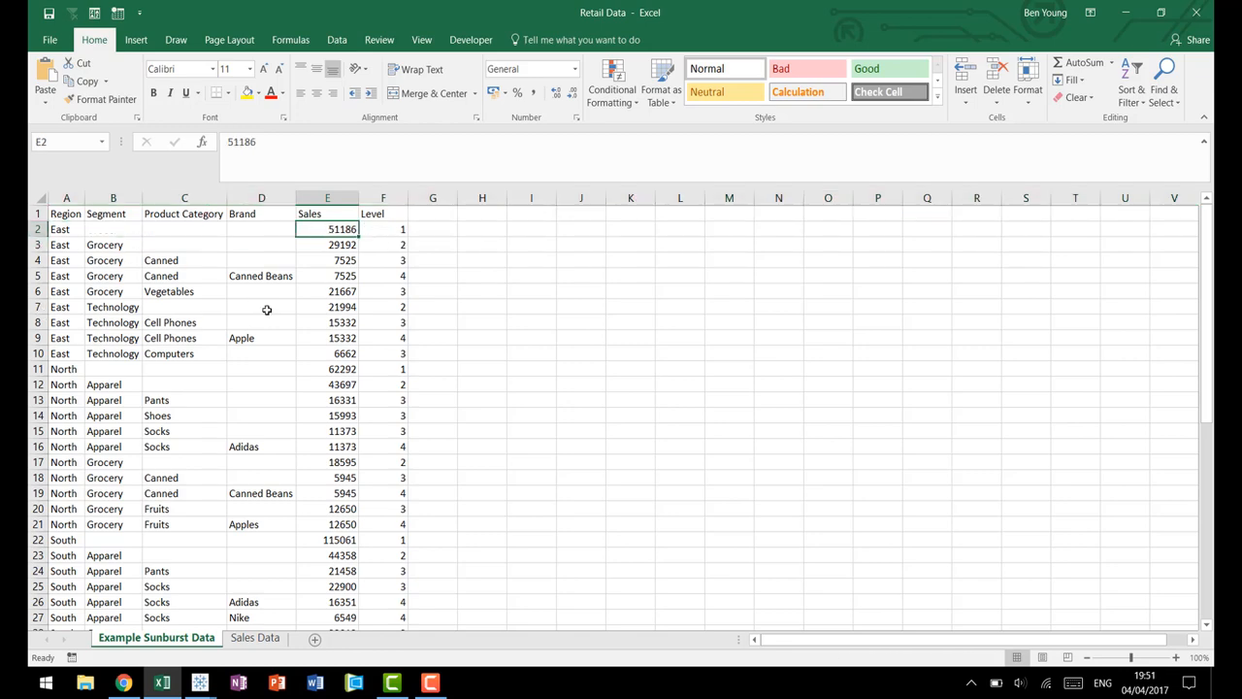
pyautogui.click(326, 306)
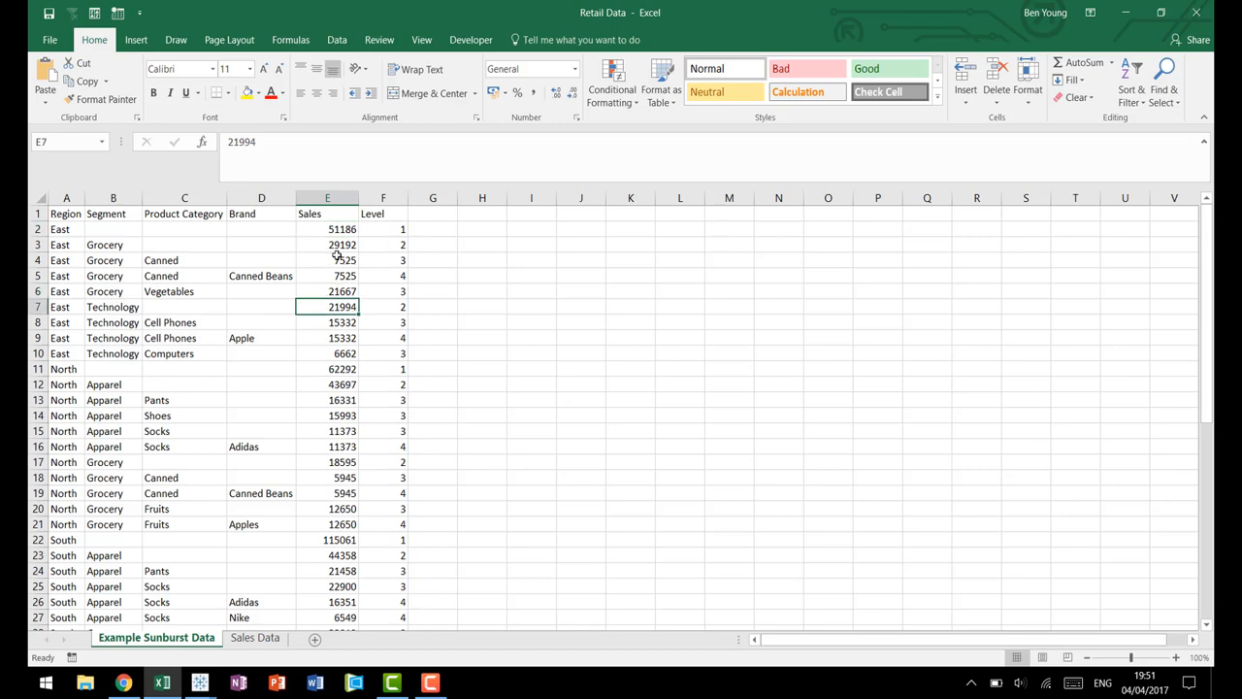
pyautogui.click(326, 244)
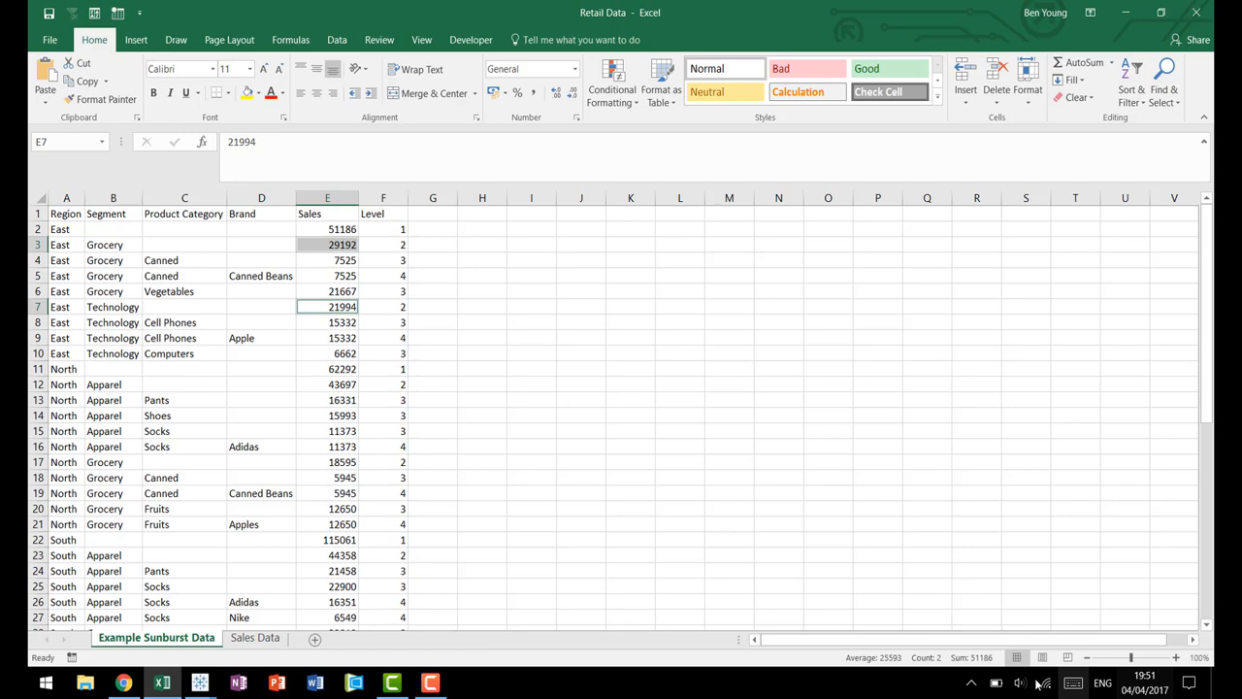
pyautogui.click(326, 229)
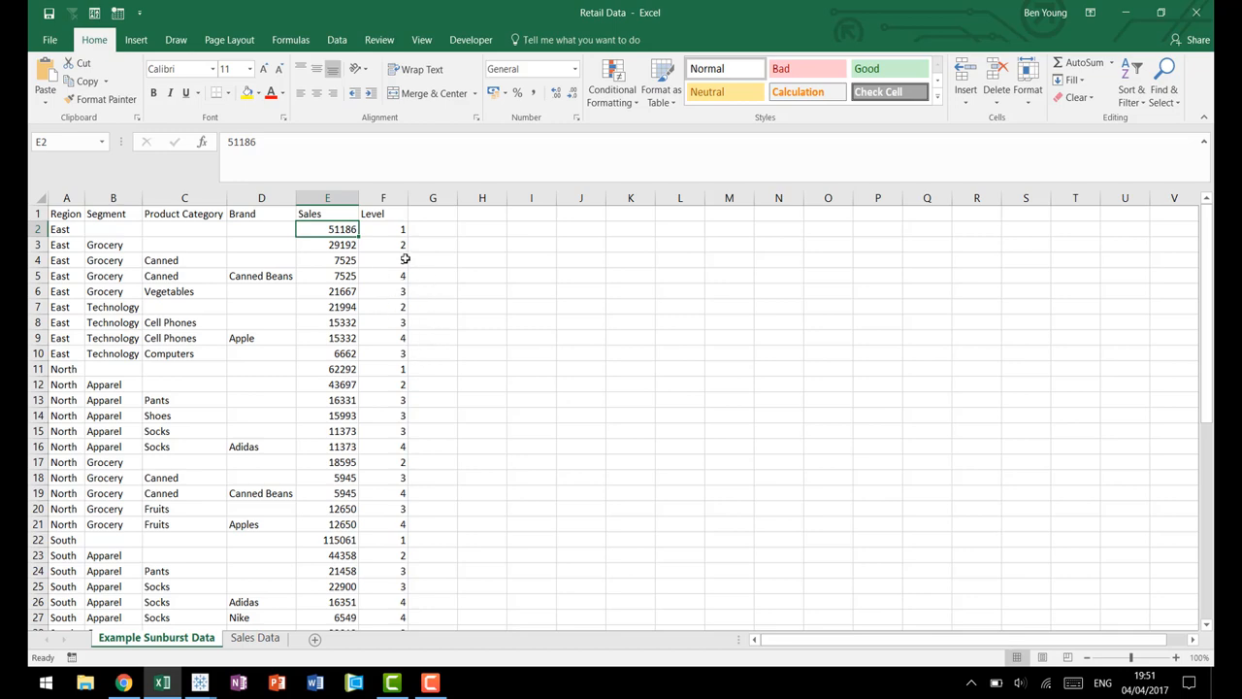
pyautogui.moveTo(408, 311)
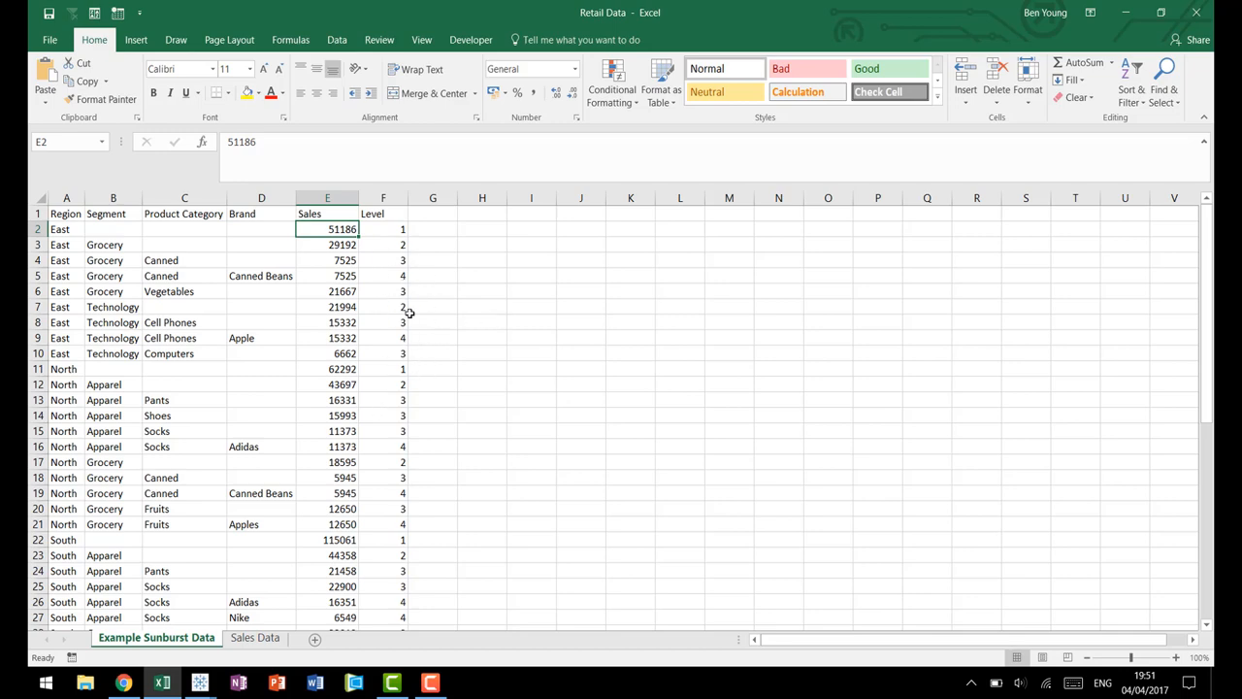
# Step: Clear the selection and move to the Sales Data sheet's flat table
pyautogui.click(66, 214)
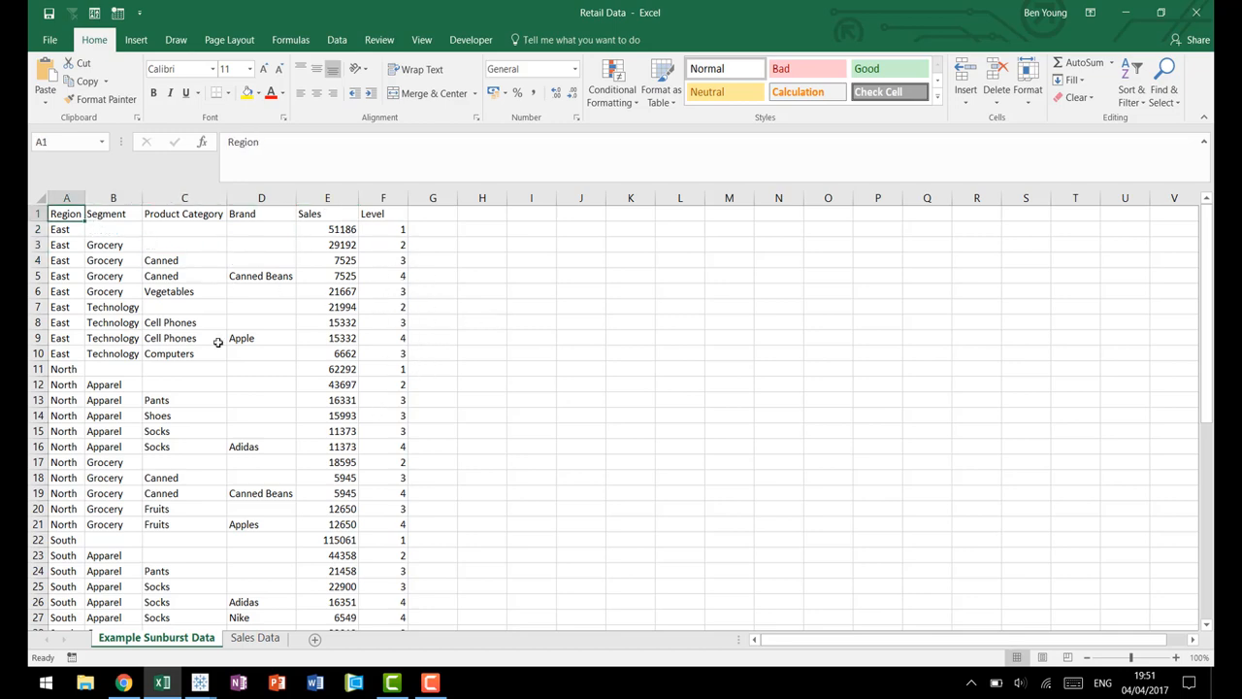
pyautogui.click(532, 384)
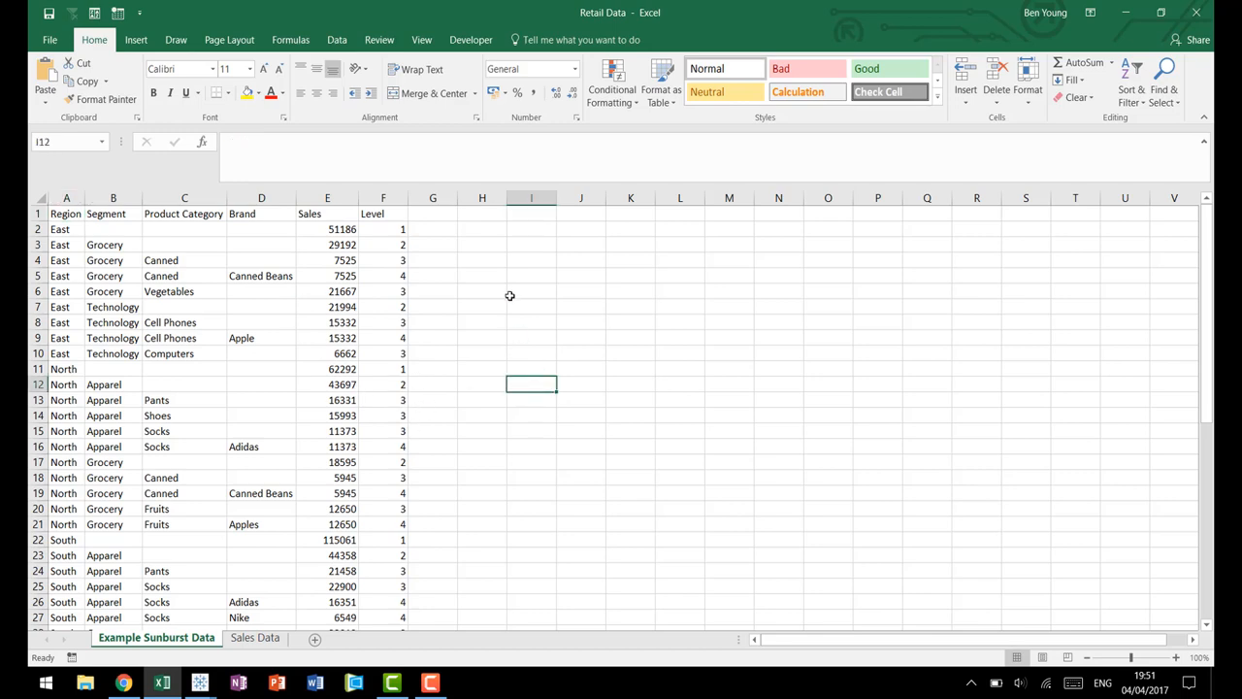
pyautogui.click(532, 292)
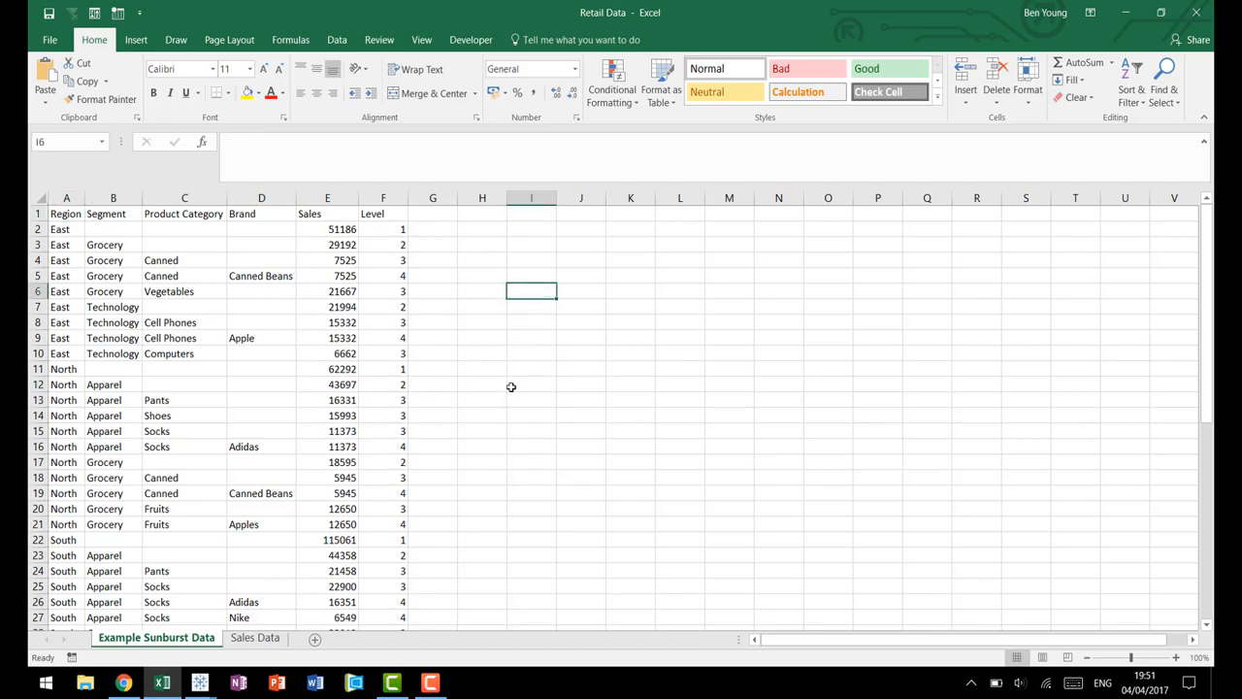
pyautogui.moveTo(522, 385)
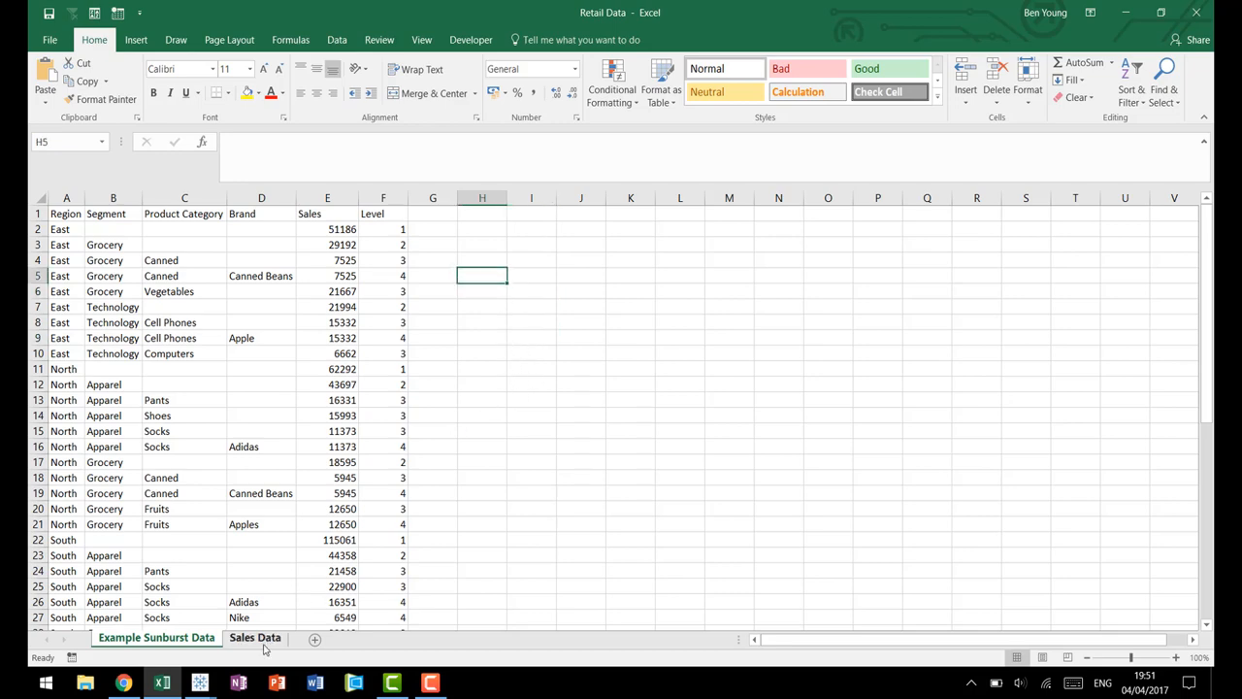
pyautogui.click(256, 636)
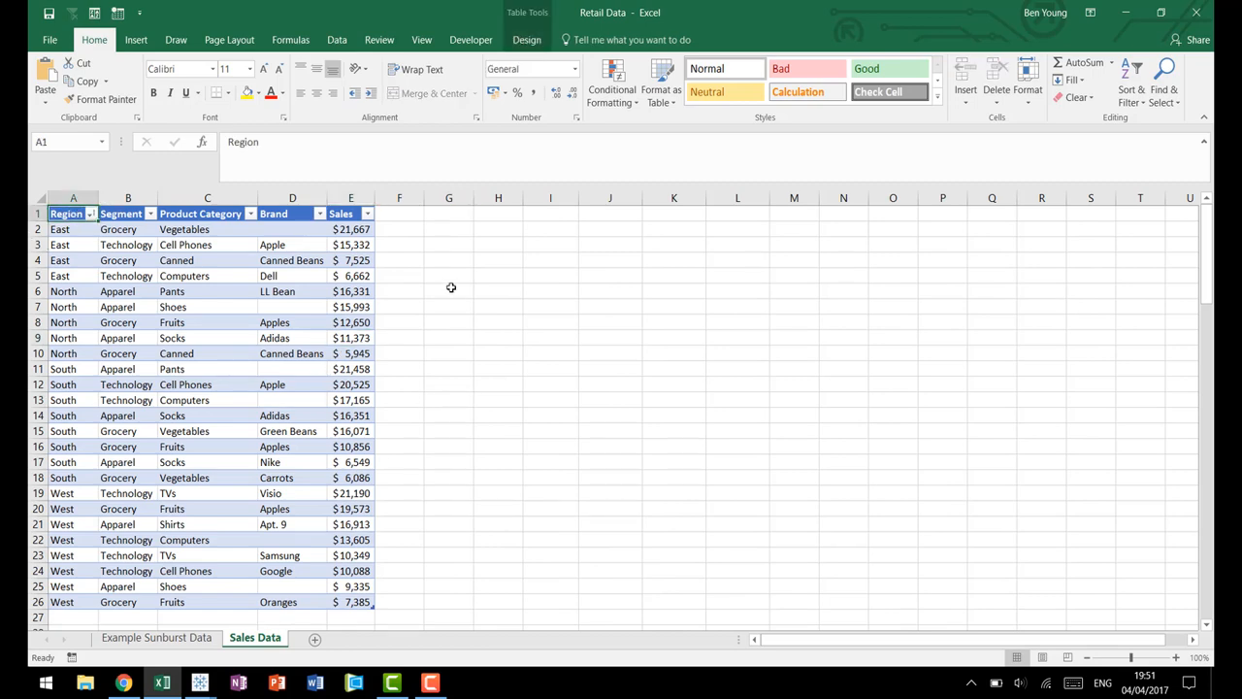
# Step: Select the Sales Data table's Region header and show the Insert ribbon options
pyautogui.click(184, 322)
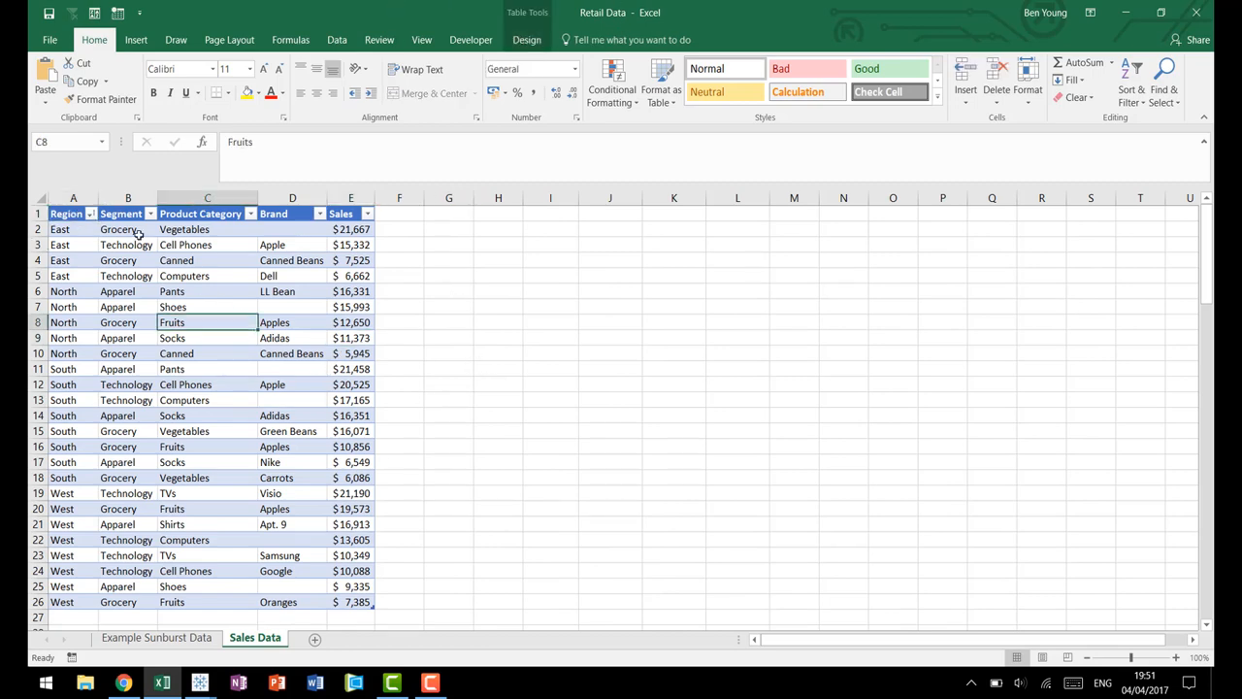
pyautogui.click(62, 211)
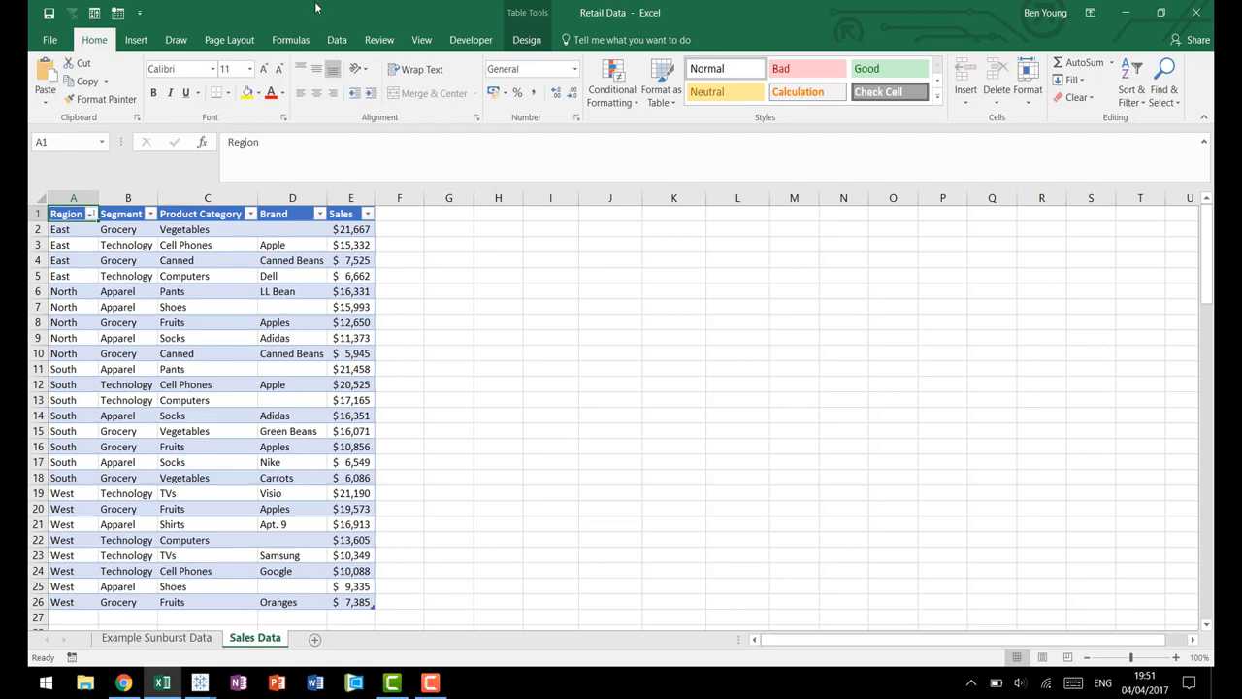
pyautogui.click(136, 40)
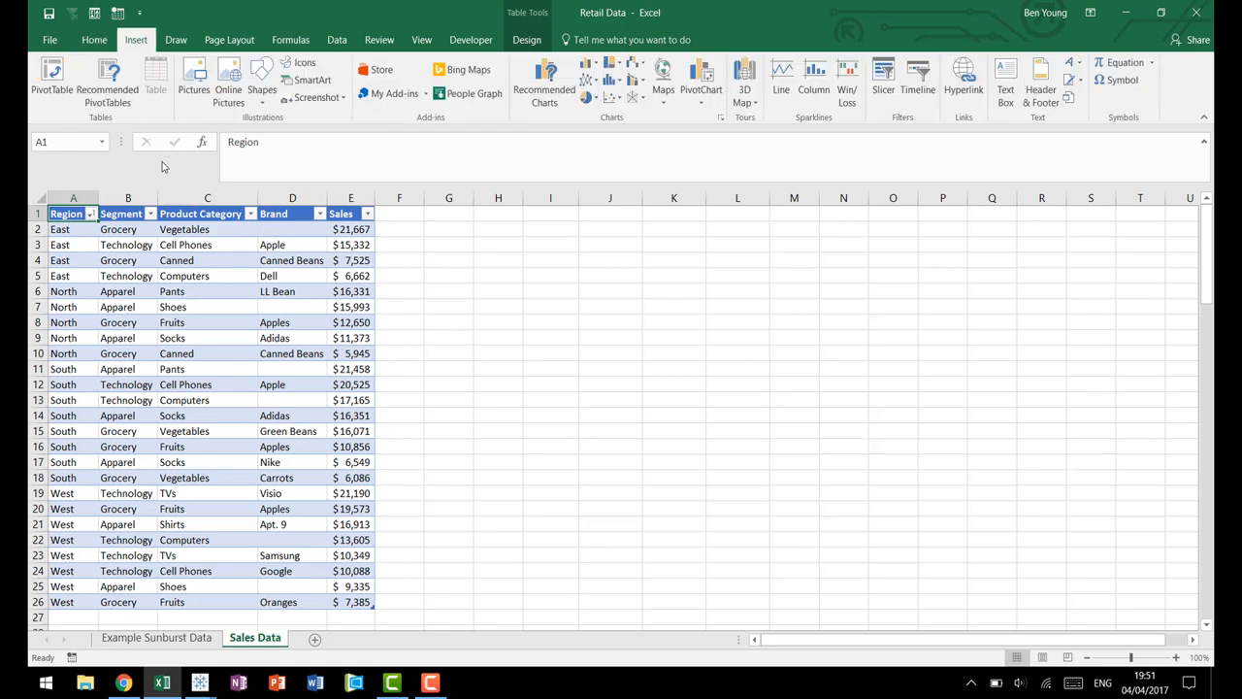
# Step: Create a PivotTable on a new sheet with Region, Segment, Product Category and Brand rows
pyautogui.click(33, 78)
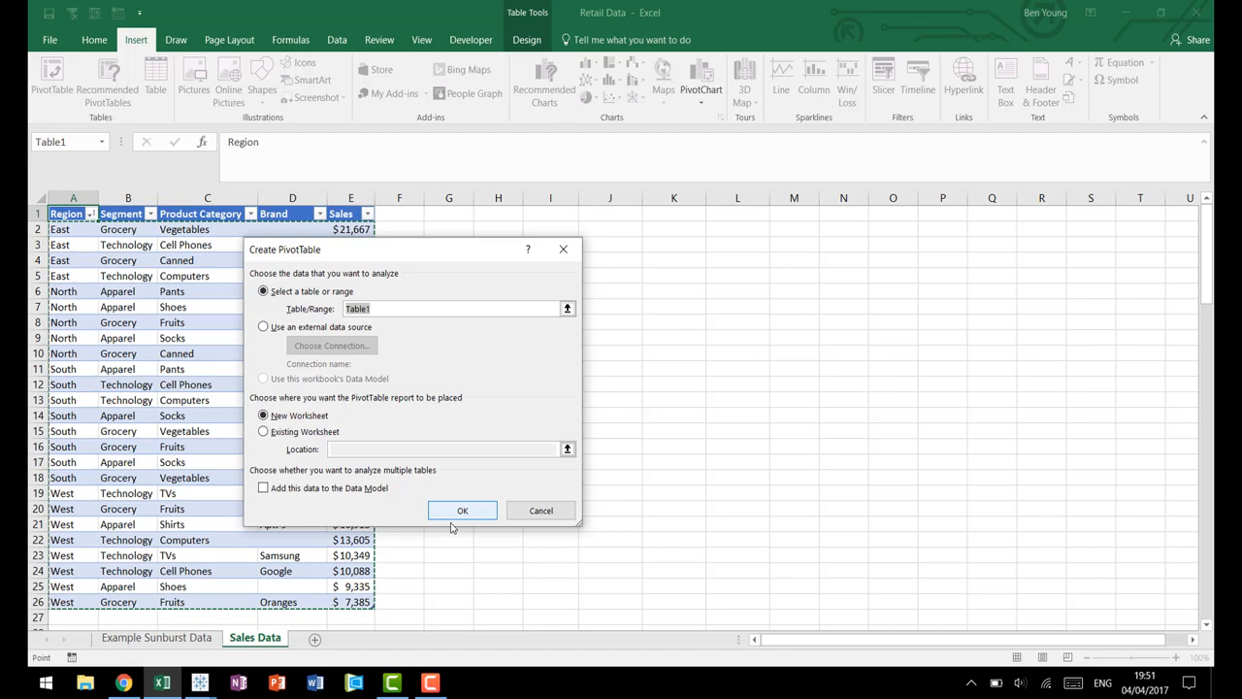
pyautogui.click(462, 510)
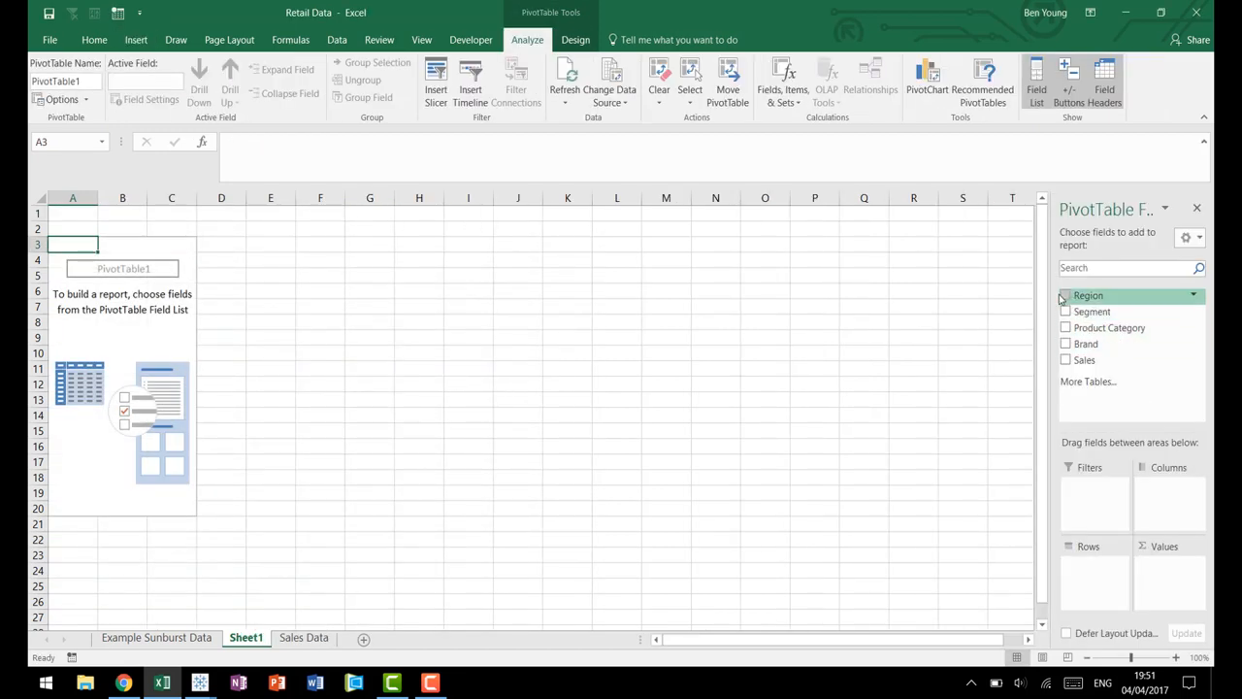
pyautogui.click(1066, 295)
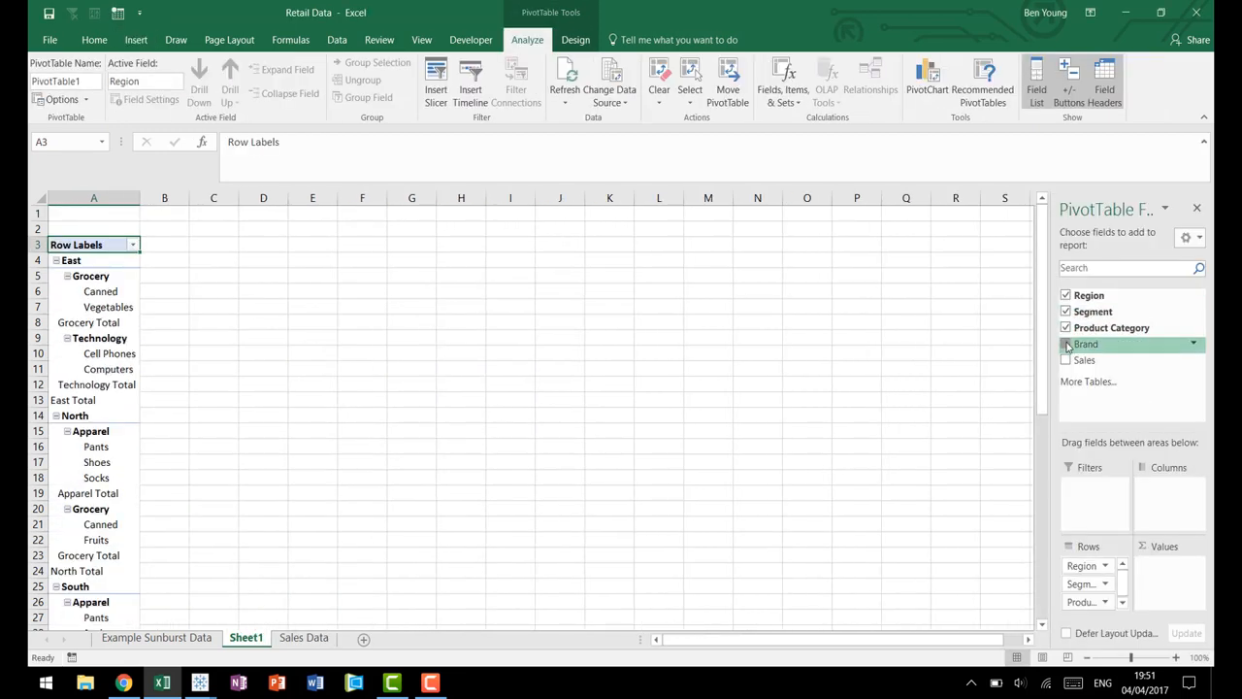
pyautogui.click(1065, 360)
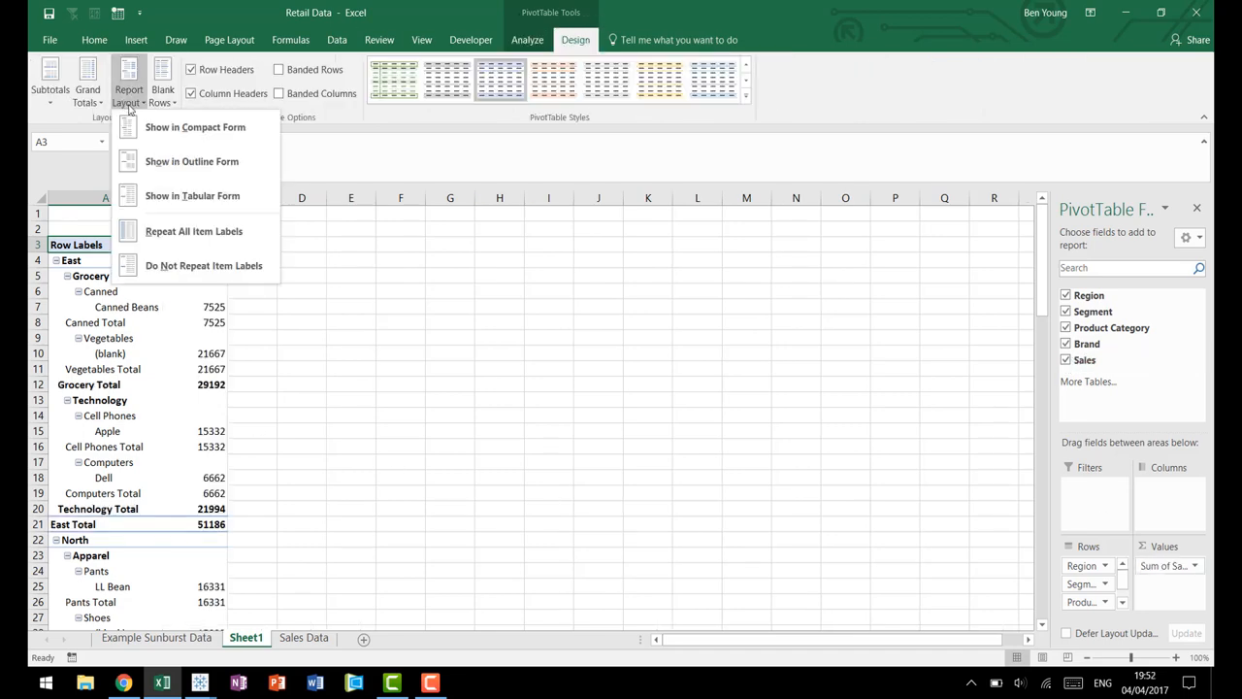
# Step: Set the pivot table to tabular layout, review its brand rows, then view the Sales Data table
pyautogui.click(190, 161)
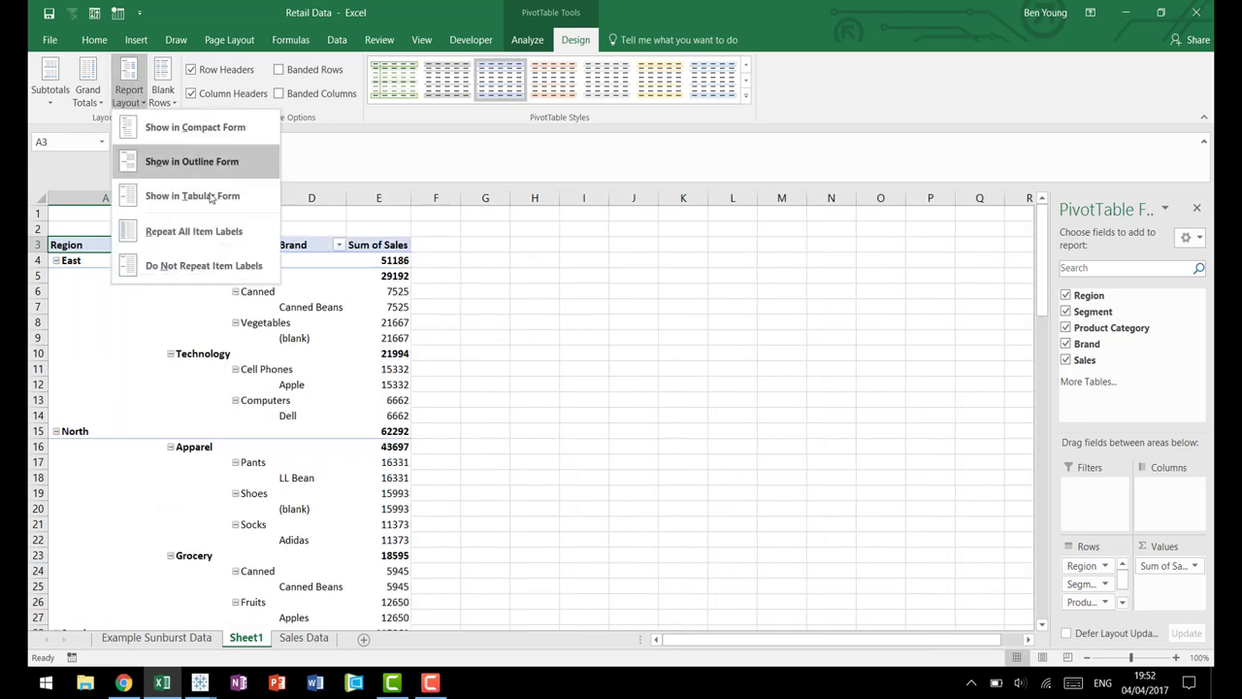
pyautogui.click(194, 194)
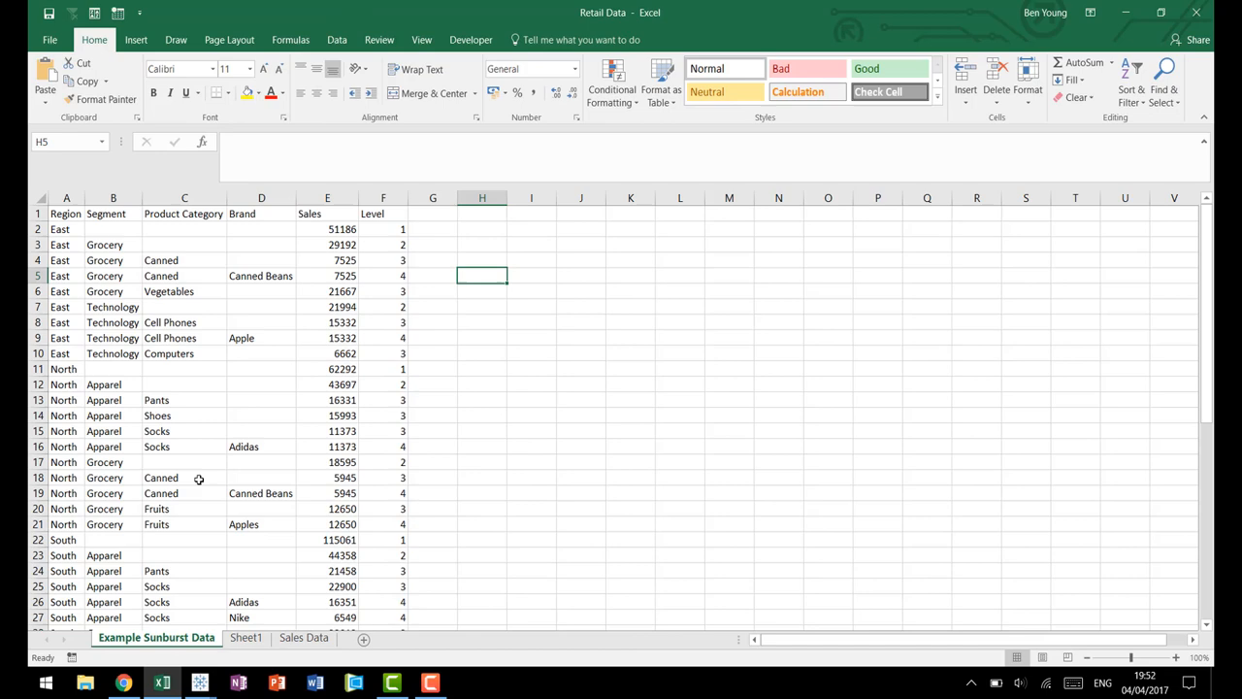
pyautogui.click(245, 637)
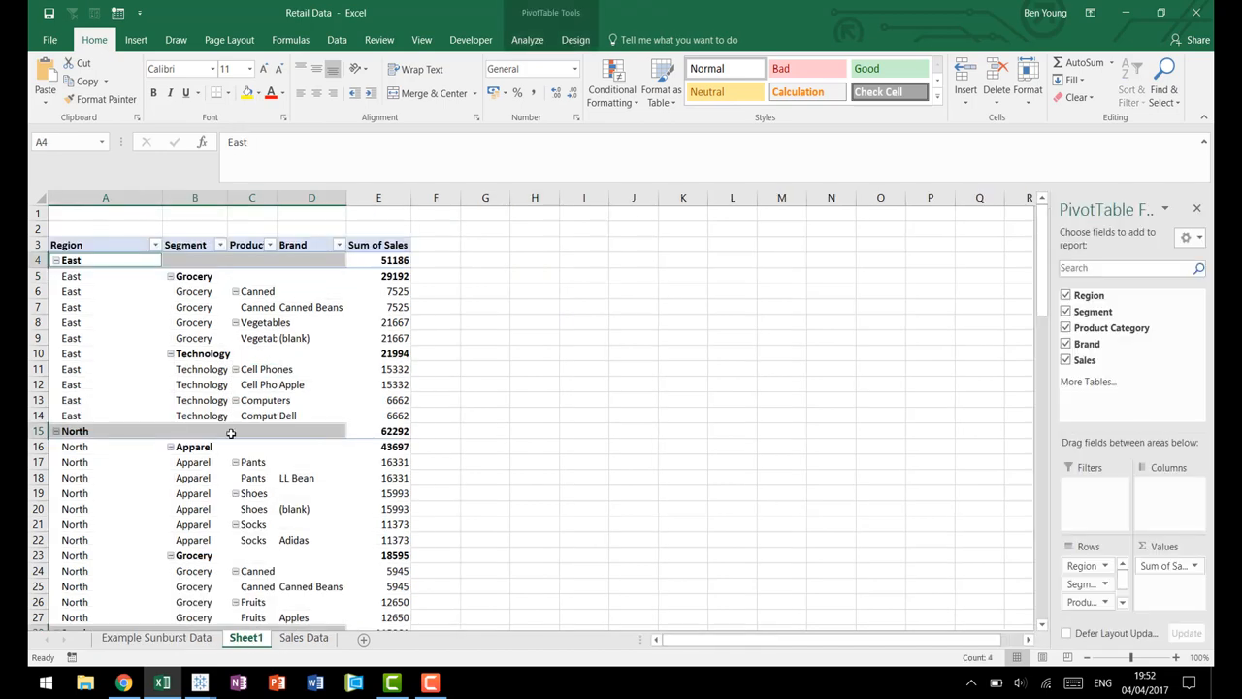
pyautogui.click(252, 338)
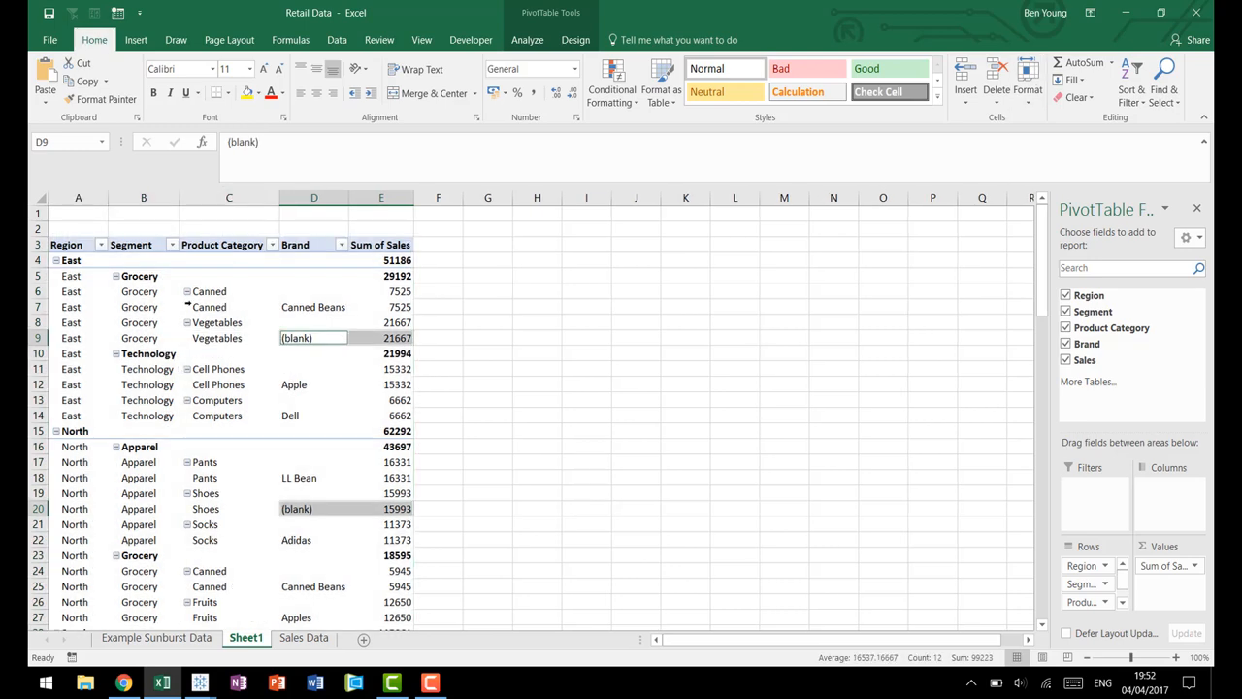
pyautogui.click(303, 637)
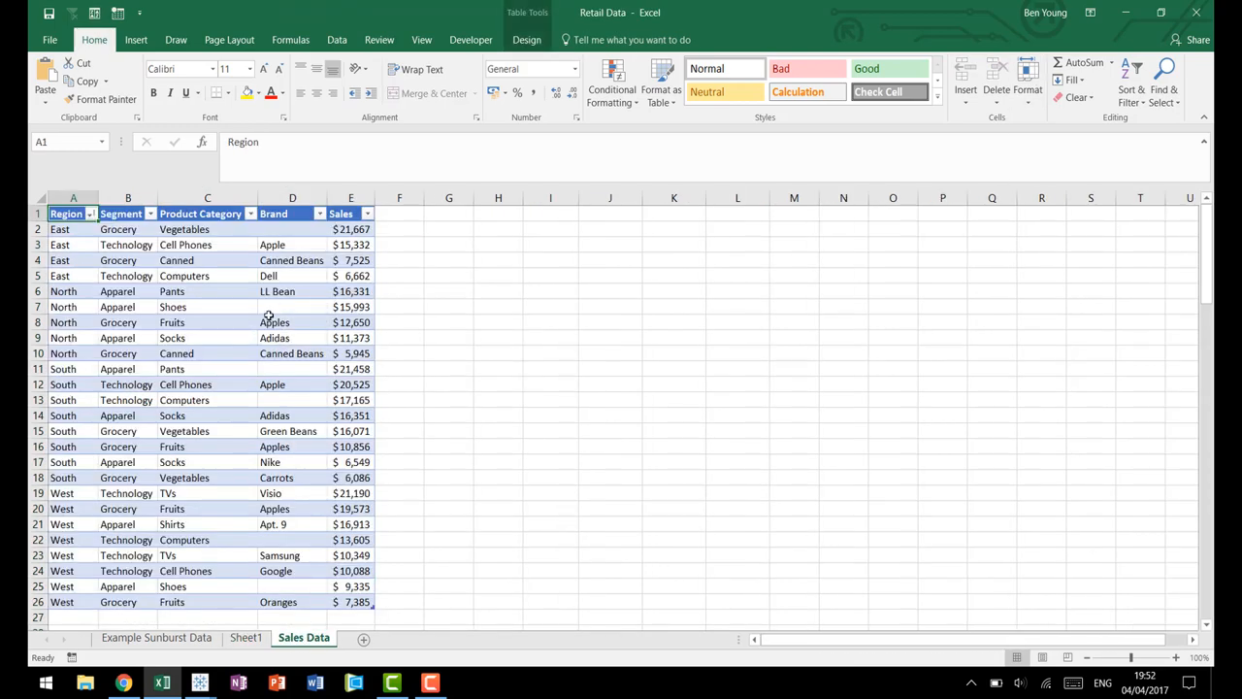
# Step: Filter out (blank) brands on Sheet1's pivot table and copy the whole table
pyautogui.click(245, 636)
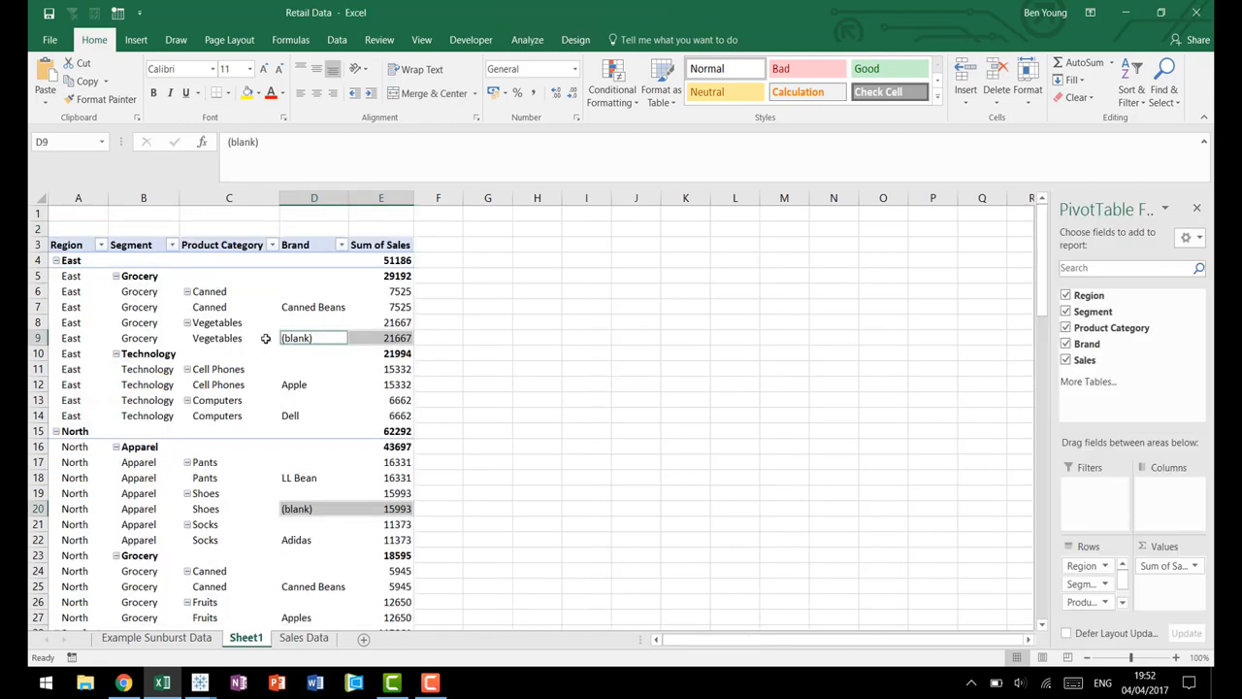
pyautogui.click(218, 322)
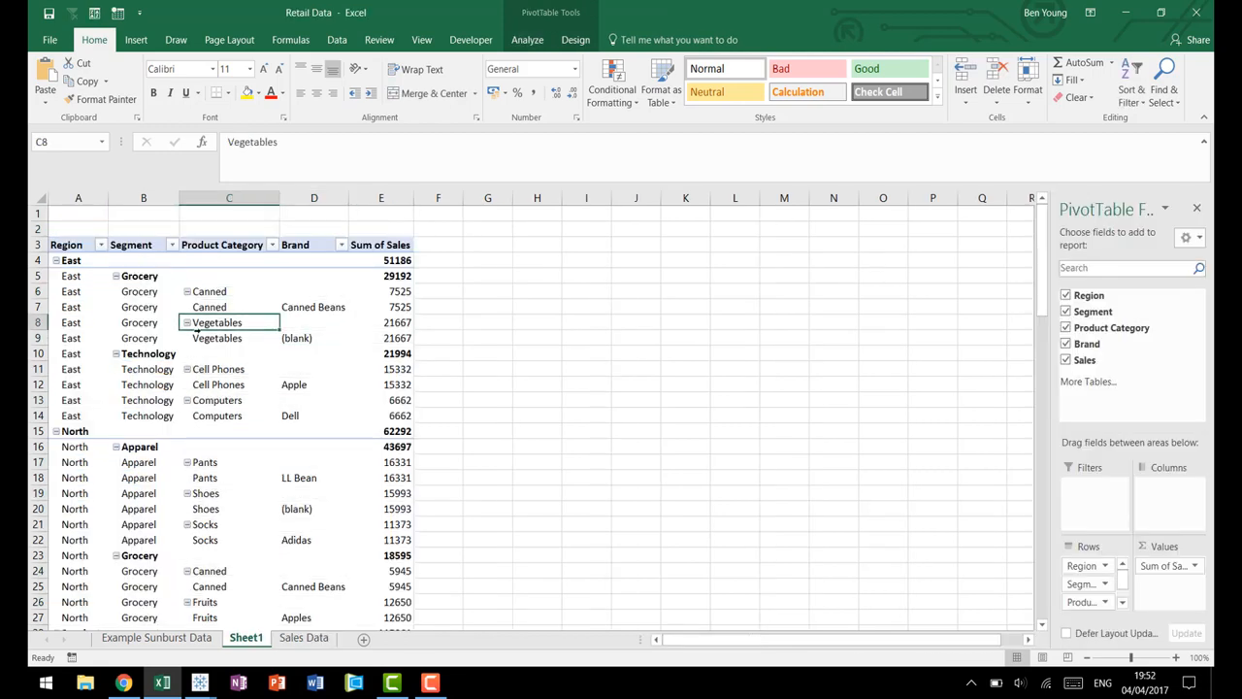
pyautogui.scroll(-3)
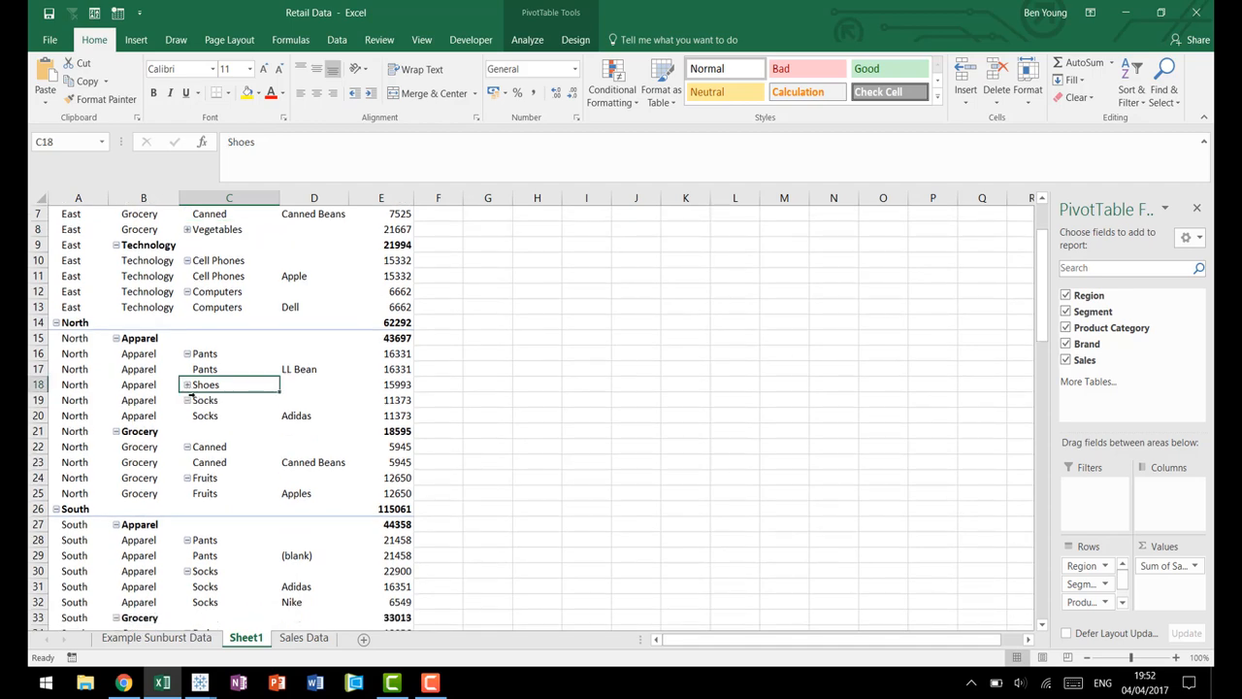
pyautogui.scroll(-3)
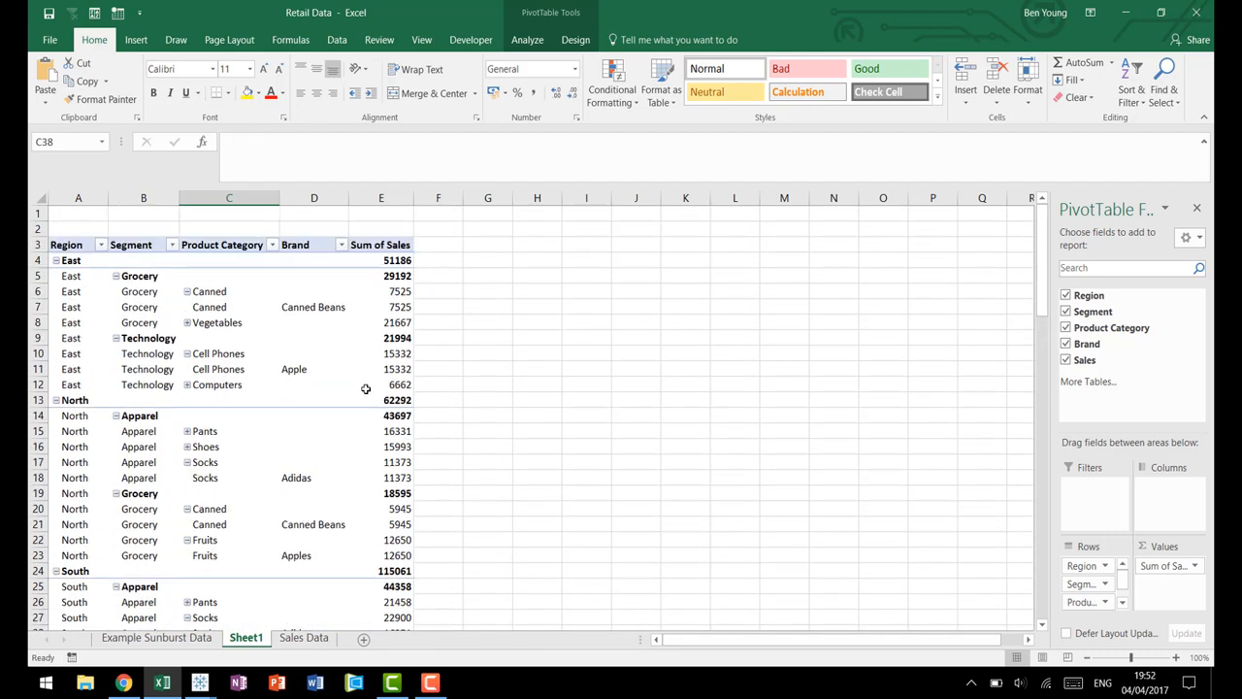
pyautogui.scroll(-3)
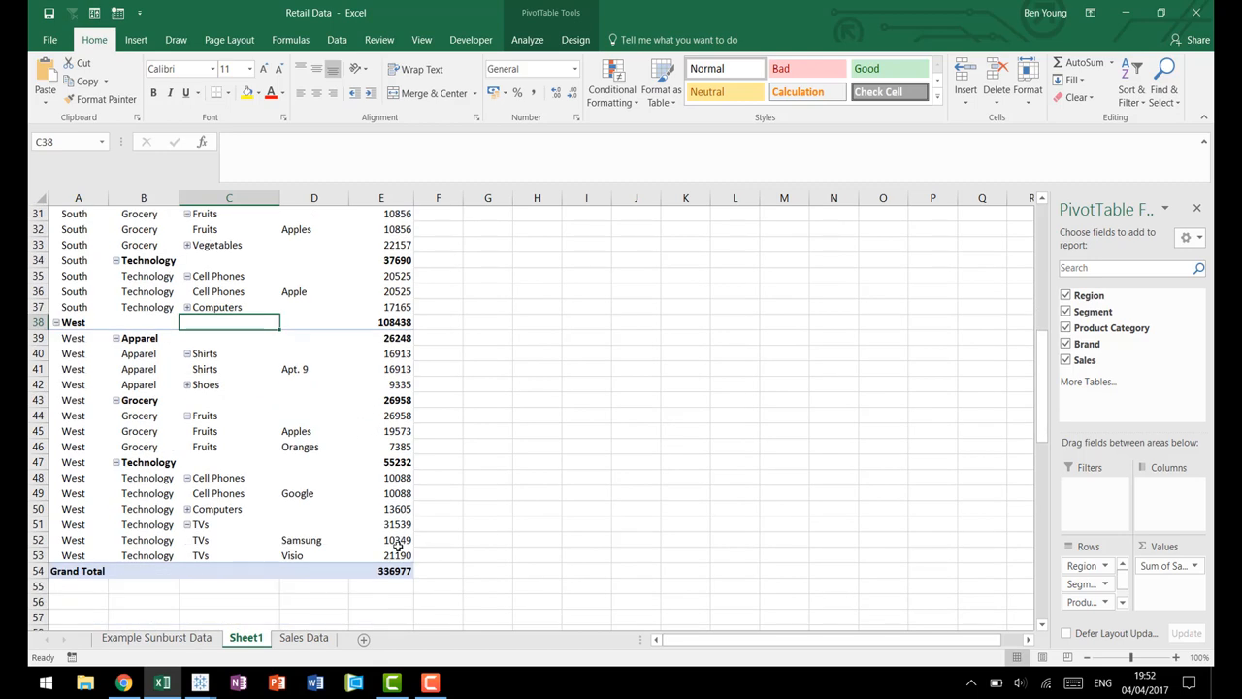
pyautogui.click(382, 555)
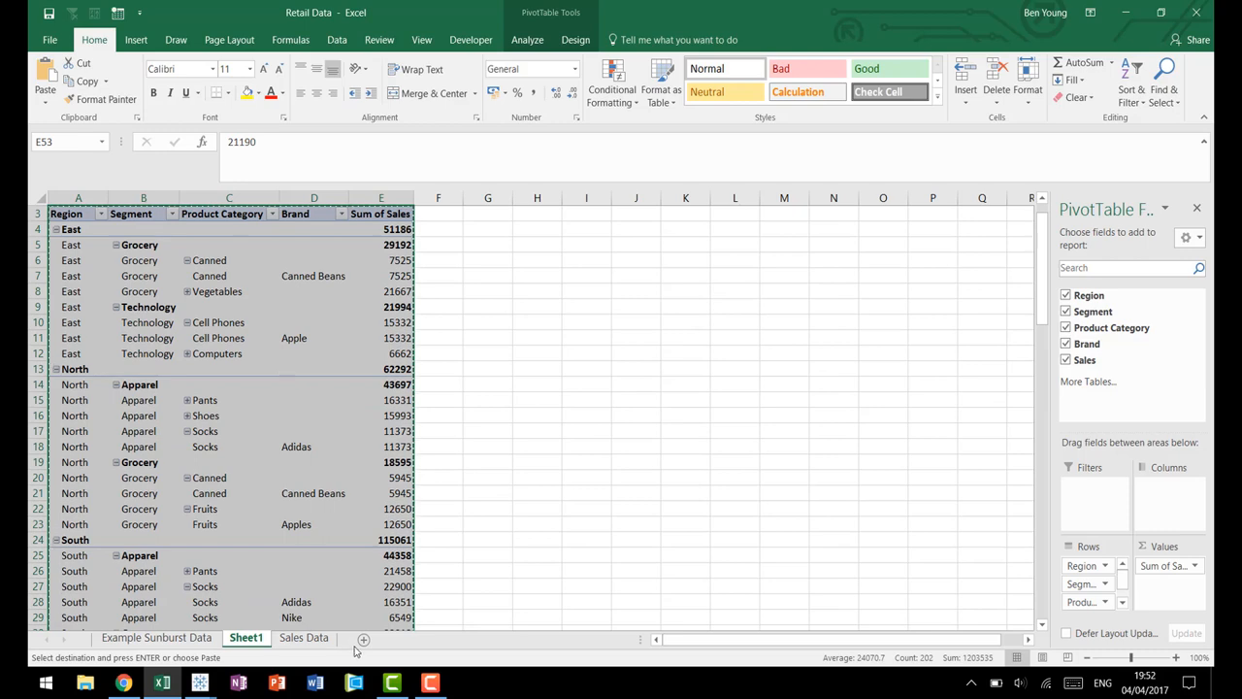
# Step: Paste the pivot values onto a new Sheet2 and rename the E1 header to Sales
pyautogui.click(358, 638)
pyautogui.write('Sale')
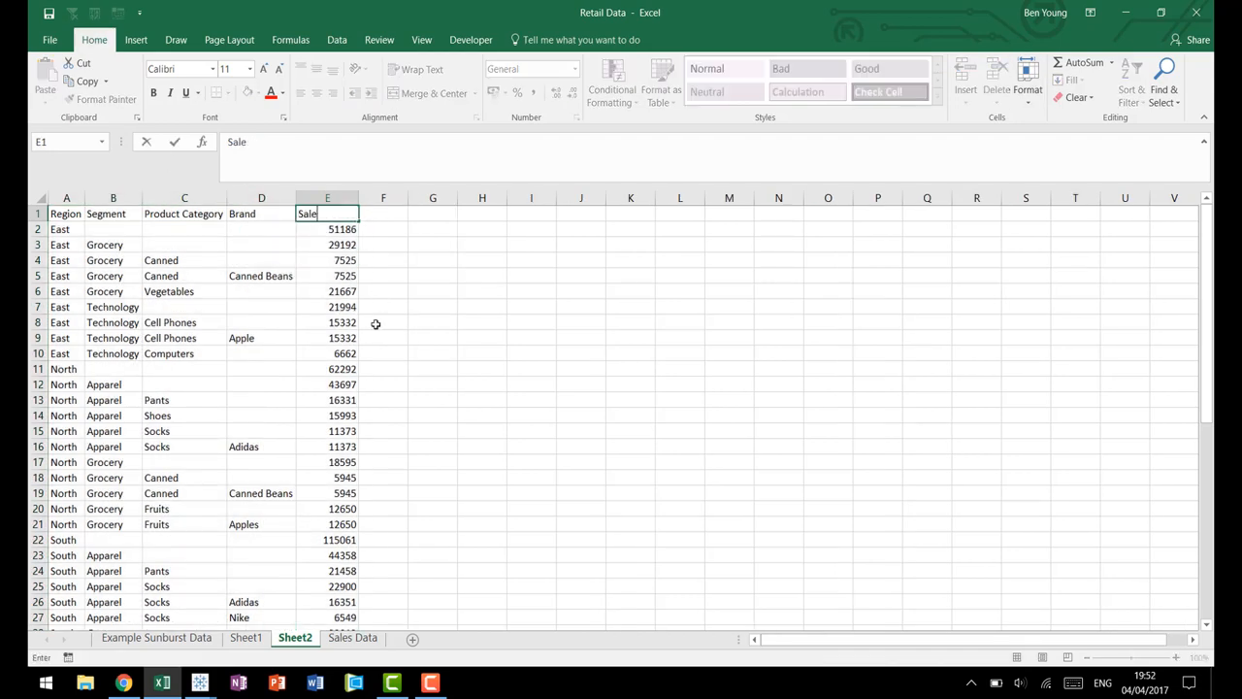
pyautogui.click(326, 229)
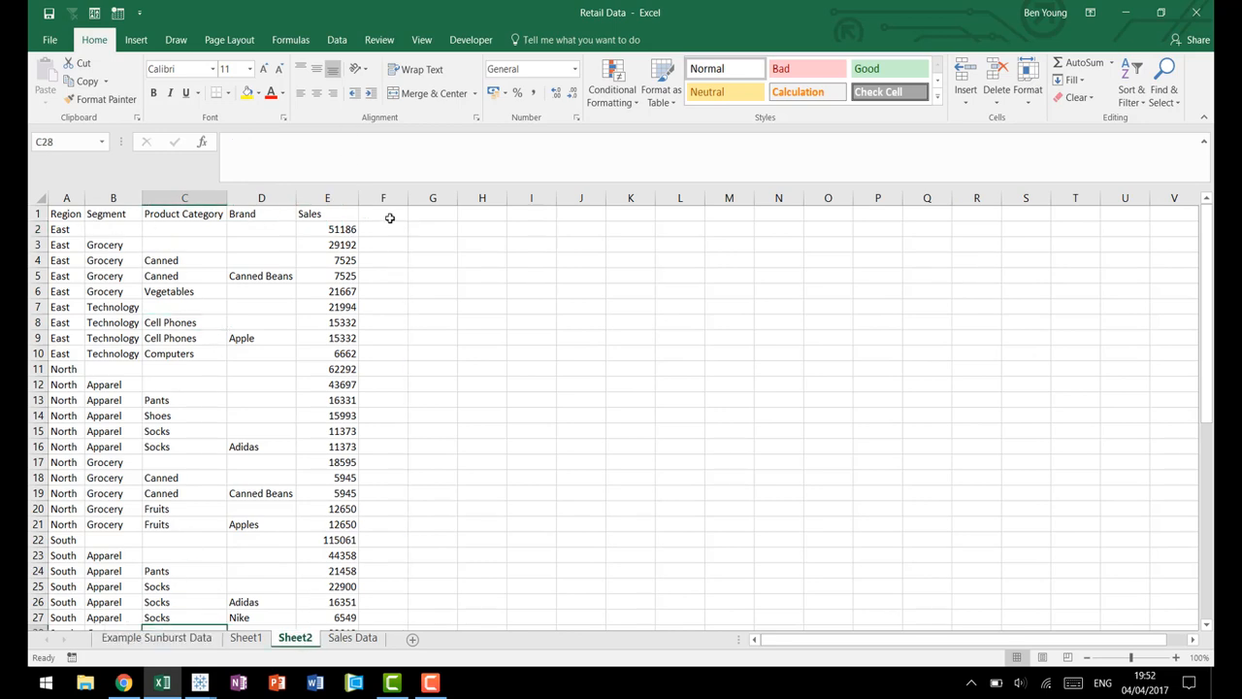
# Step: Add a Level header in F1 and start the nested IF formula testing ISBLANK(D2) for level 4
pyautogui.write('Level')
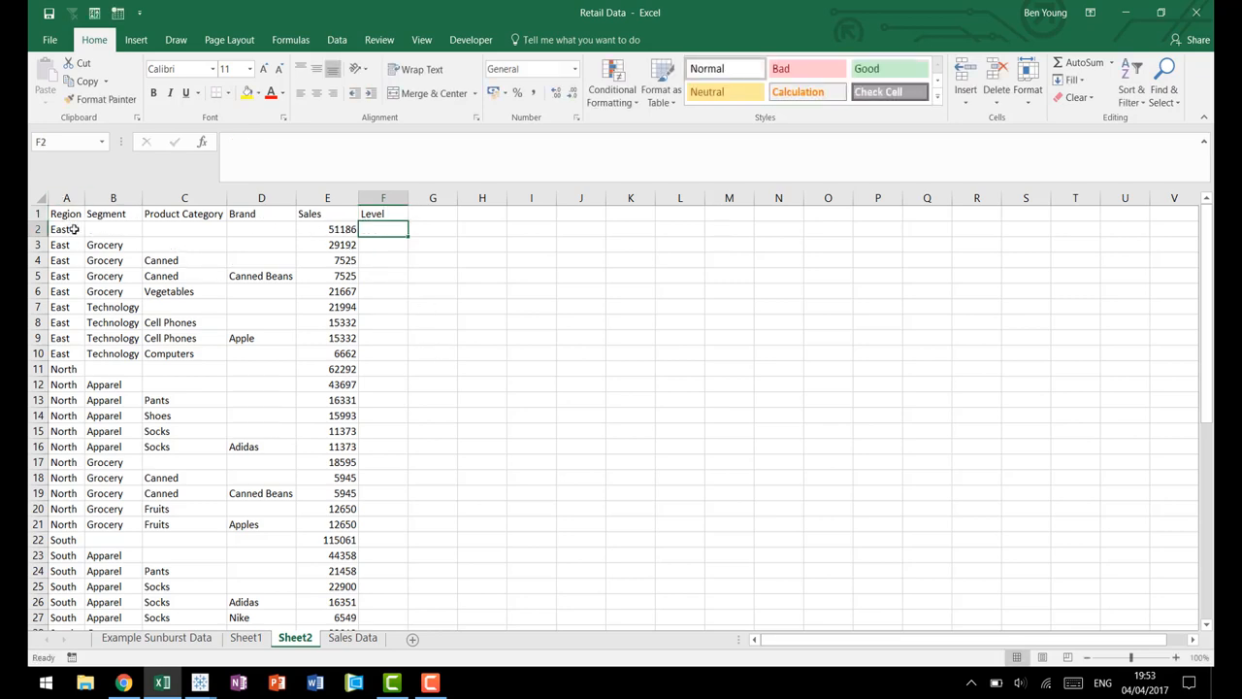
pyautogui.moveTo(493, 423)
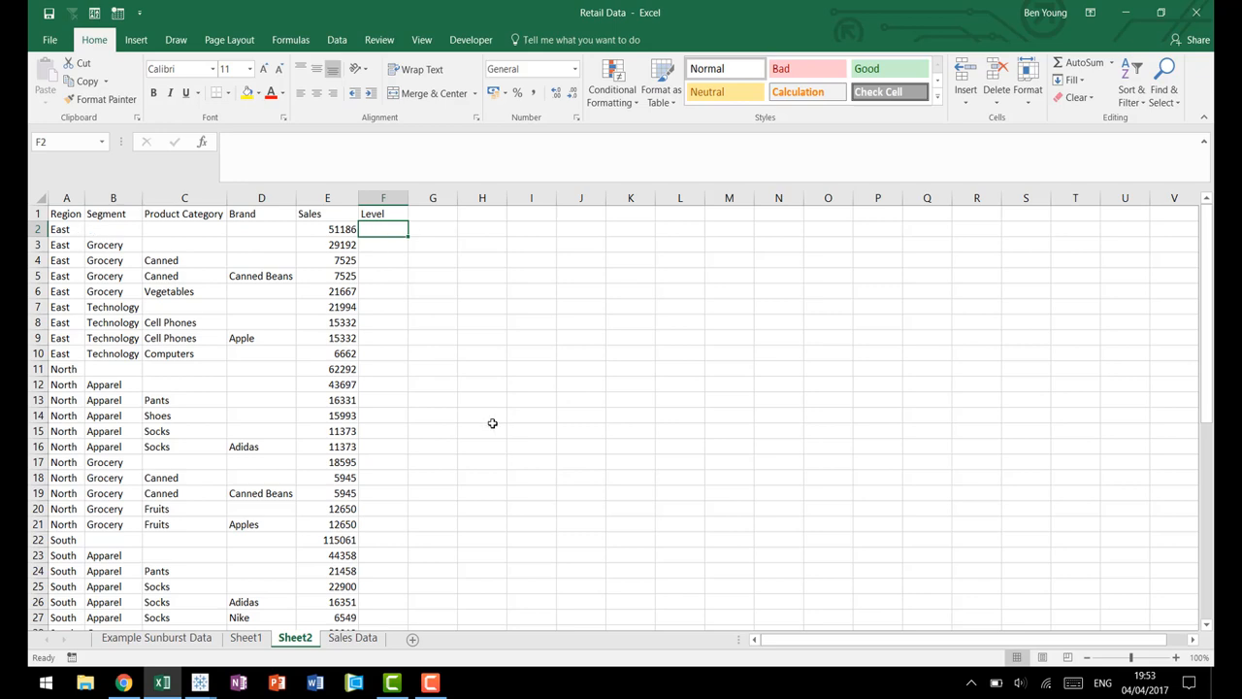
pyautogui.write('=i')
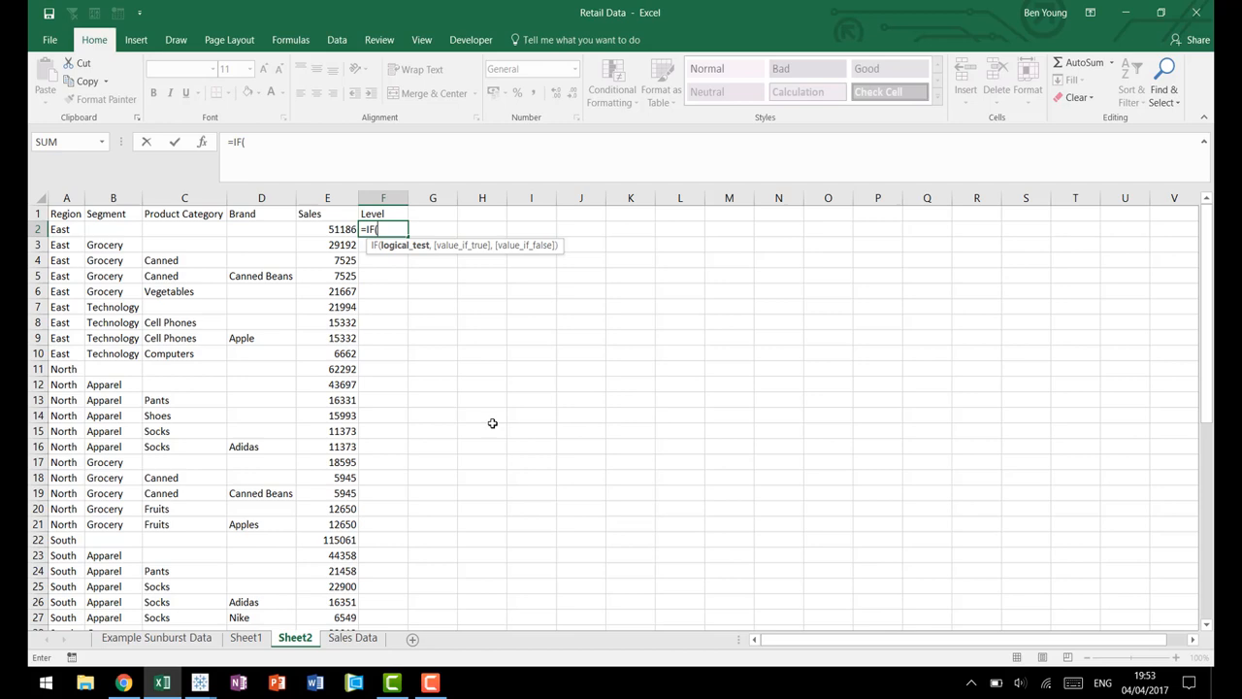
pyautogui.write('NOT(is')
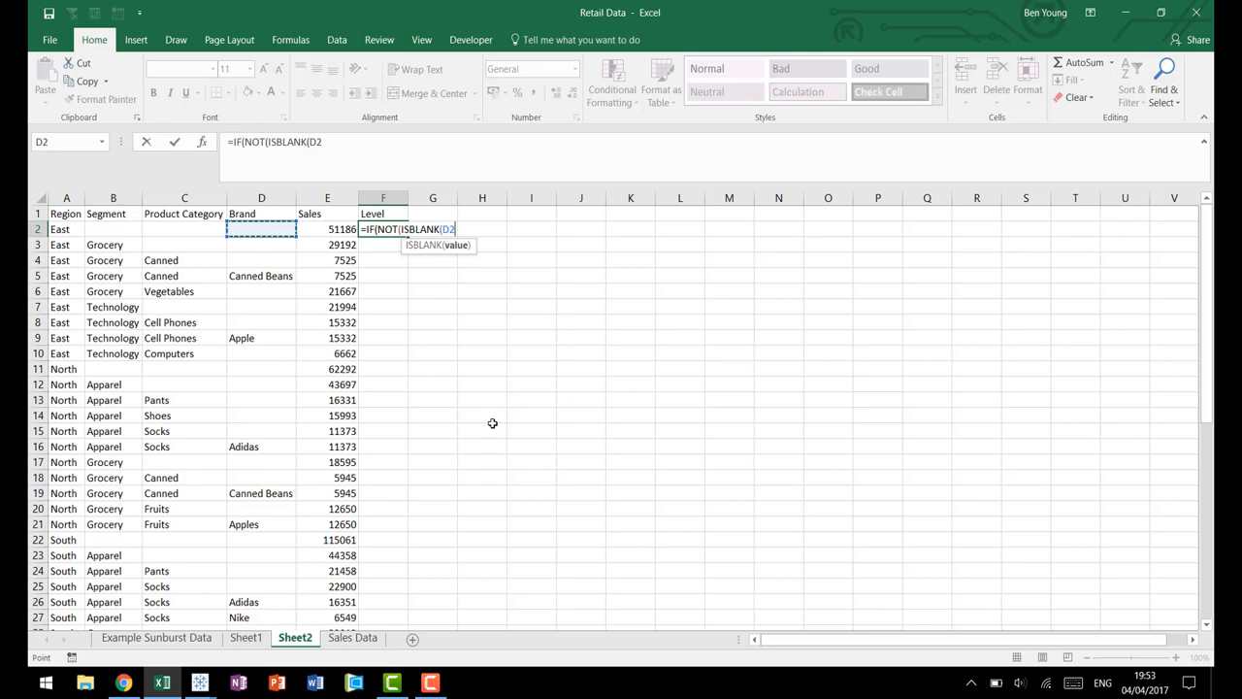
pyautogui.write('))')
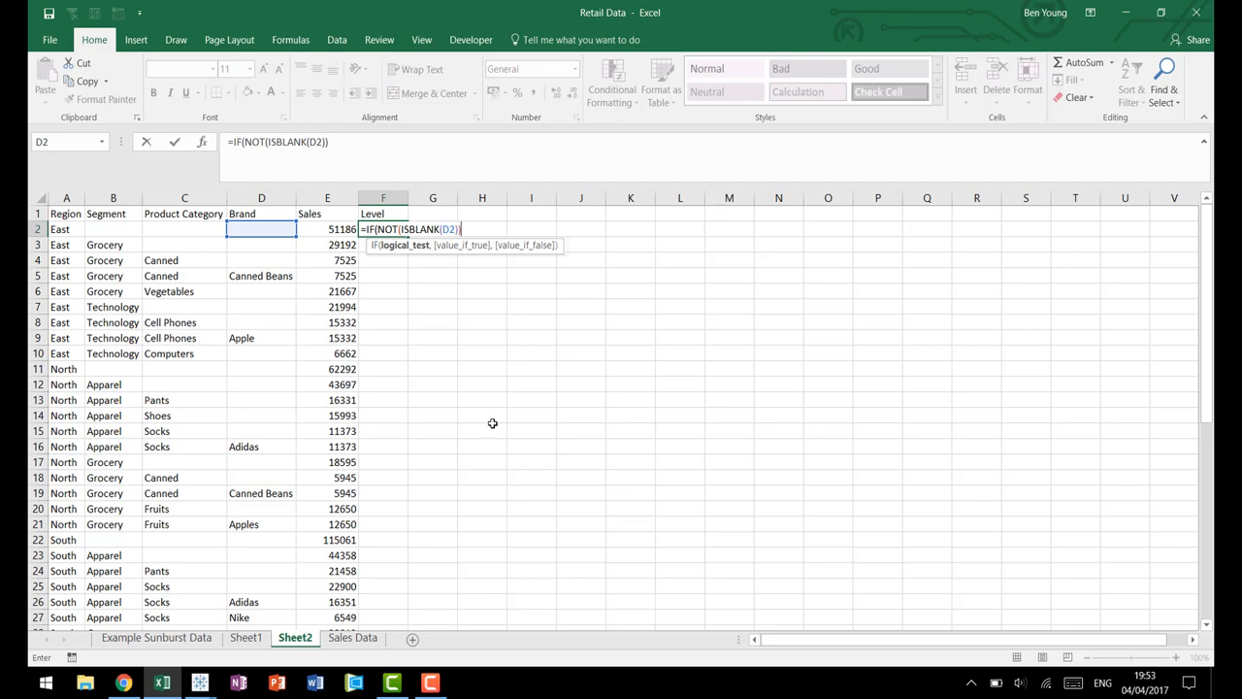
pyautogui.write(',4,')
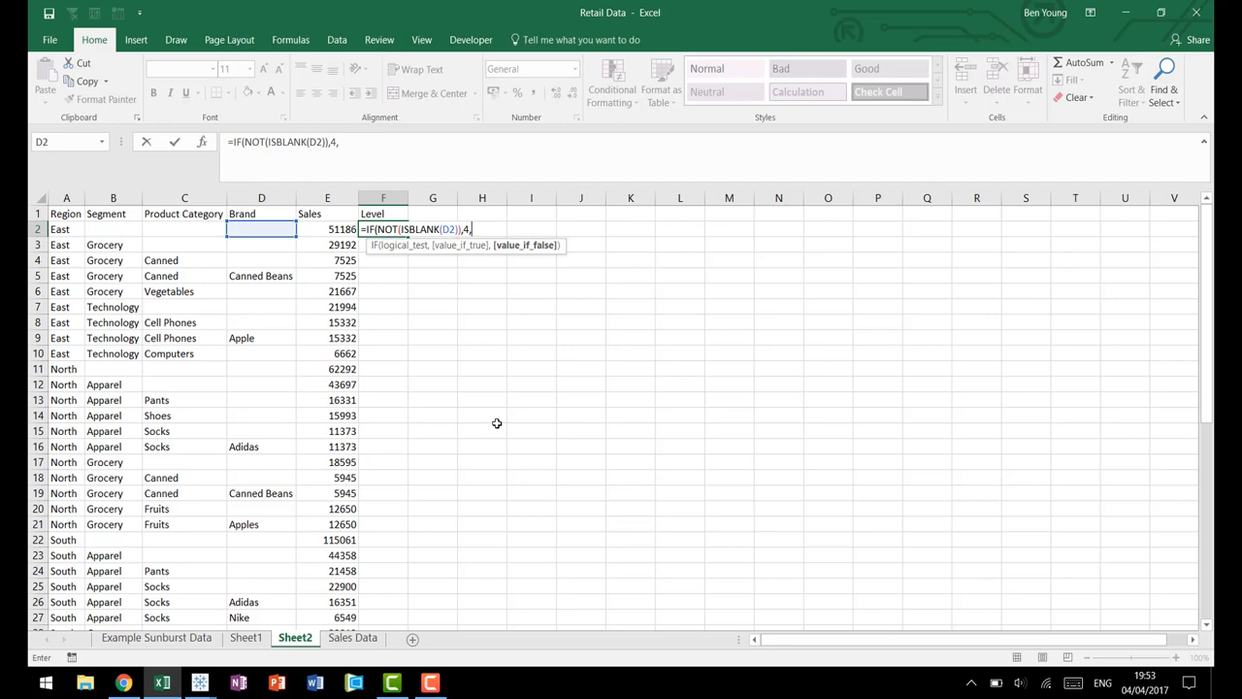
pyautogui.moveTo(252, 213)
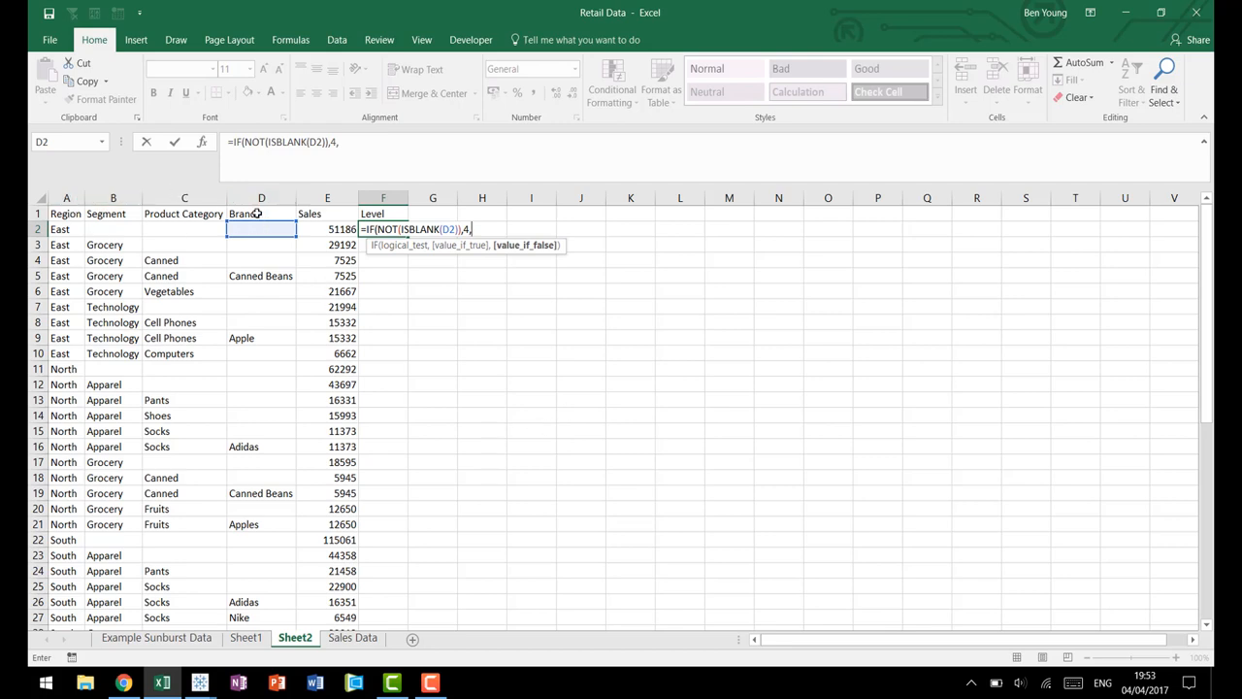
# Step: Complete the F2 formula returning 3, 2 or 1 for columns C, B, A and confirm it
pyautogui.write('if')
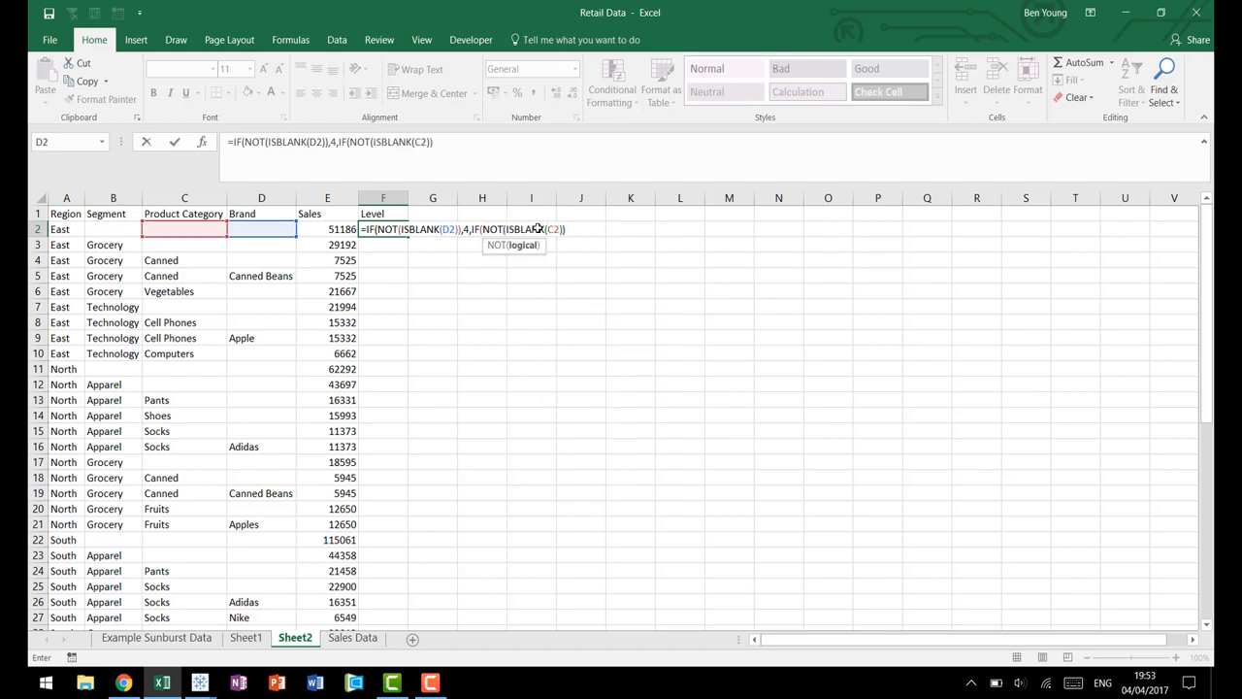
pyautogui.write(',3,if')
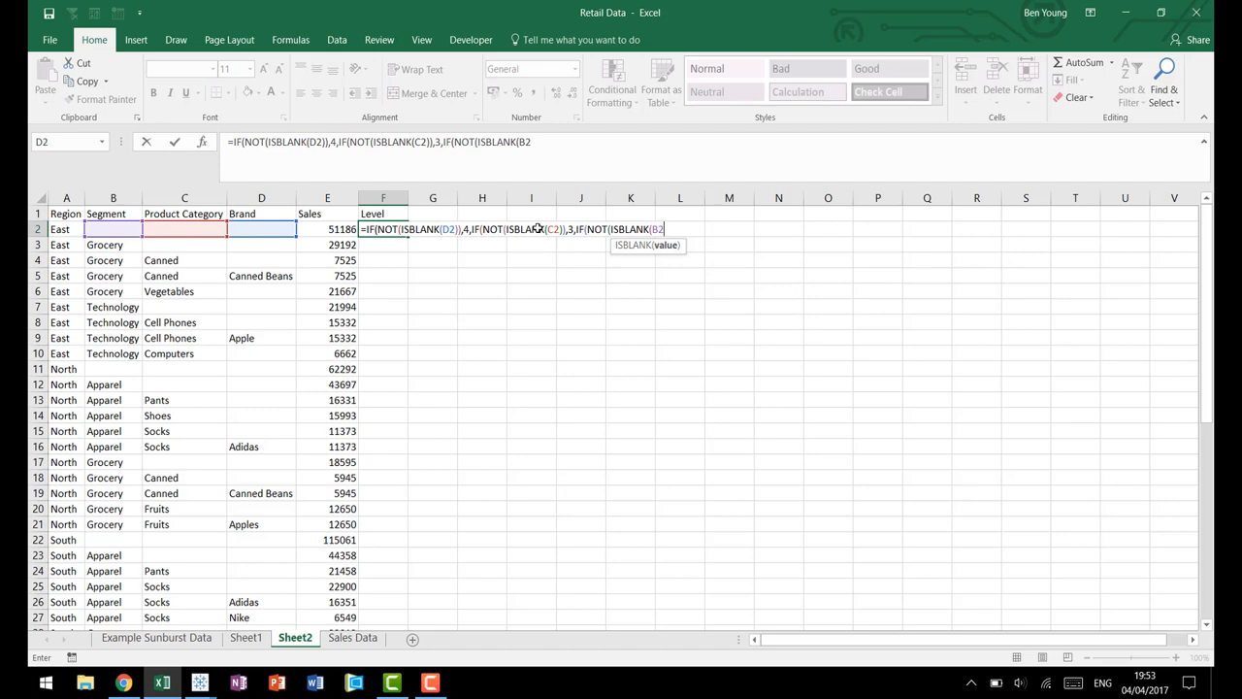
pyautogui.write('),2')
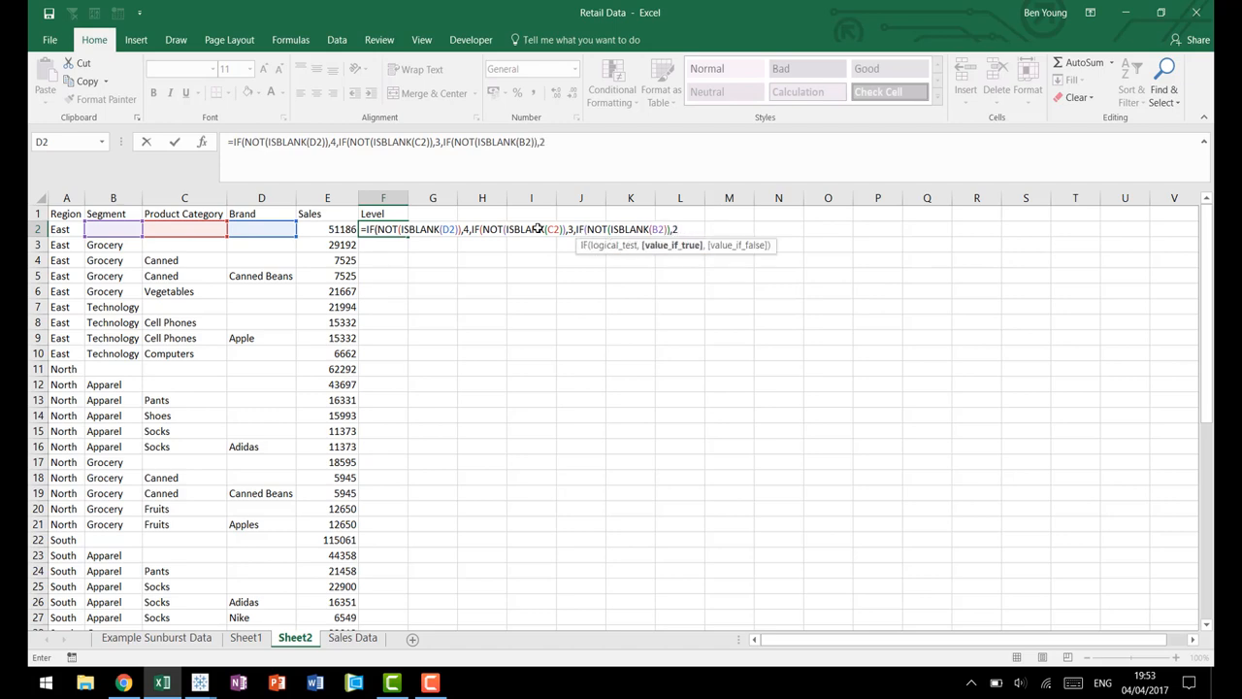
pyautogui.write(',1')
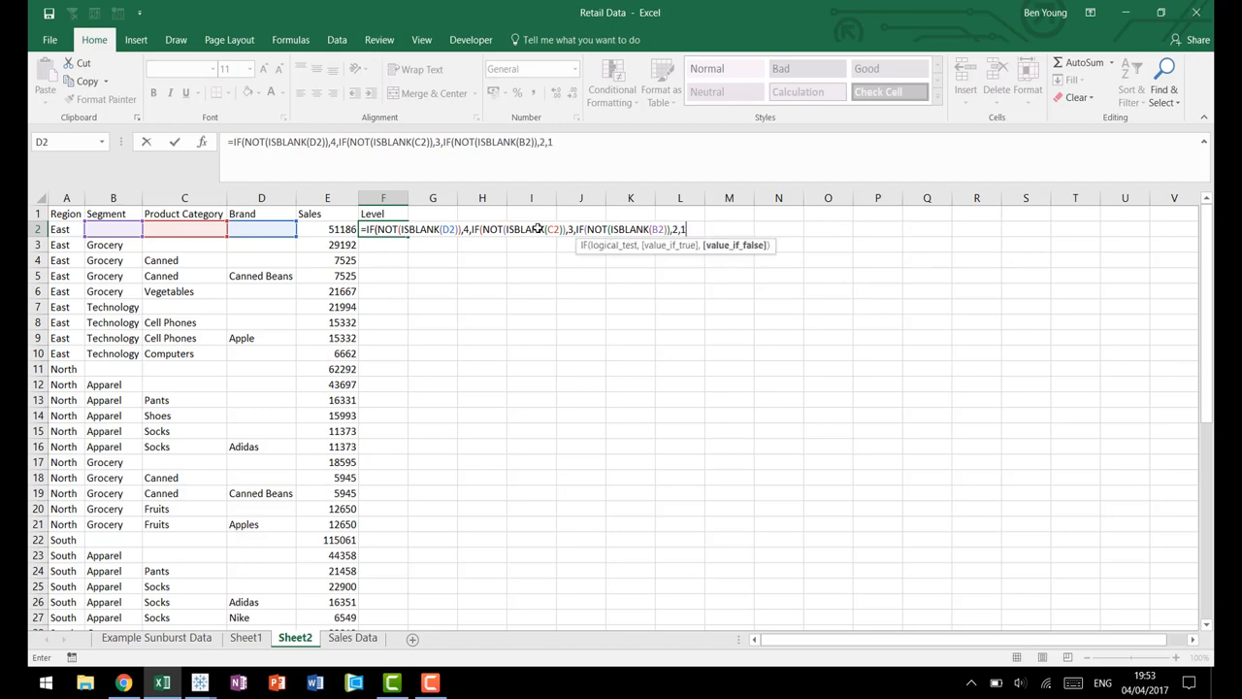
pyautogui.press('Enter')
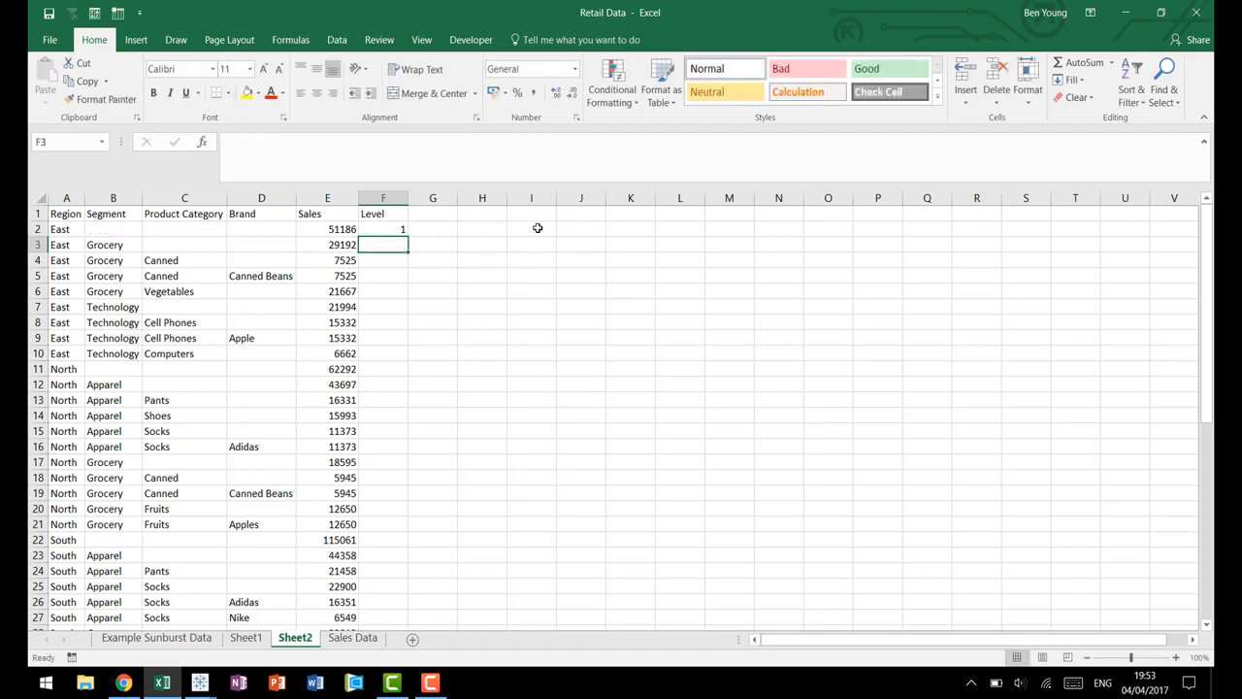
# Step: Fill the Level formula down the Sunburst Data sheet, then switch to the Tableau workbook
pyautogui.click(384, 229)
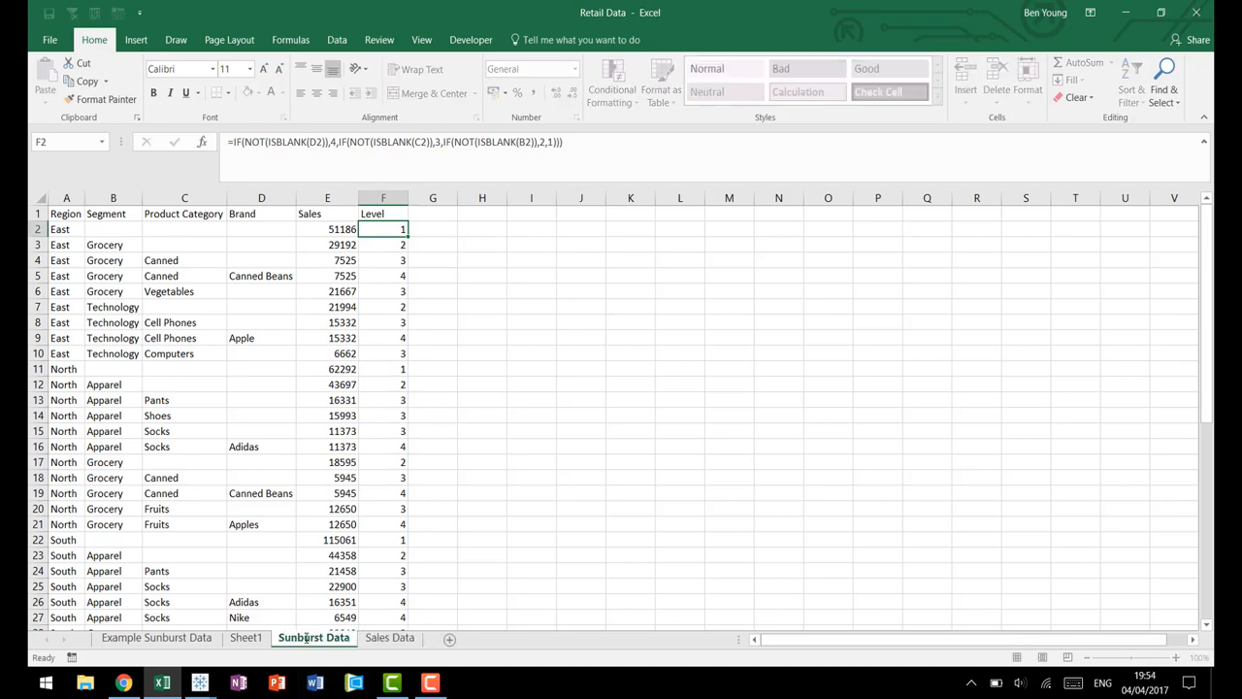
pyautogui.click(433, 212)
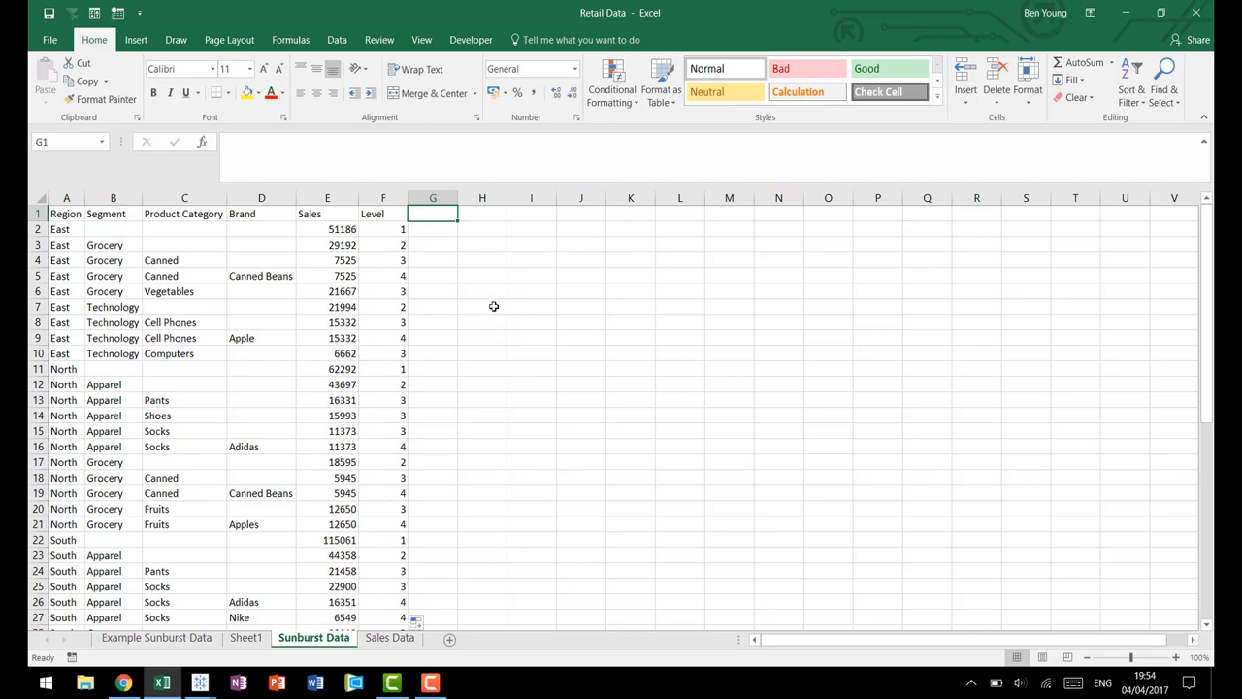
pyautogui.click(326, 229)
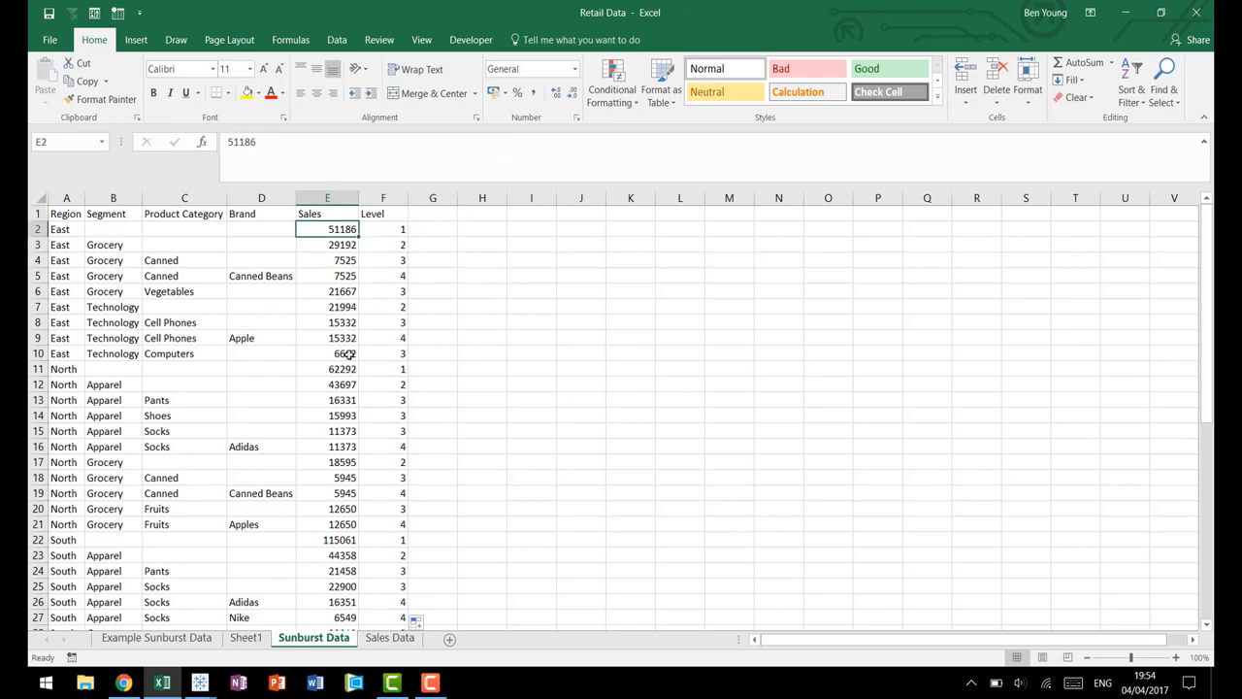
pyautogui.click(66, 212)
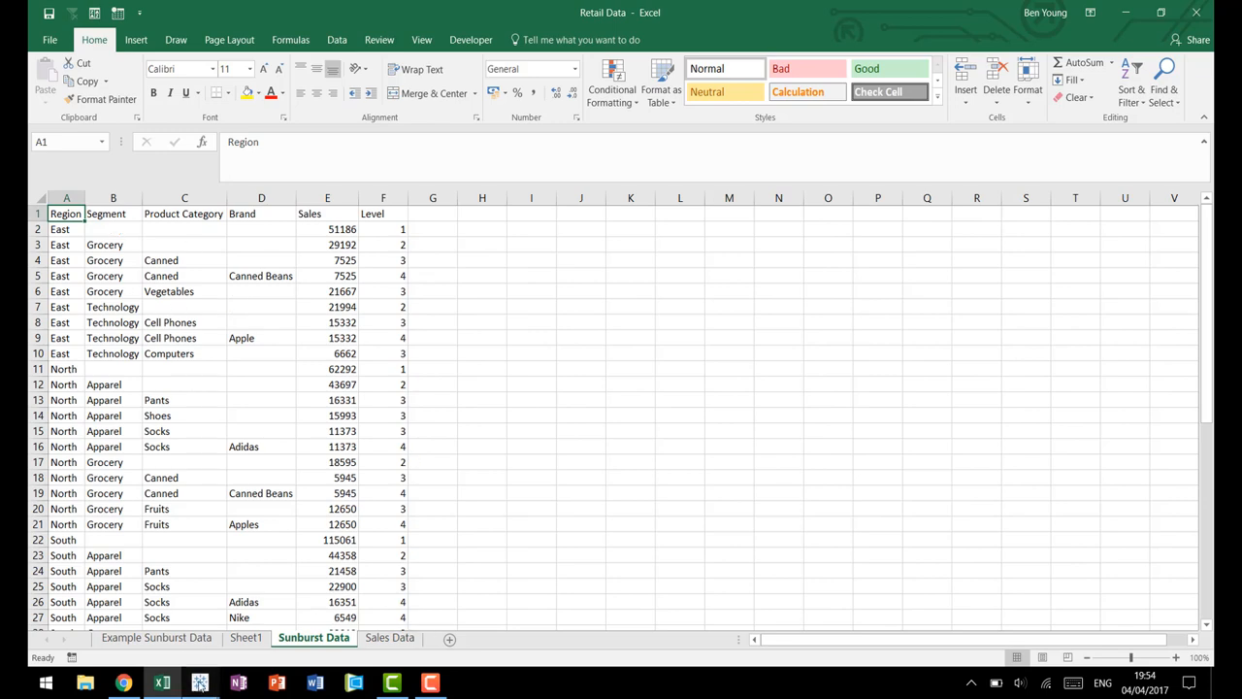
pyautogui.click(190, 682)
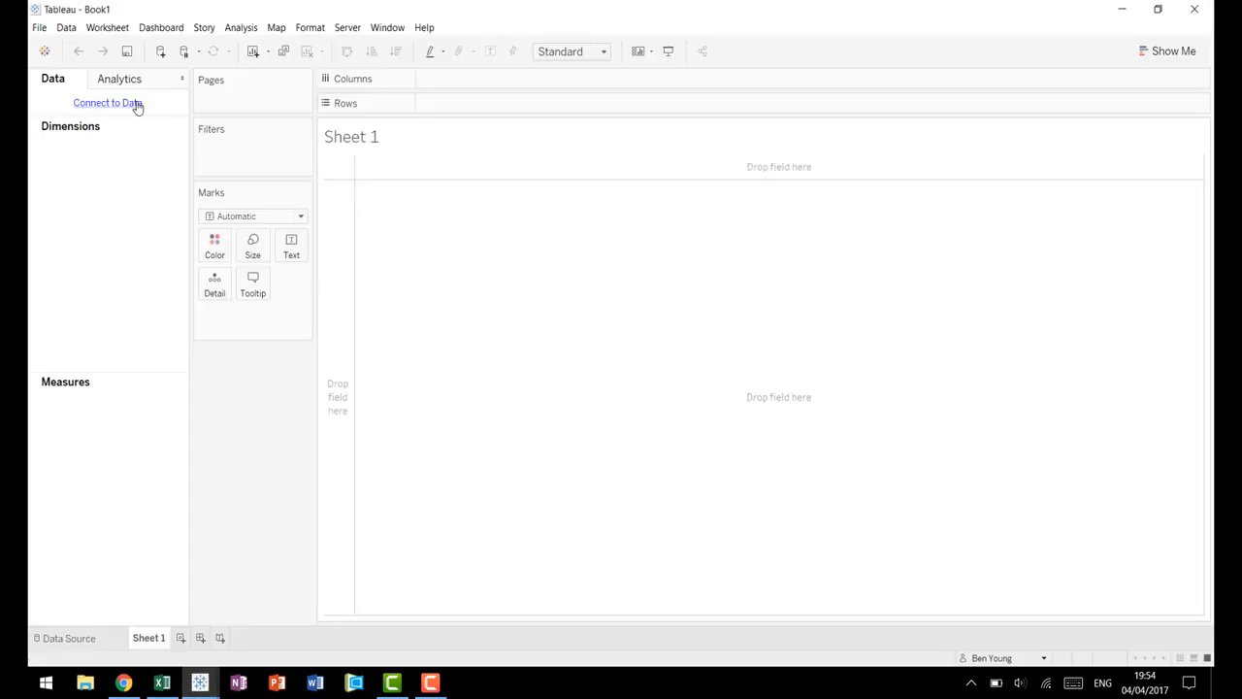
# Step: Start an Excel connection and choose the Retail Data workbook as the source
pyautogui.click(105, 101)
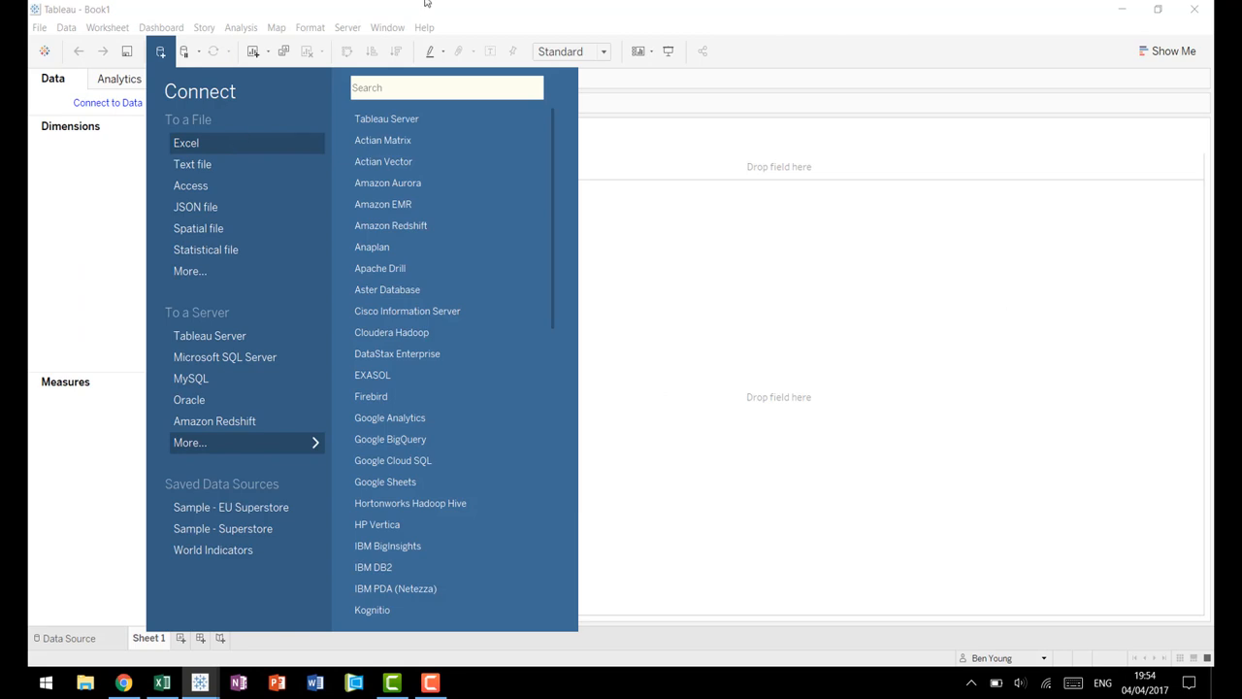
pyautogui.click(186, 144)
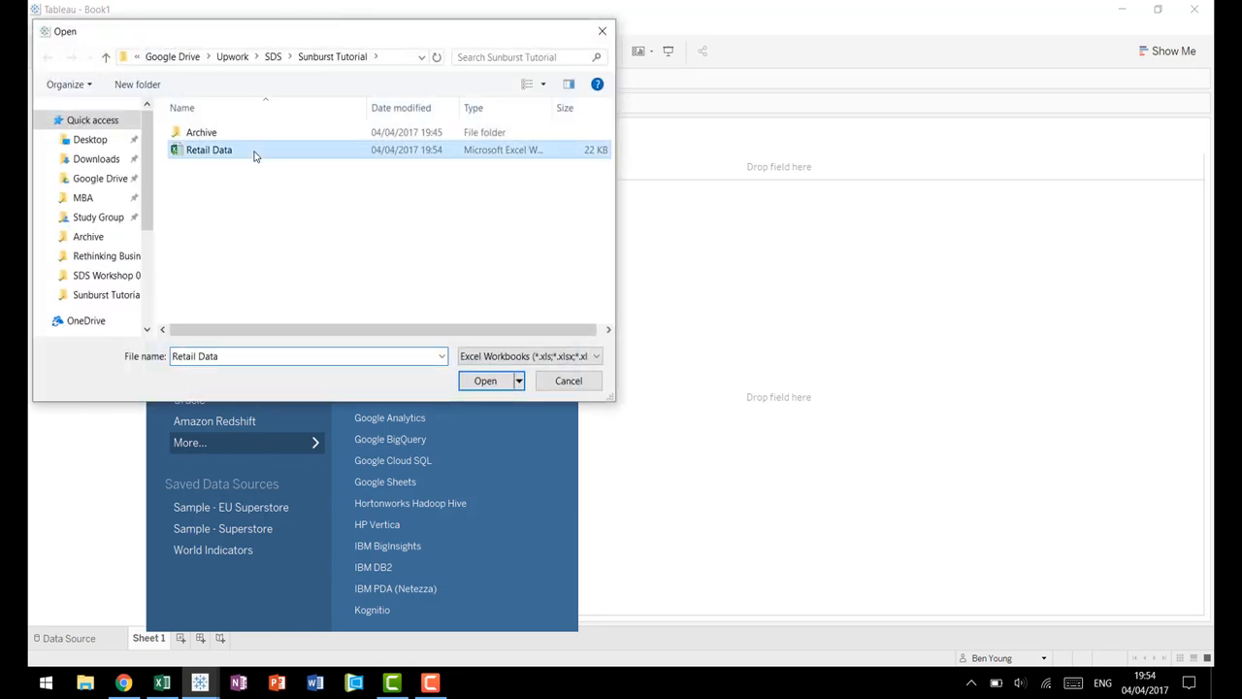
pyautogui.click(516, 380)
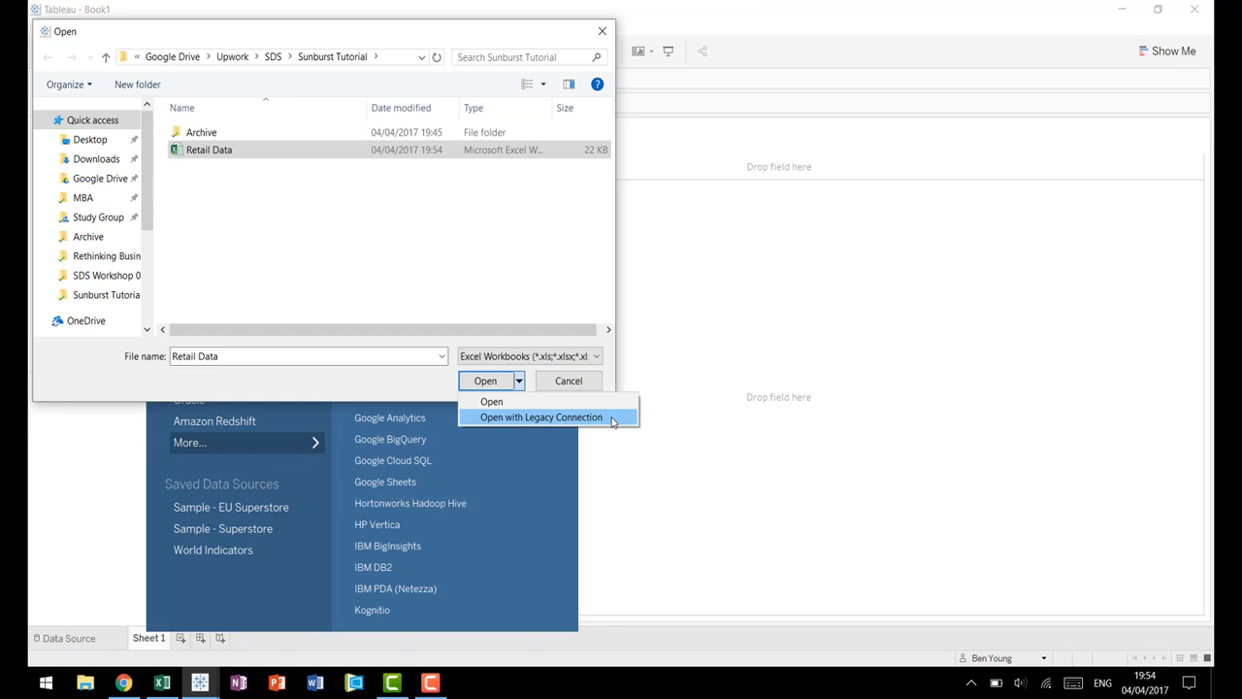
pyautogui.moveTo(579, 363)
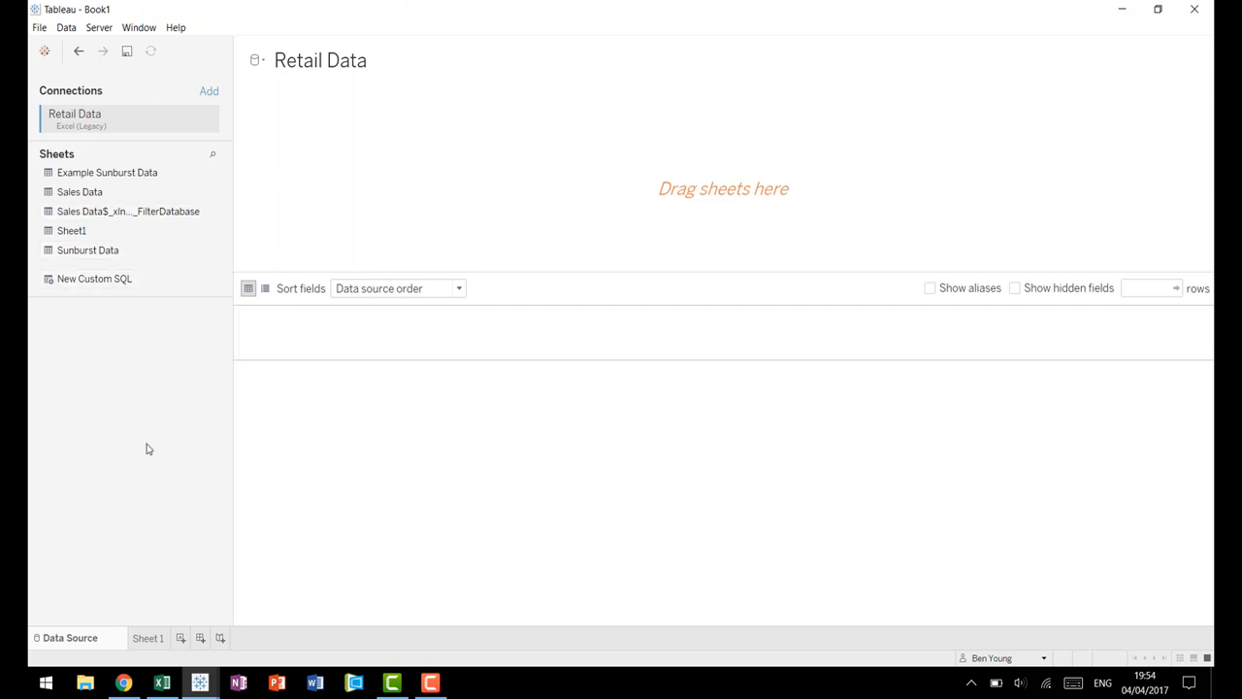
pyautogui.moveTo(211, 464)
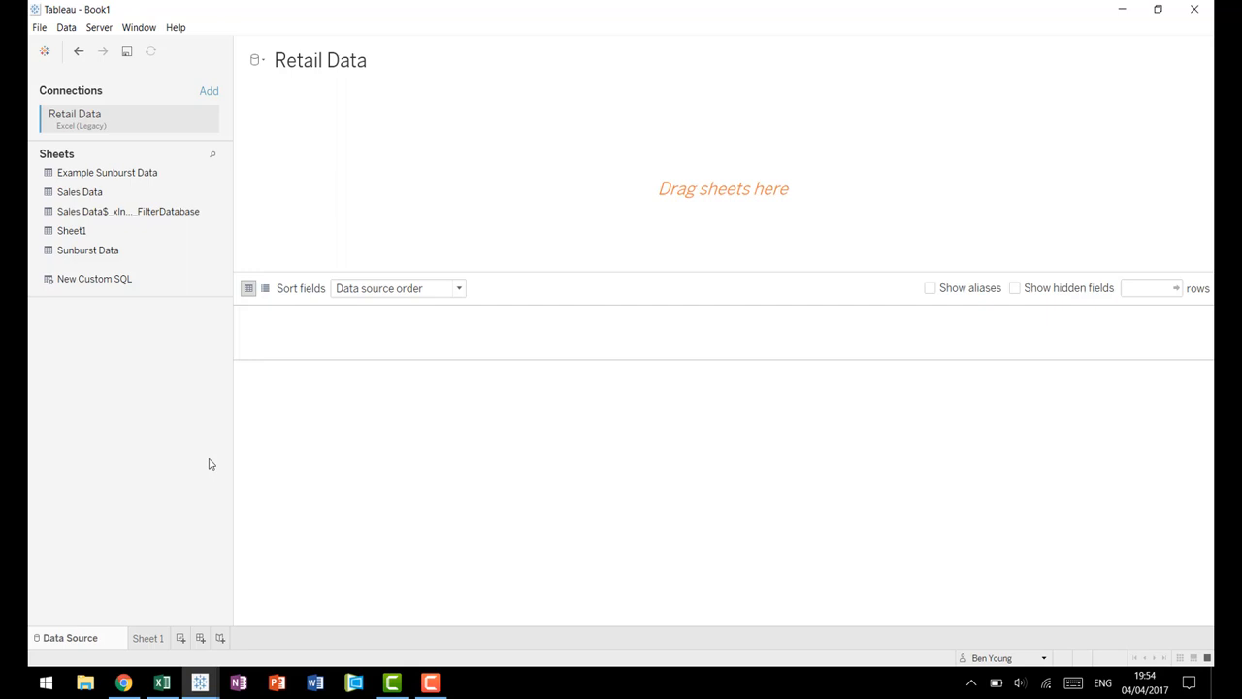
pyautogui.moveTo(439, 148)
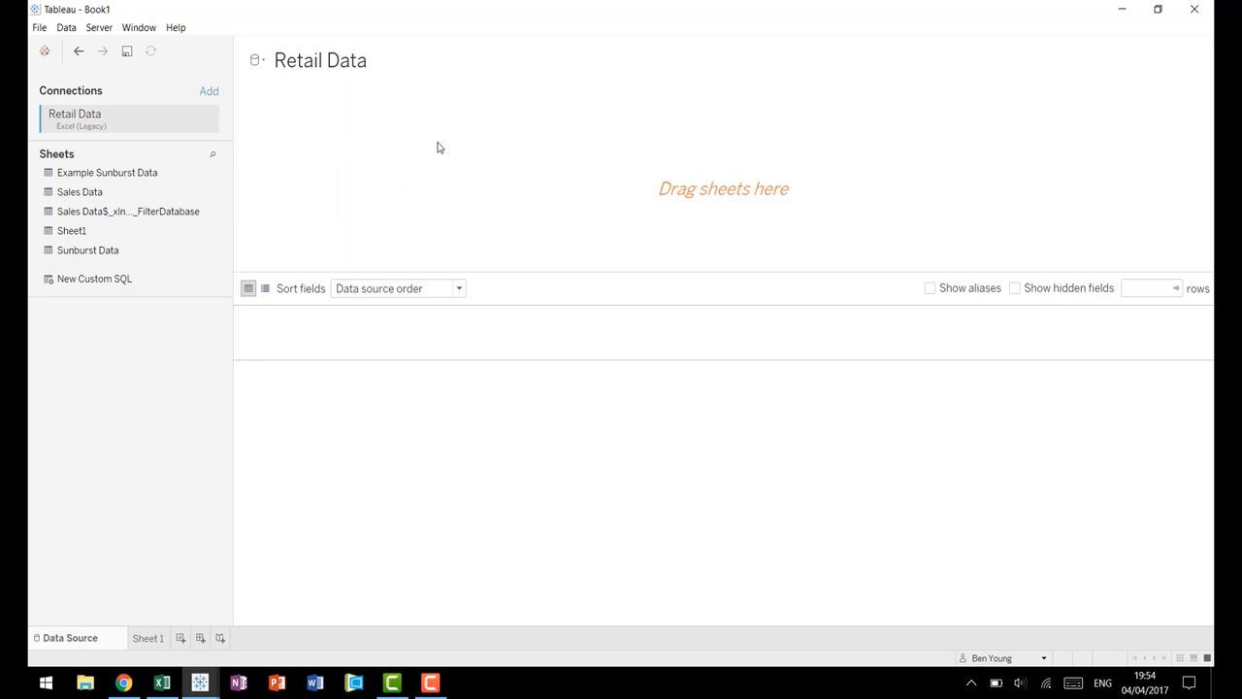
pyautogui.moveTo(128, 195)
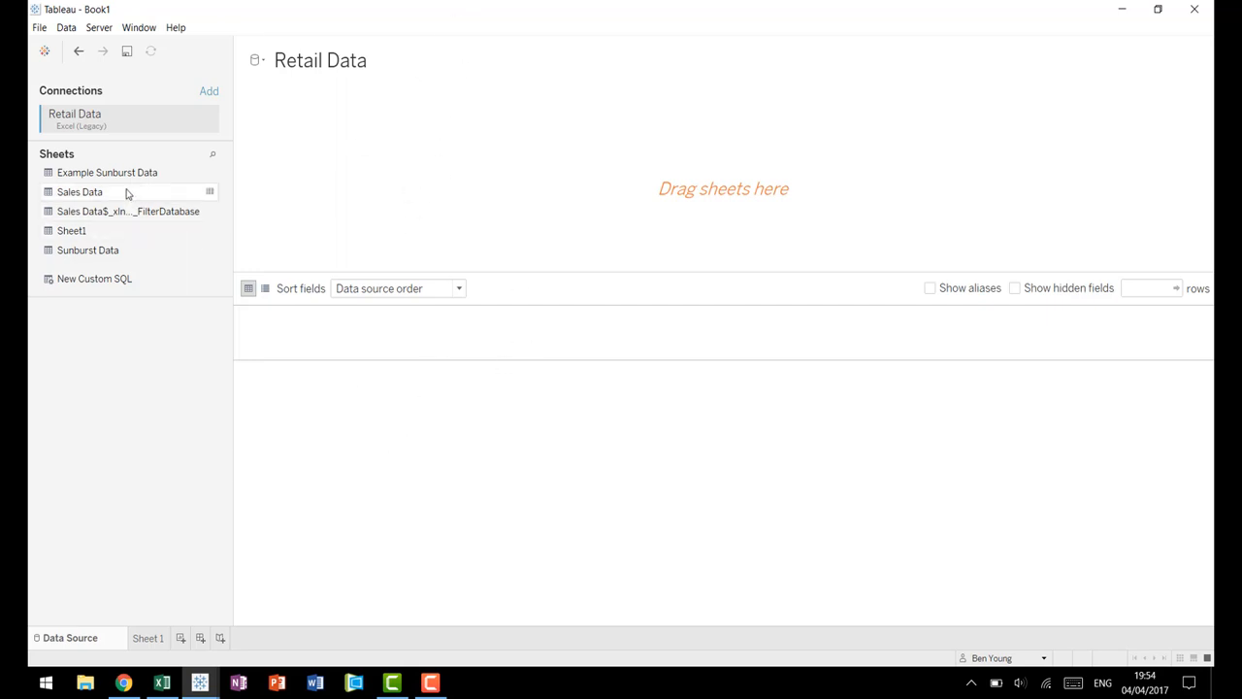
# Step: Add the Sunburst Data sheet to the data source canvas and preview its rows
pyautogui.moveTo(88, 251); pyautogui.dragTo(450, 194)
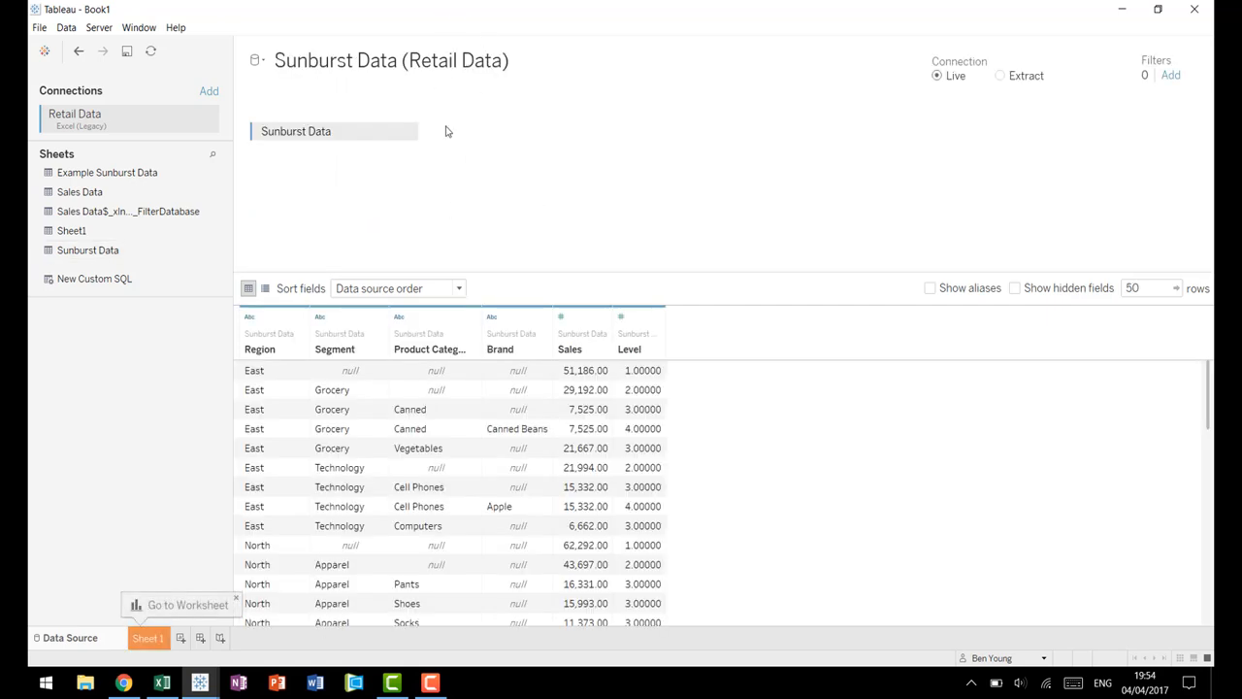
pyautogui.moveTo(474, 218)
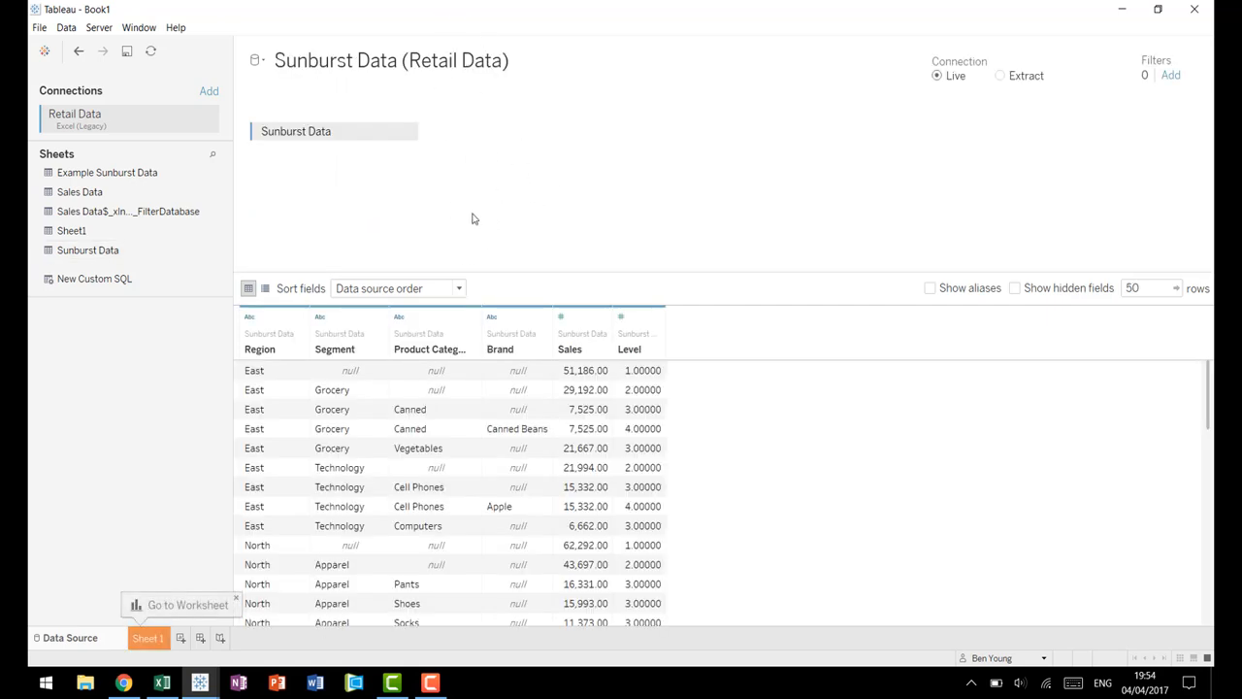
pyautogui.moveTo(132, 27)
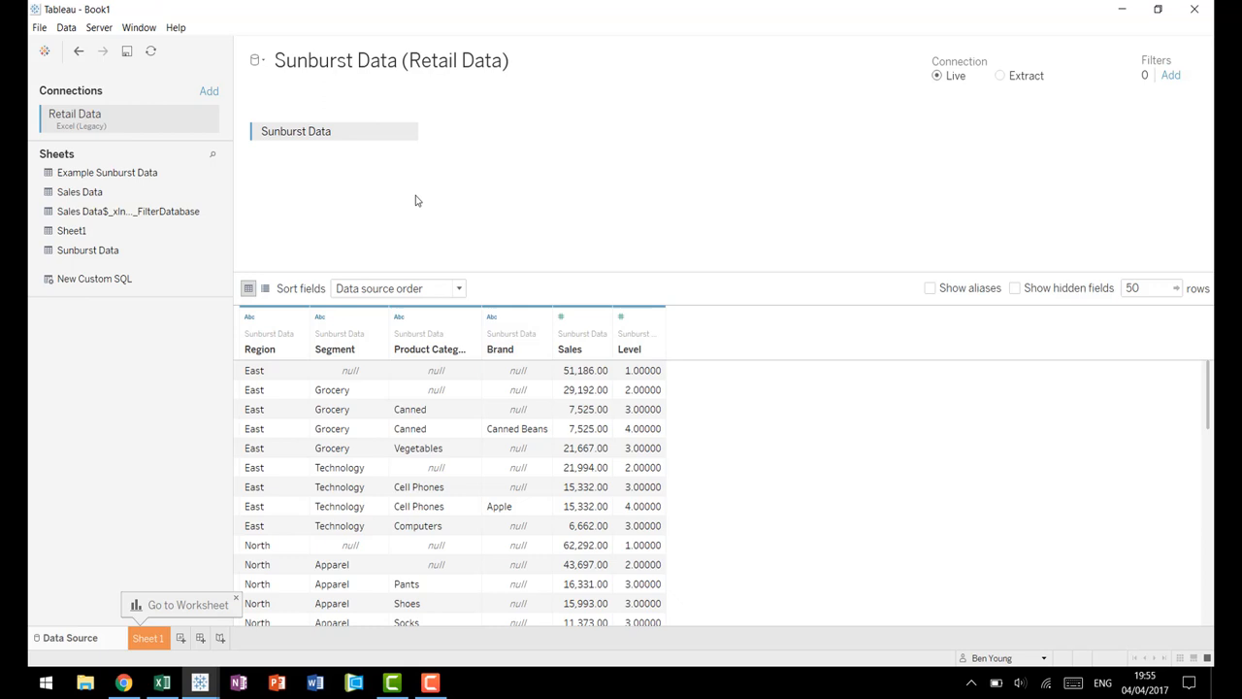
pyautogui.moveTo(742, 577)
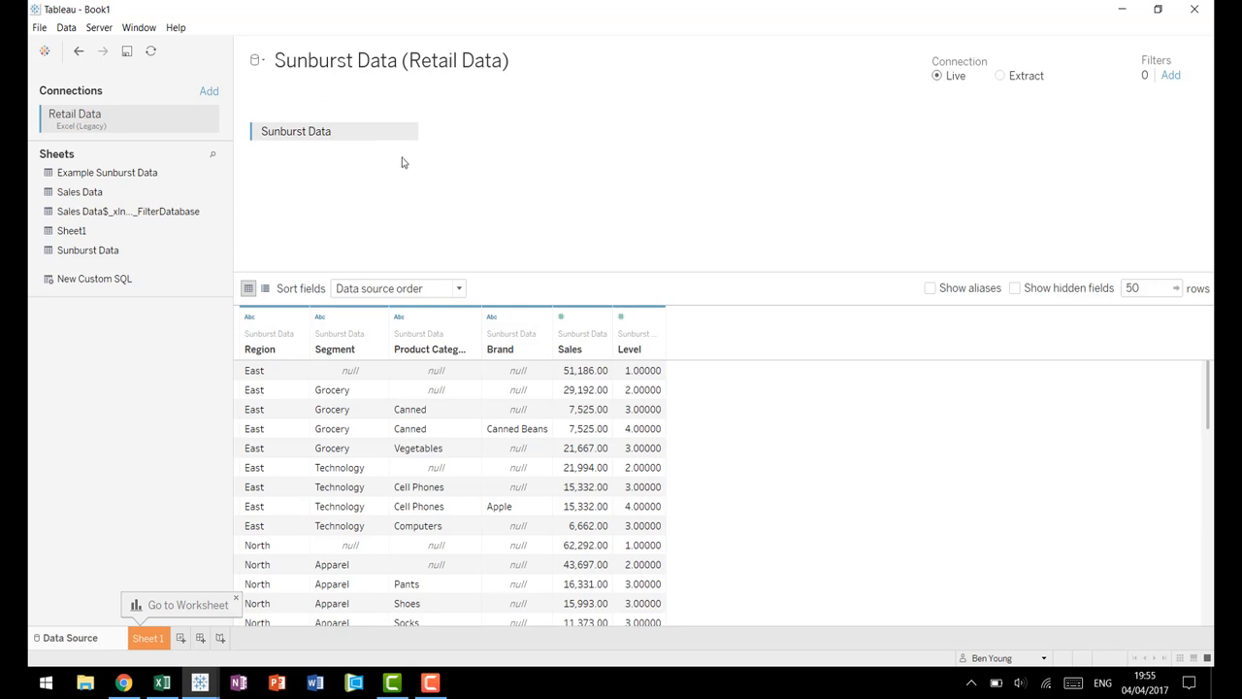
pyautogui.moveTo(388, 256)
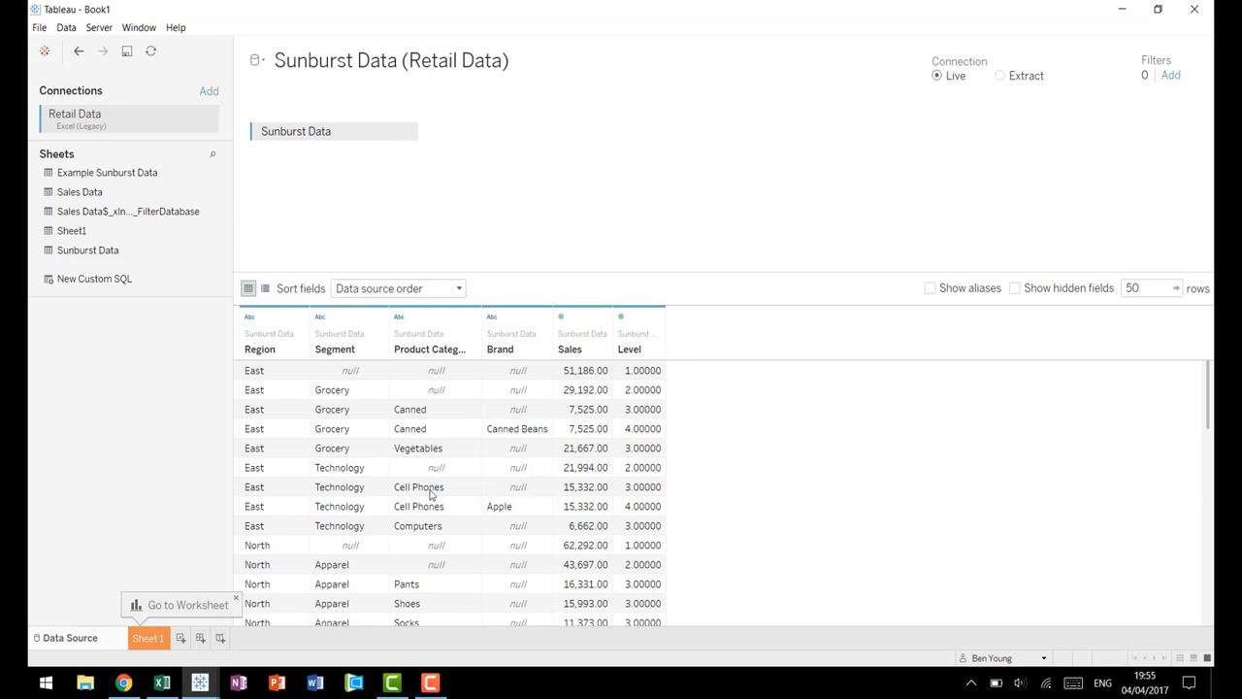
pyautogui.moveTo(692, 468)
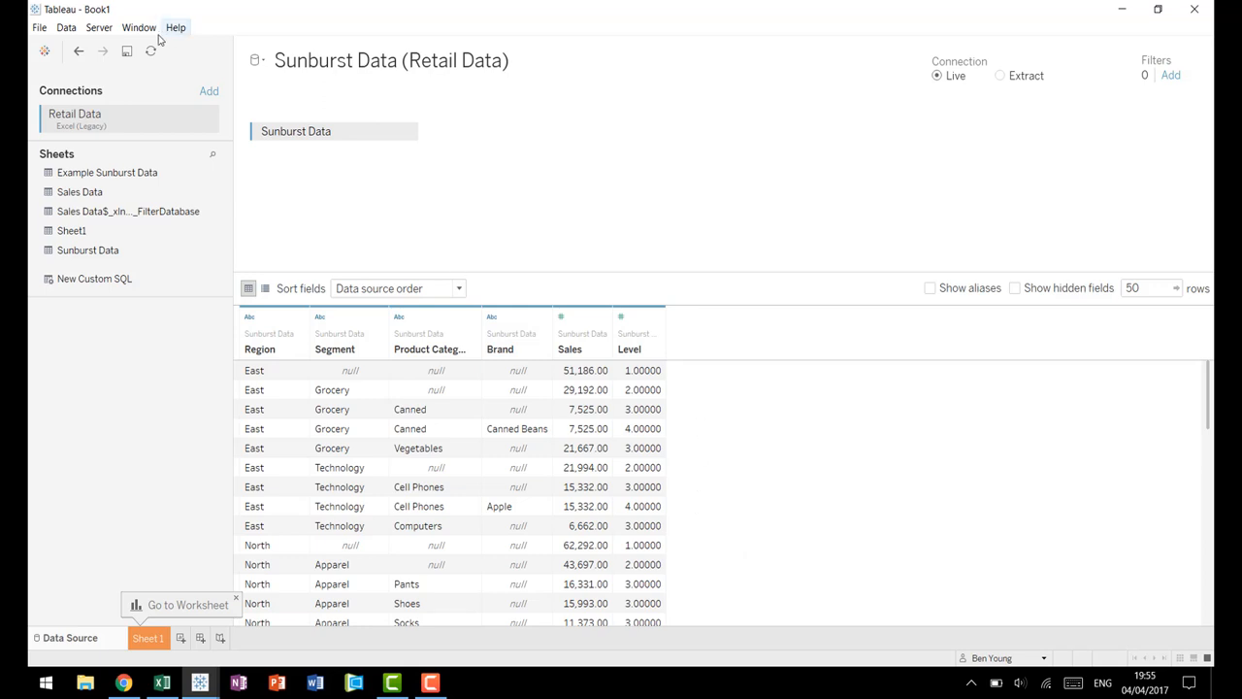
pyautogui.click(62, 27)
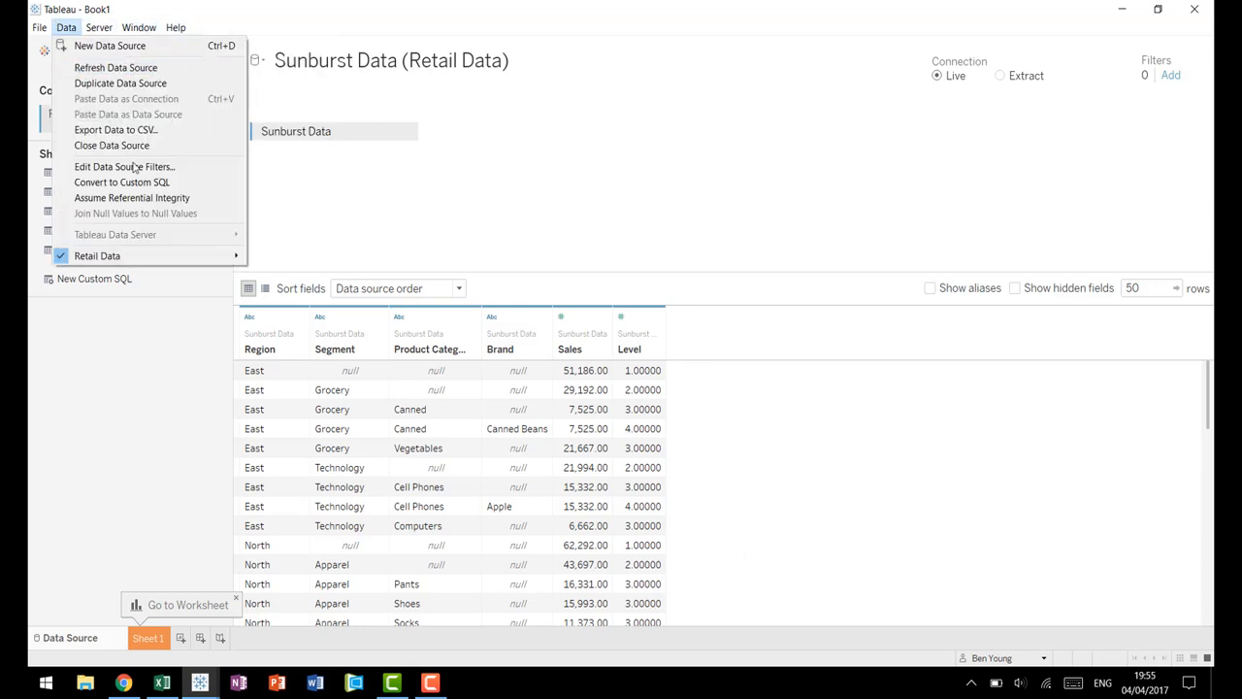
# Step: Convert to custom SQL stacking the Sunburst Data SELECT onto itself with UNION ALL
pyautogui.click(120, 183)
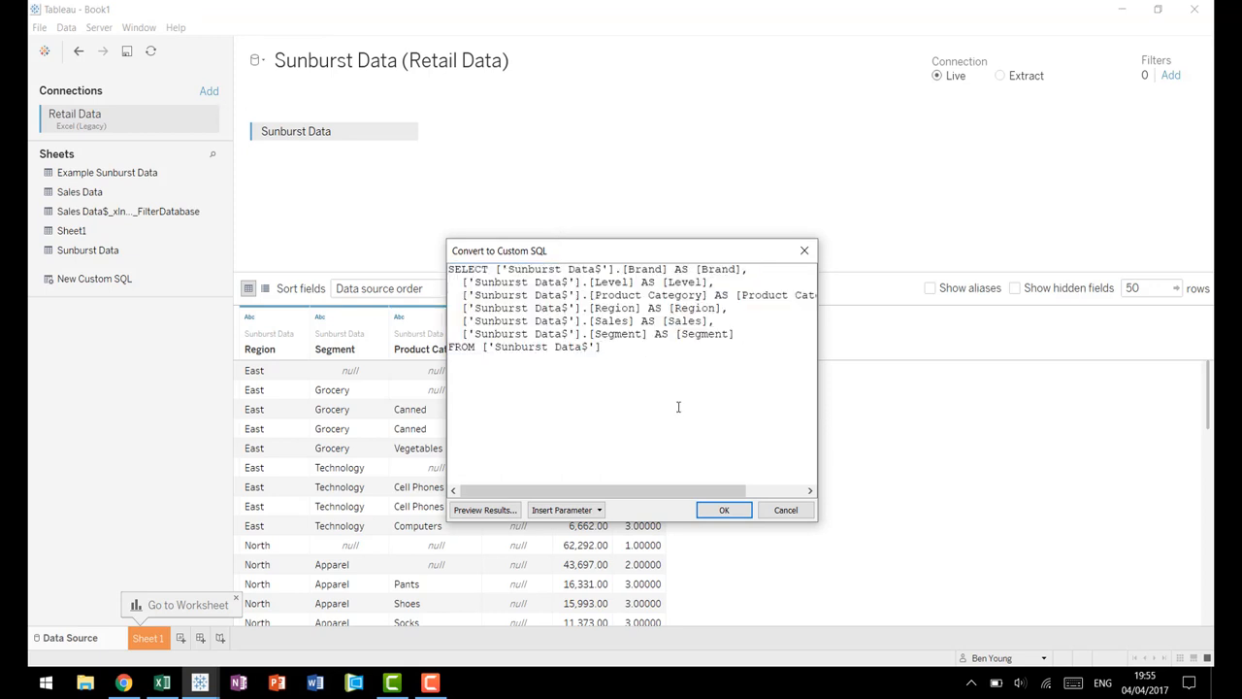
pyautogui.write('UNION ALL')
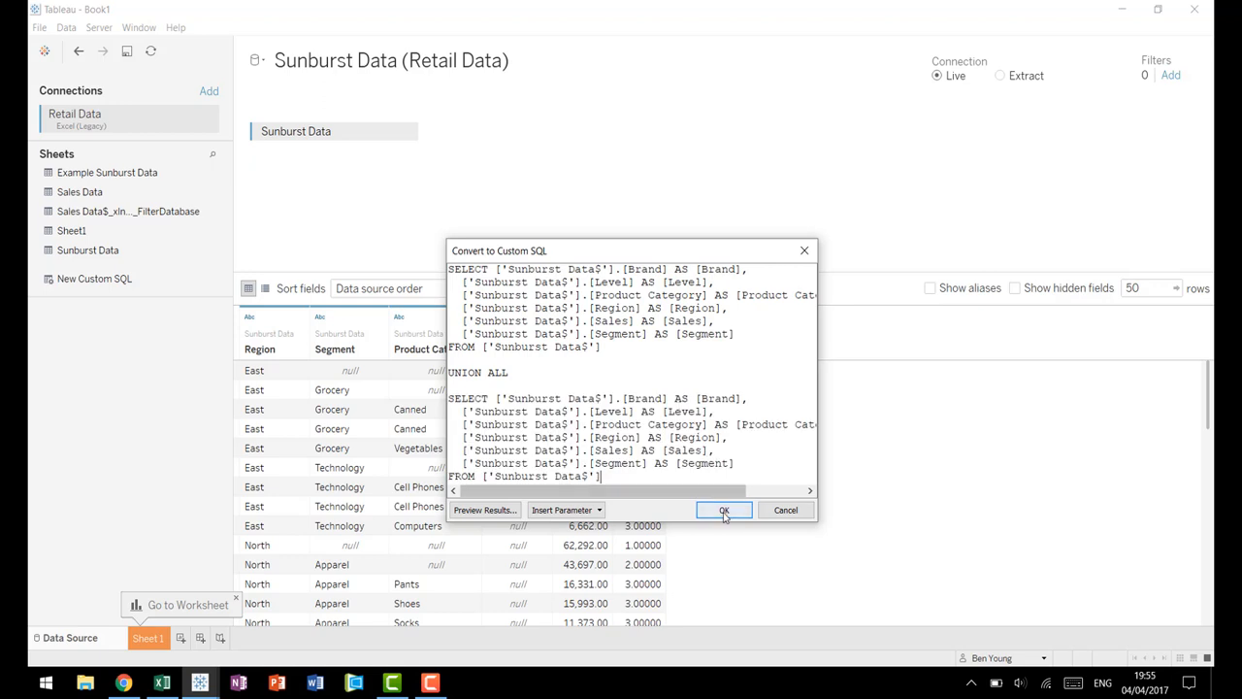
pyautogui.click(724, 508)
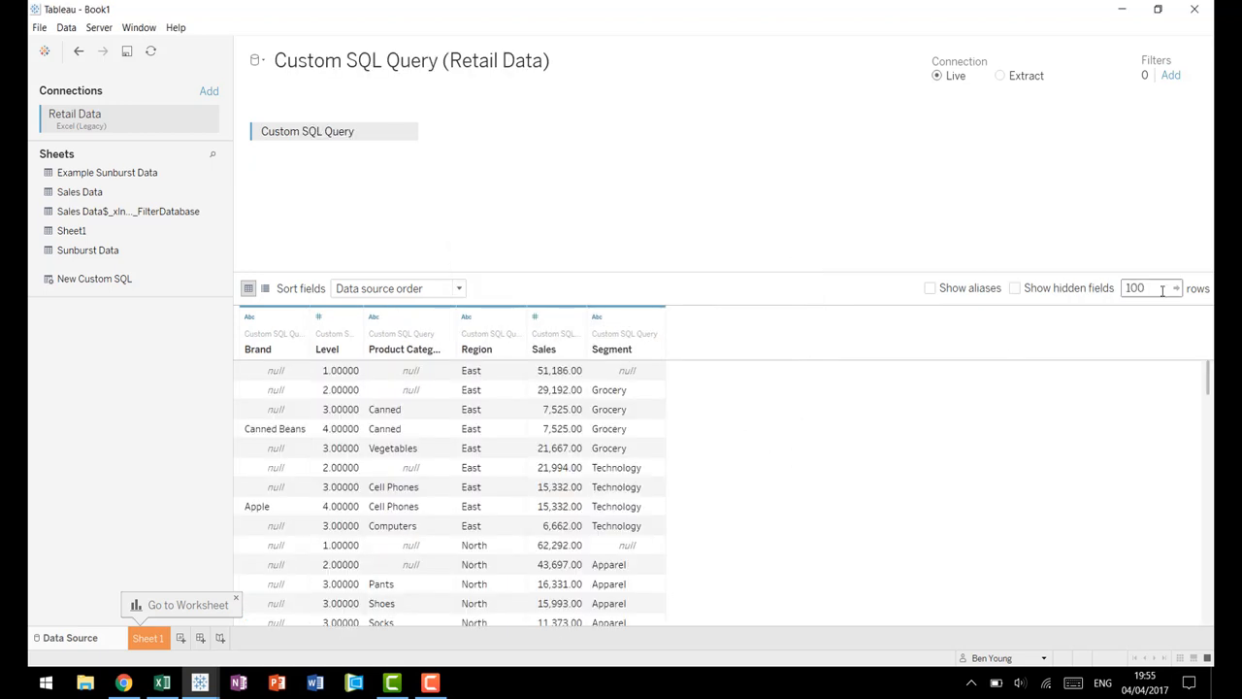
pyautogui.moveTo(485, 415)
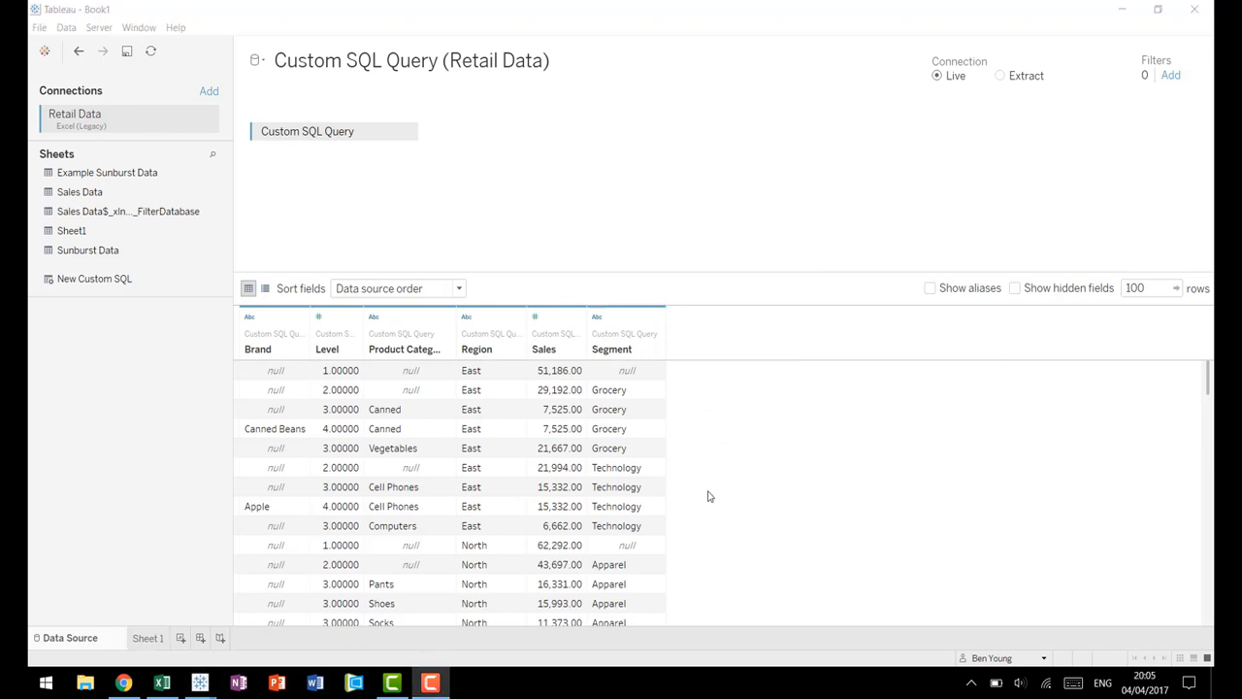
pyautogui.moveTo(677, 503)
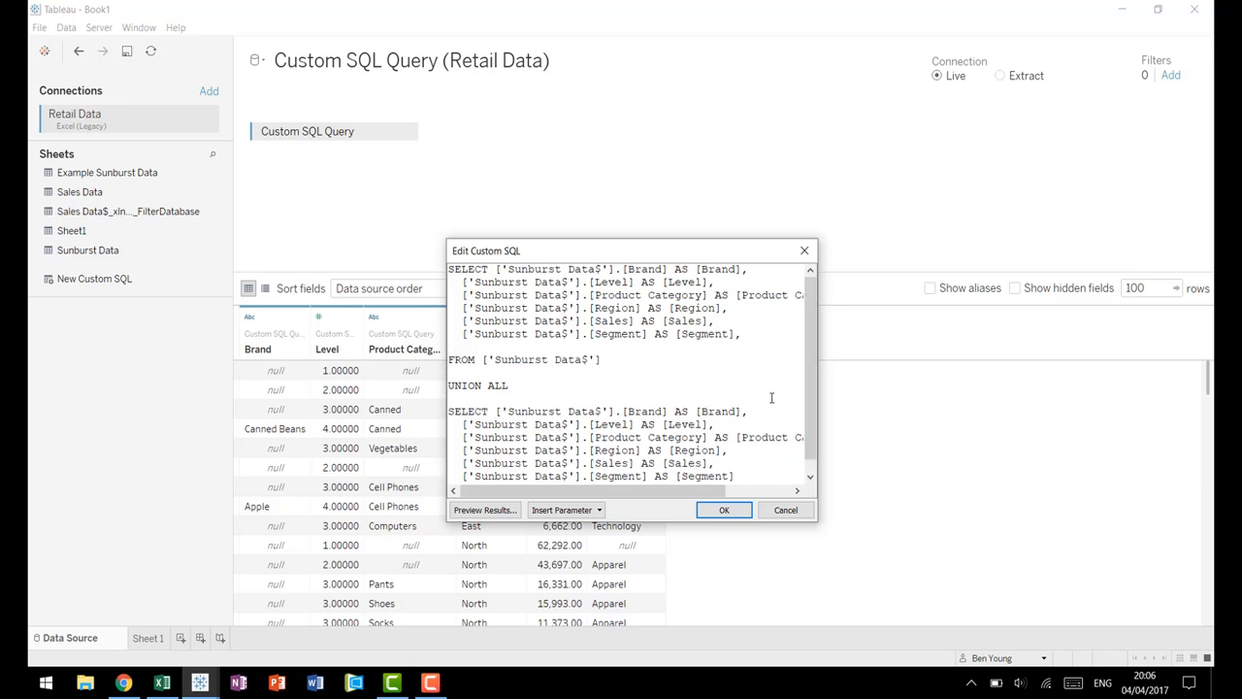
# Step: Add a ToPad column valued 1 in the first SELECT and 203 in the second, and apply it
pyautogui.write('1 as ToPad')
pyautogui.write(',')
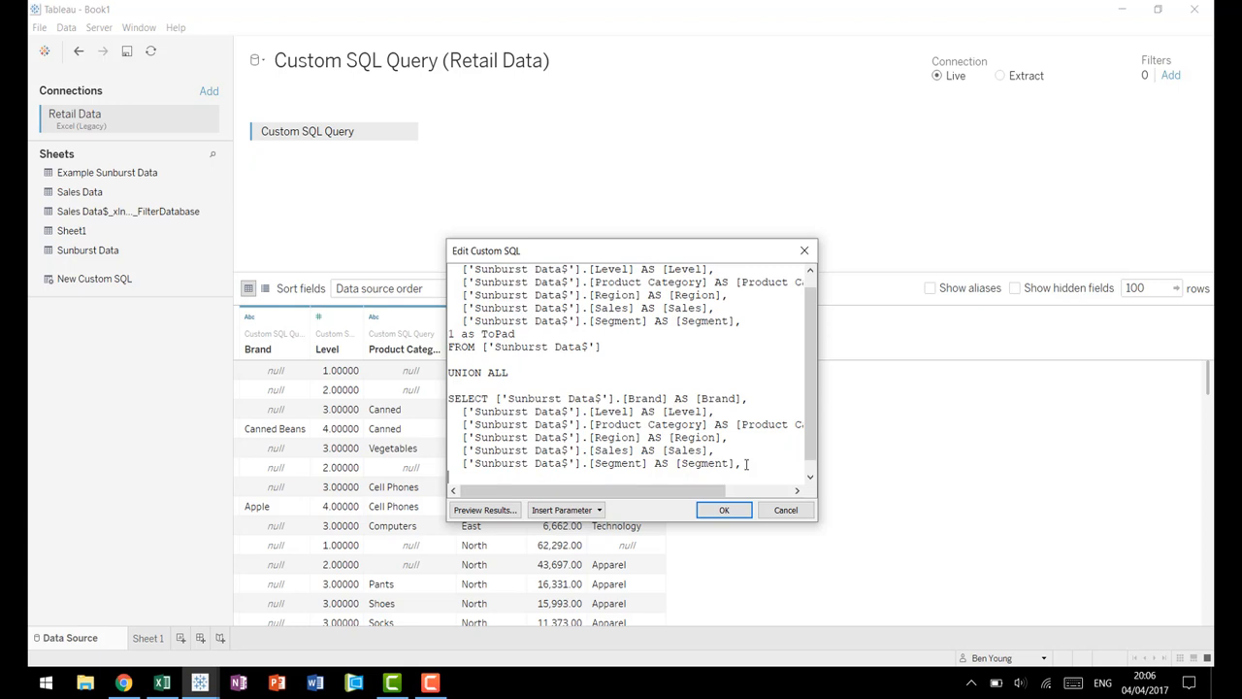
pyautogui.write('203 as ToPad')
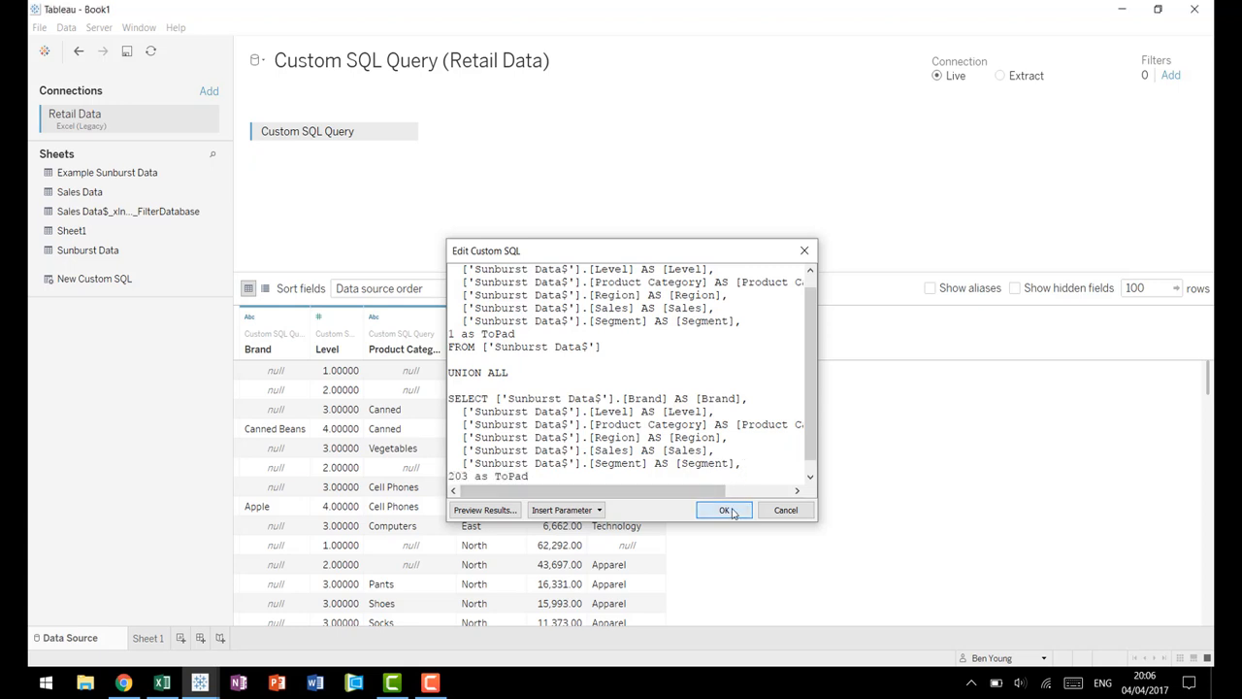
pyautogui.click(722, 509)
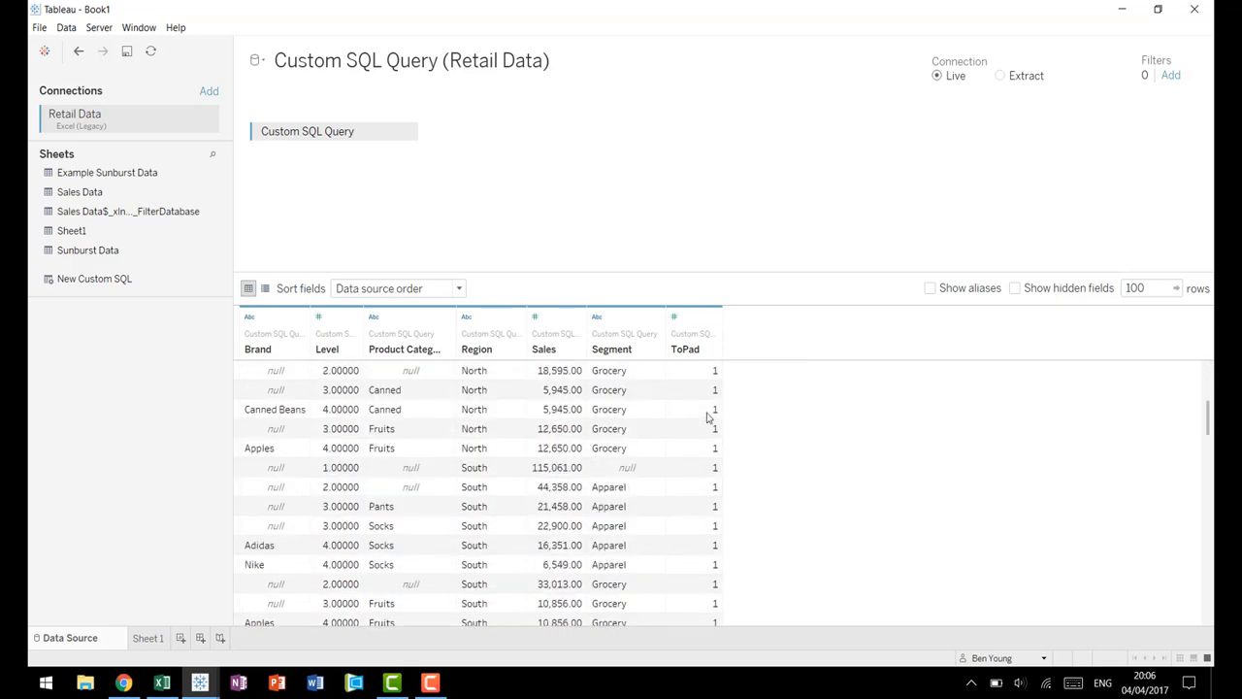
# Step: Scroll the preview grid to confirm both the ToPad 1 and ToPad 203 rows appear
pyautogui.scroll(-3)
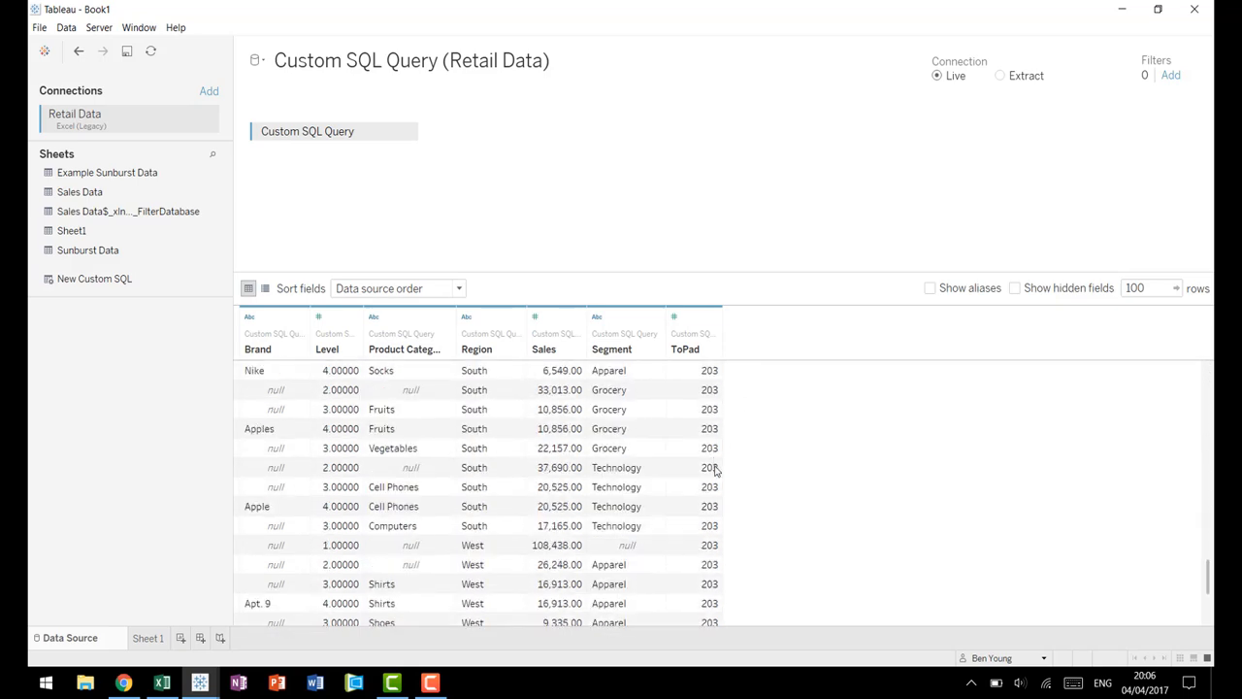
pyautogui.scroll(-3)
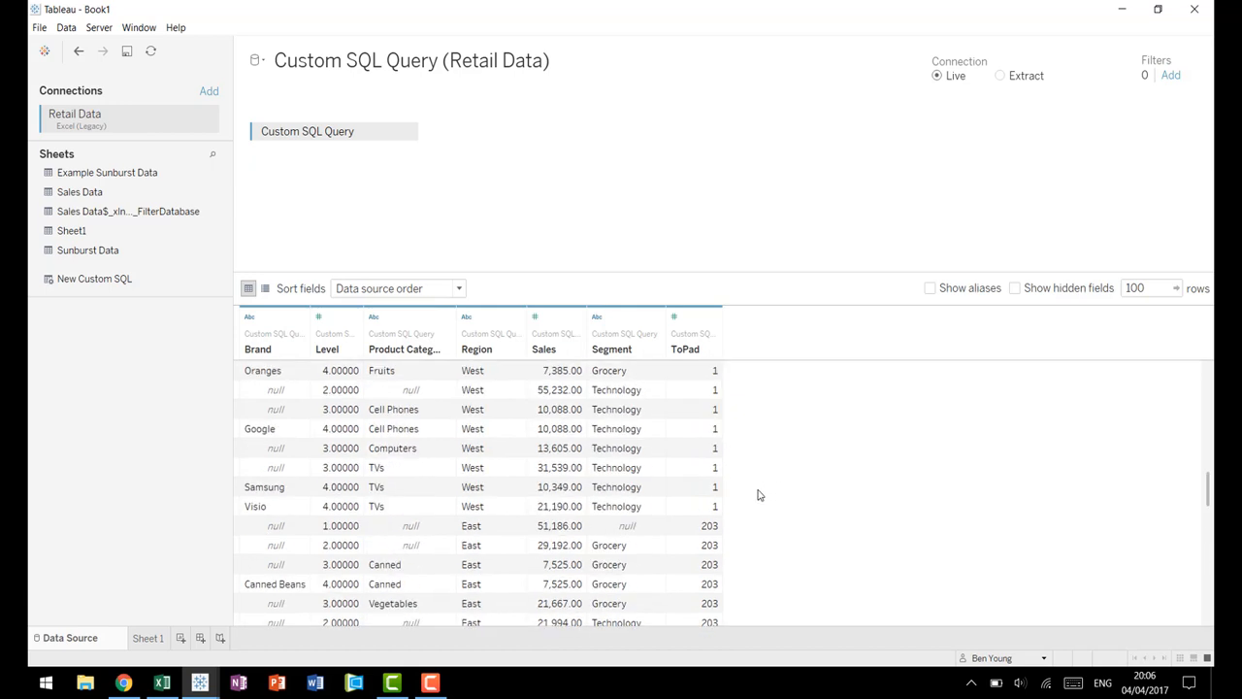
pyautogui.scroll(-3)
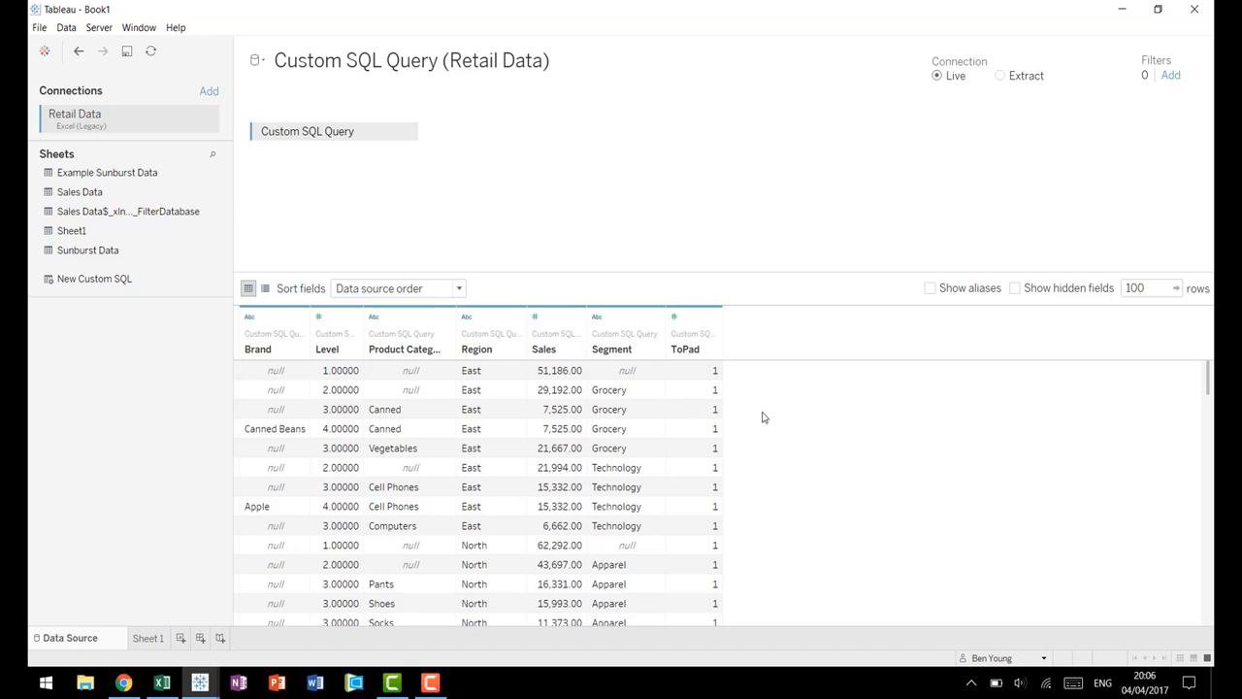
pyautogui.moveTo(707, 149)
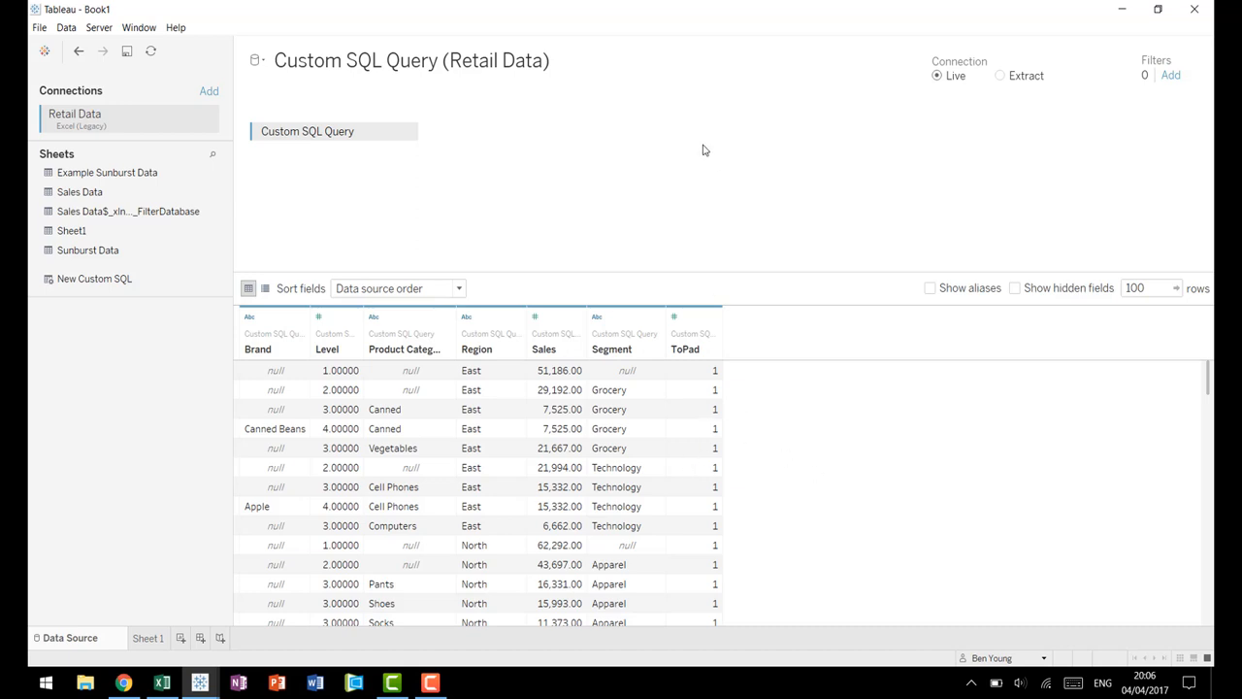
pyautogui.moveTo(625, 211)
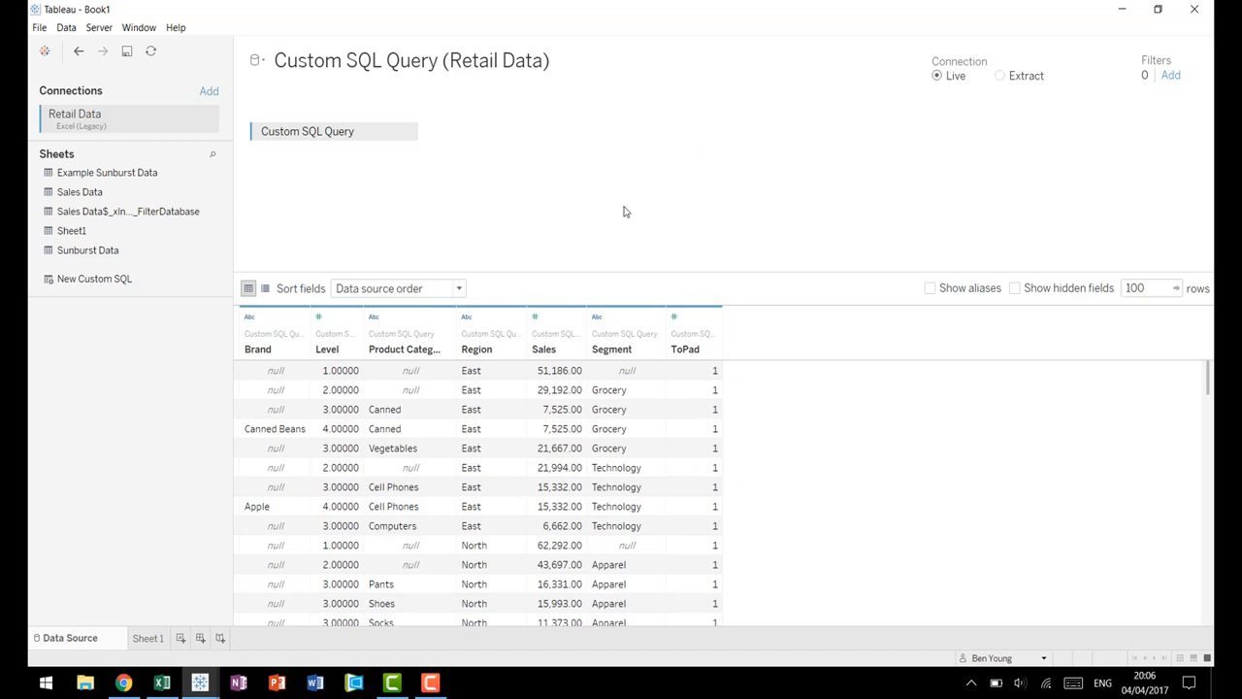
pyautogui.moveTo(675, 408)
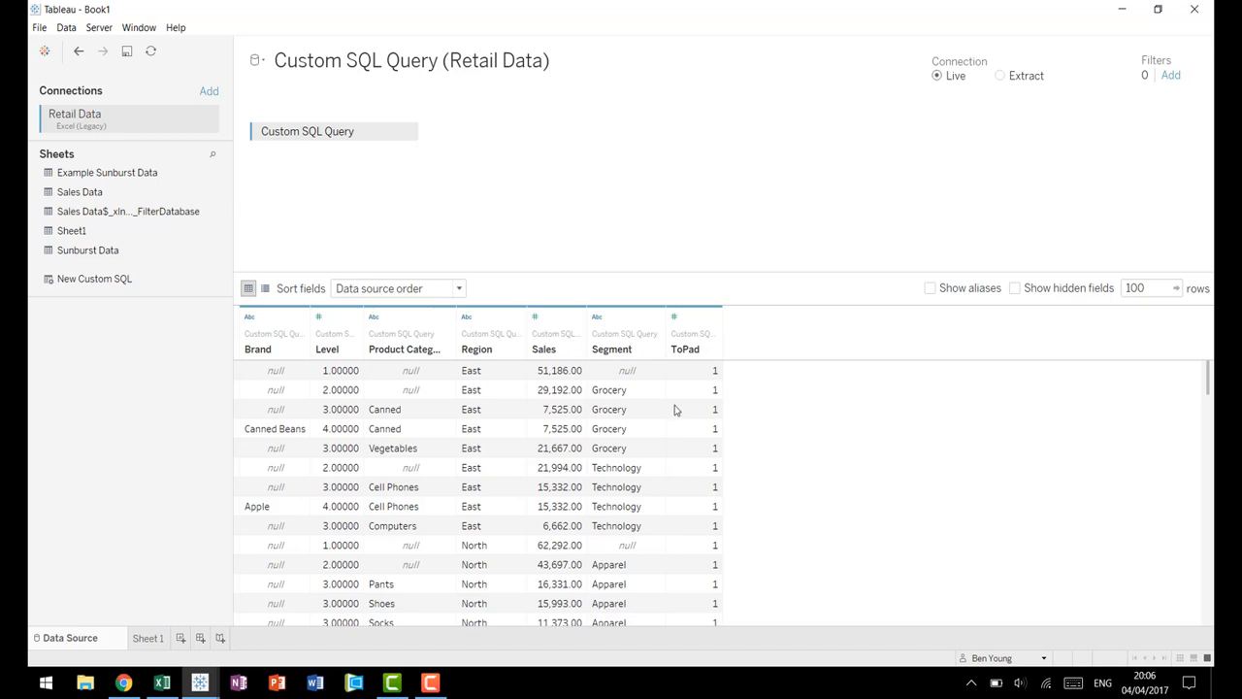
pyautogui.moveTo(745, 489)
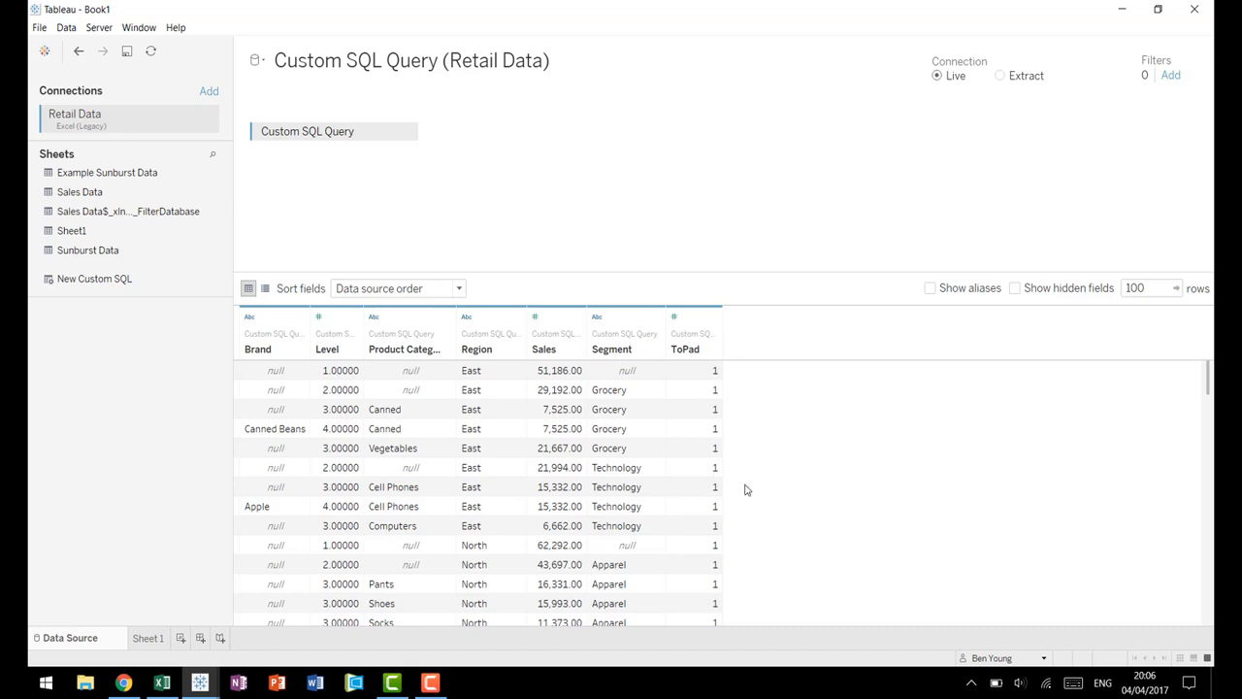
pyautogui.moveTo(799, 450)
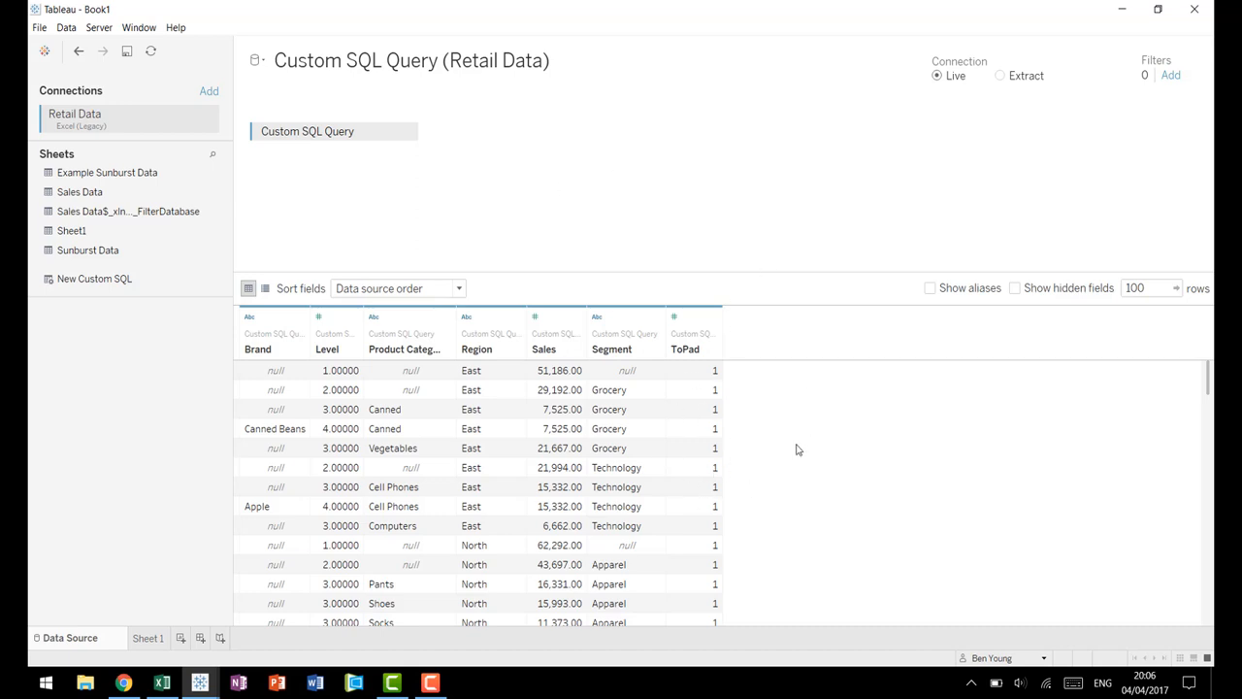
pyautogui.moveTo(748, 501)
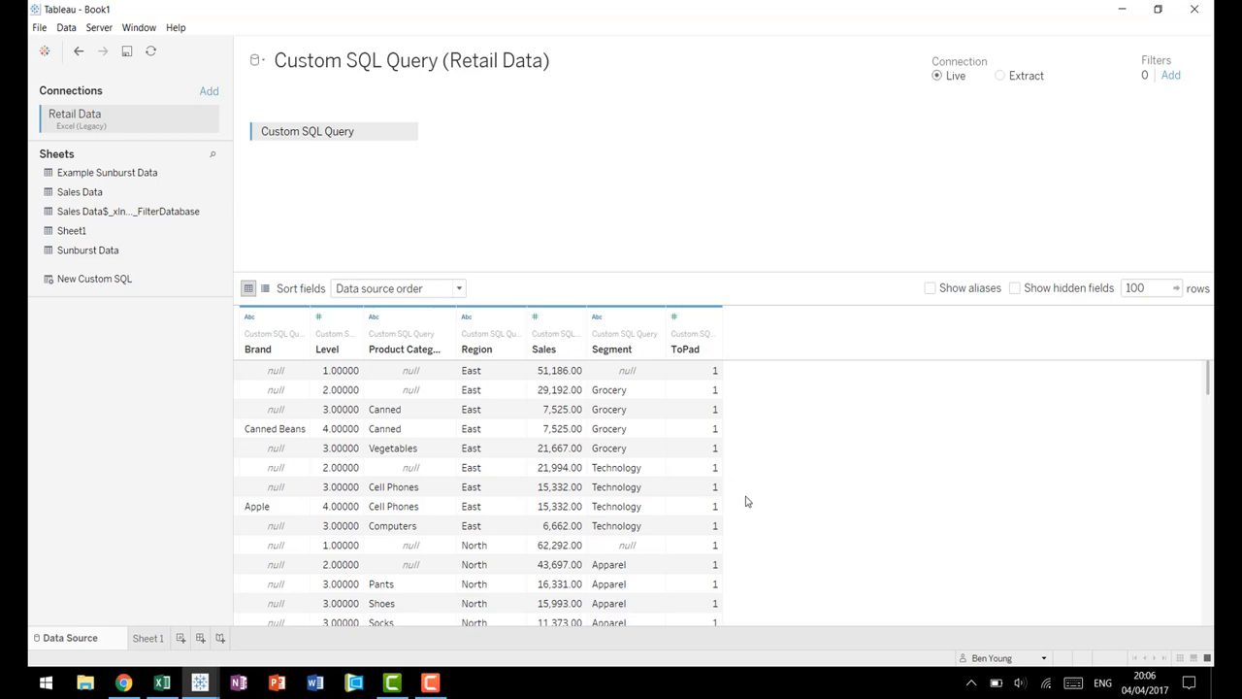
pyautogui.moveTo(784, 468)
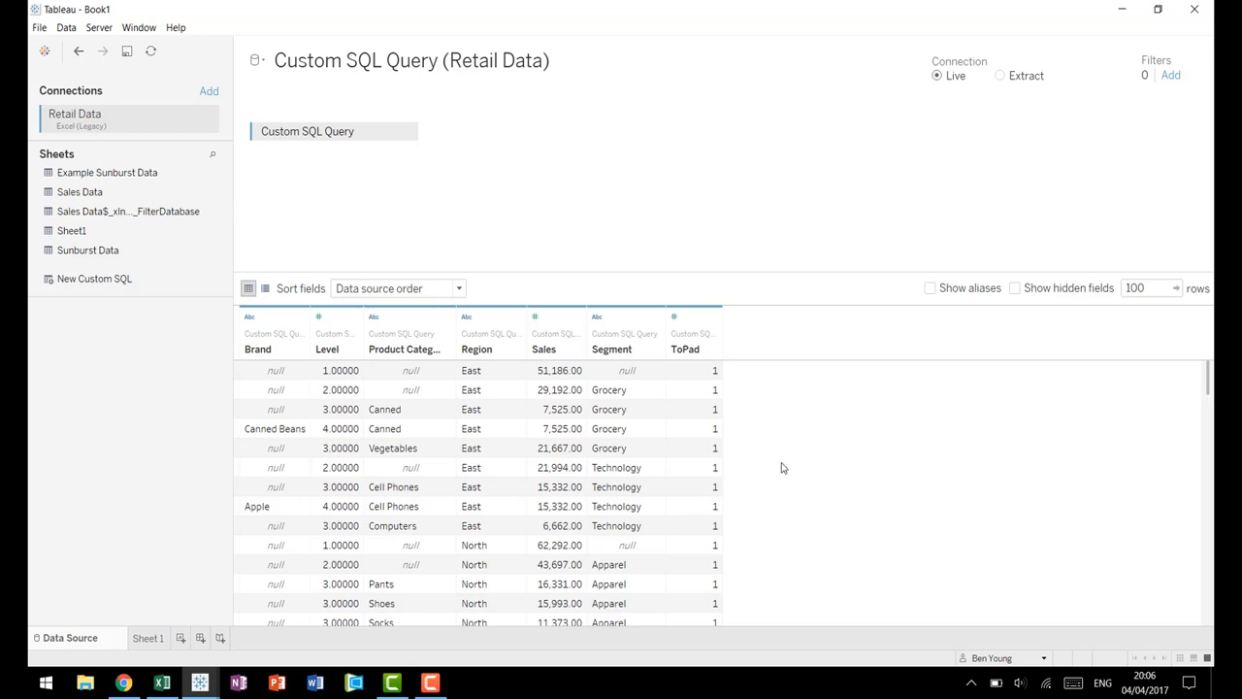
pyautogui.scroll(-3)
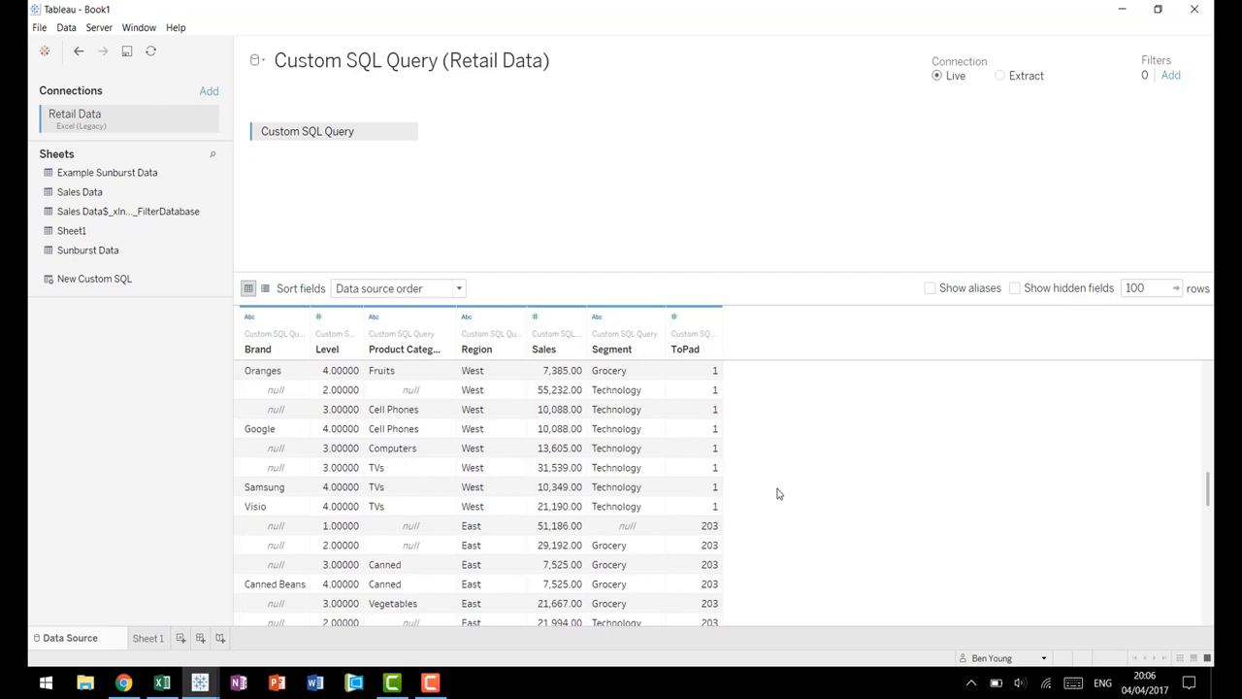
pyautogui.scroll(-3)
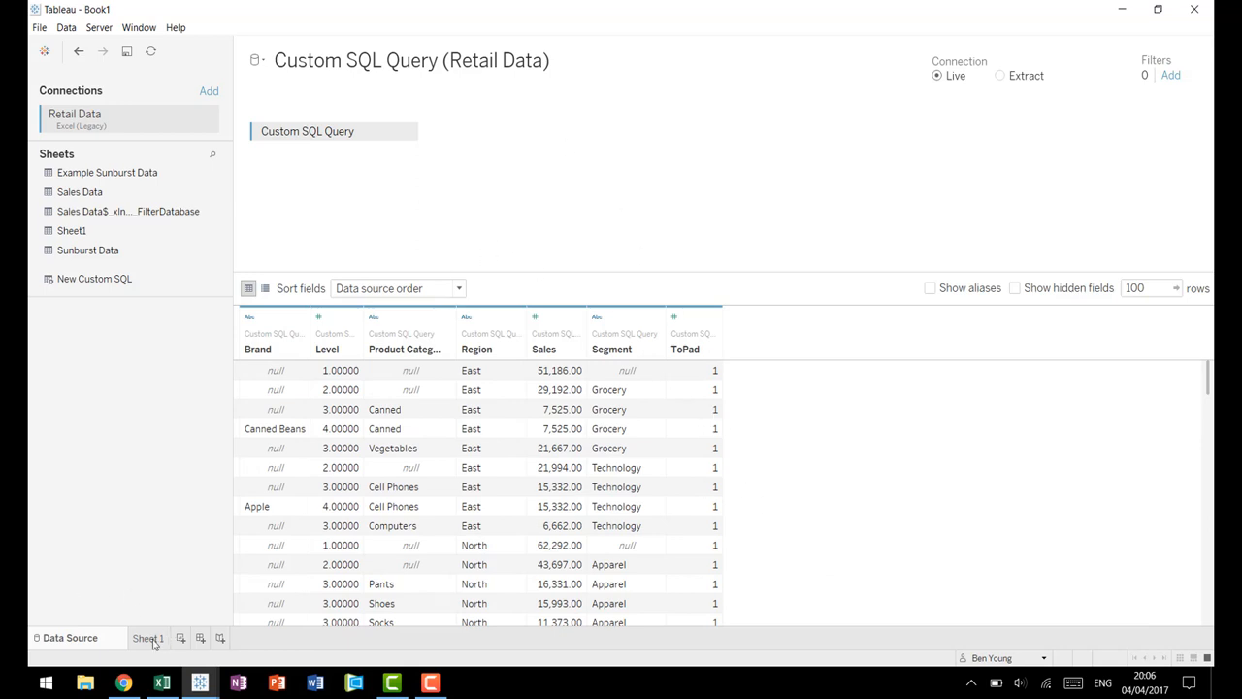
# Step: Go to Sheet 1 and review the Custom SQL Query records, including ToPad 1 and 203 rows
pyautogui.click(147, 636)
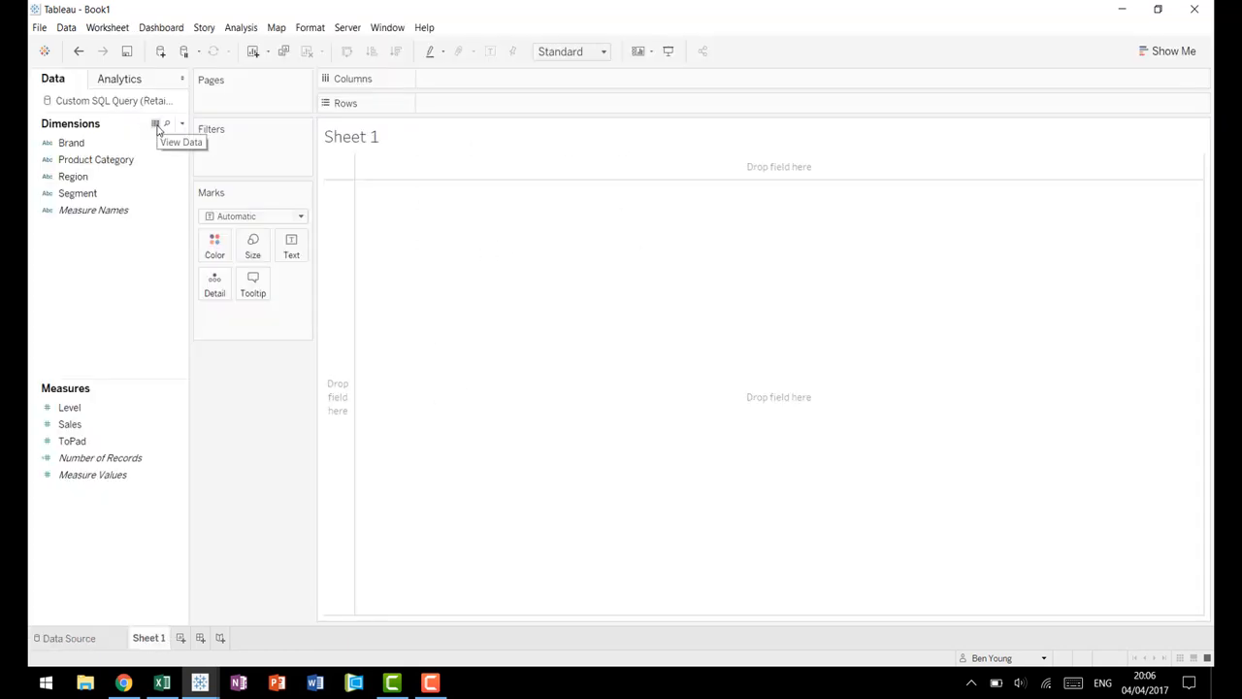
pyautogui.click(156, 124)
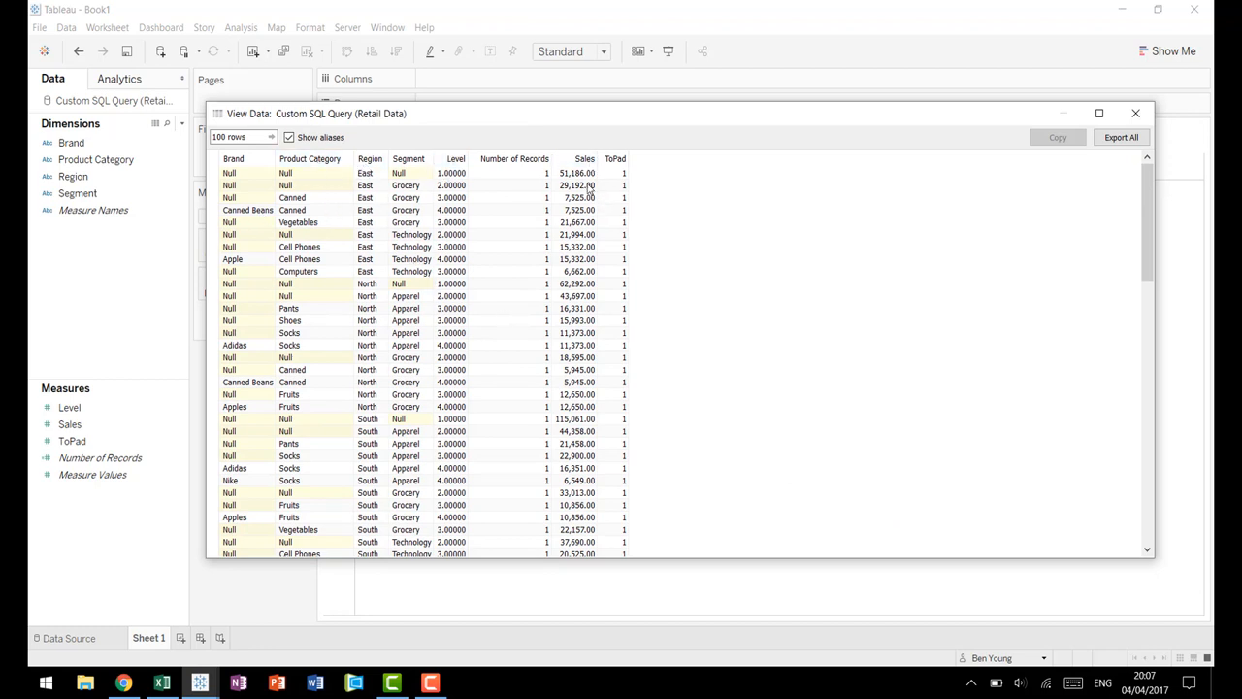
pyautogui.moveTo(753, 280)
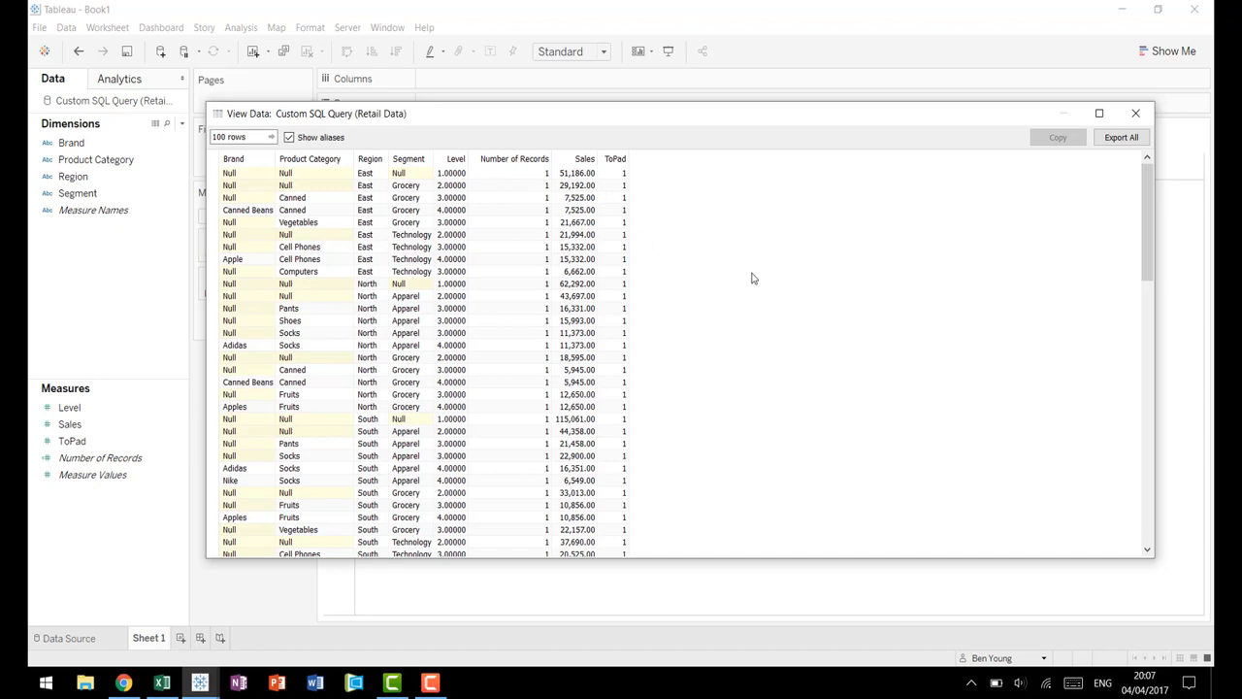
pyautogui.scroll(-3)
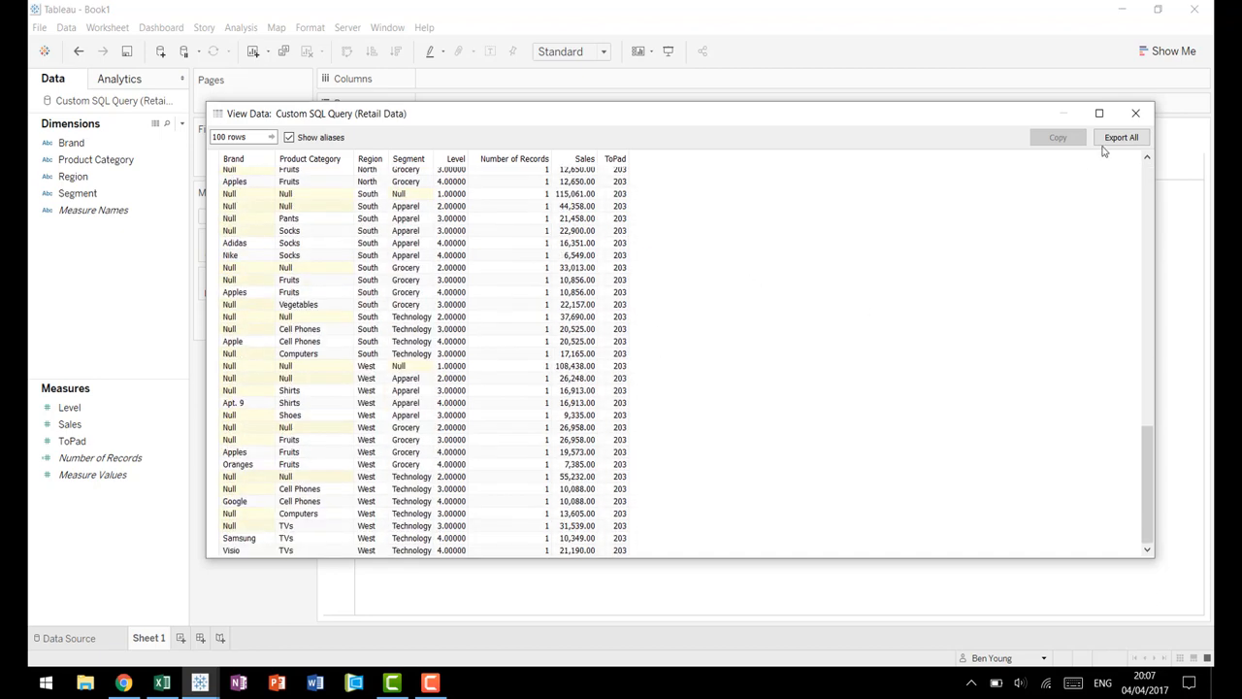
pyautogui.click(1138, 113)
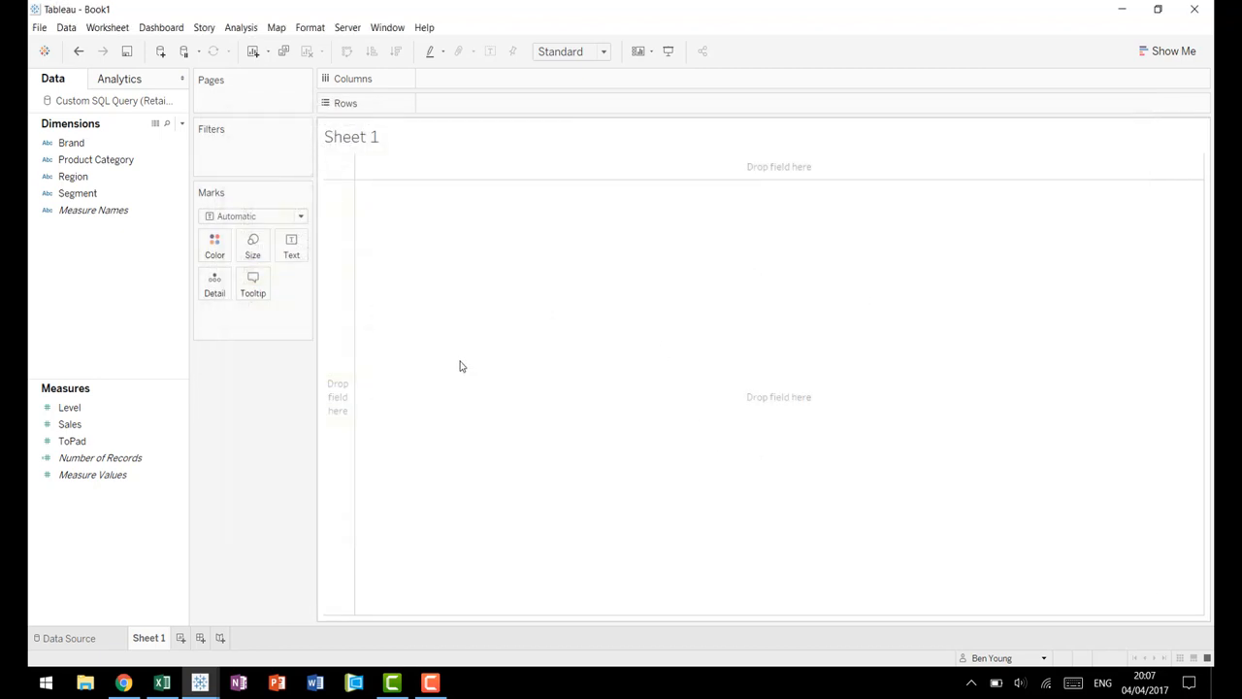
pyautogui.moveTo(481, 379)
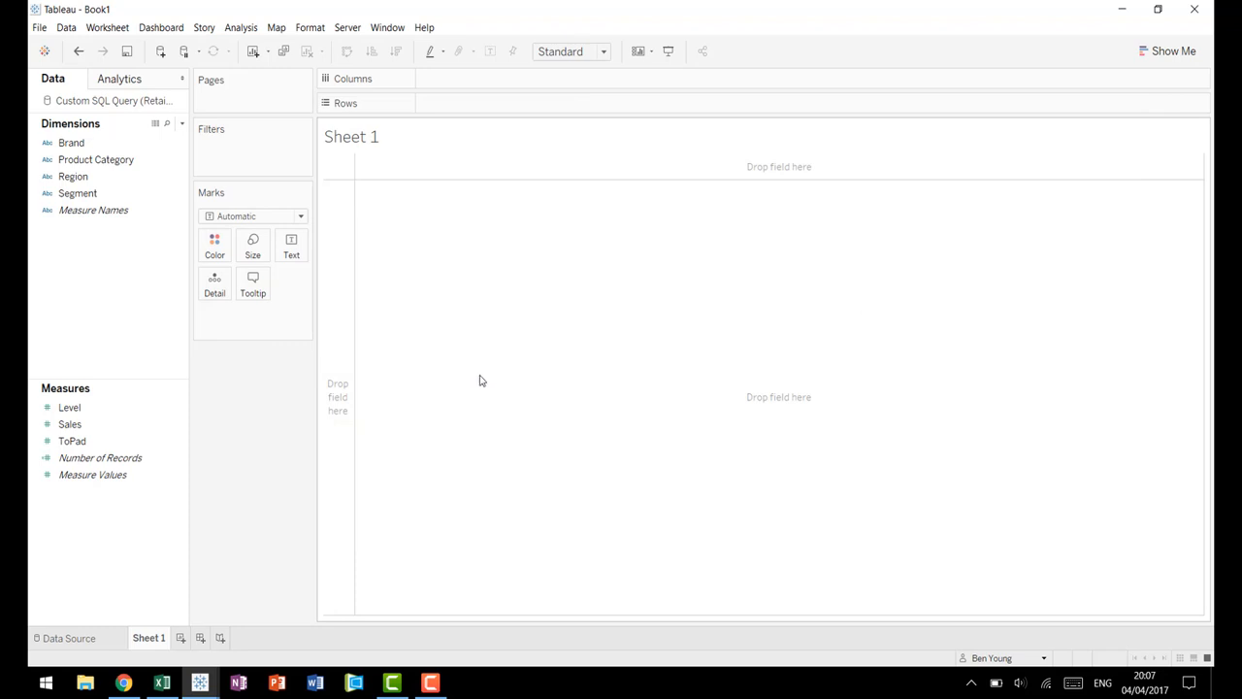
pyautogui.moveTo(478, 377)
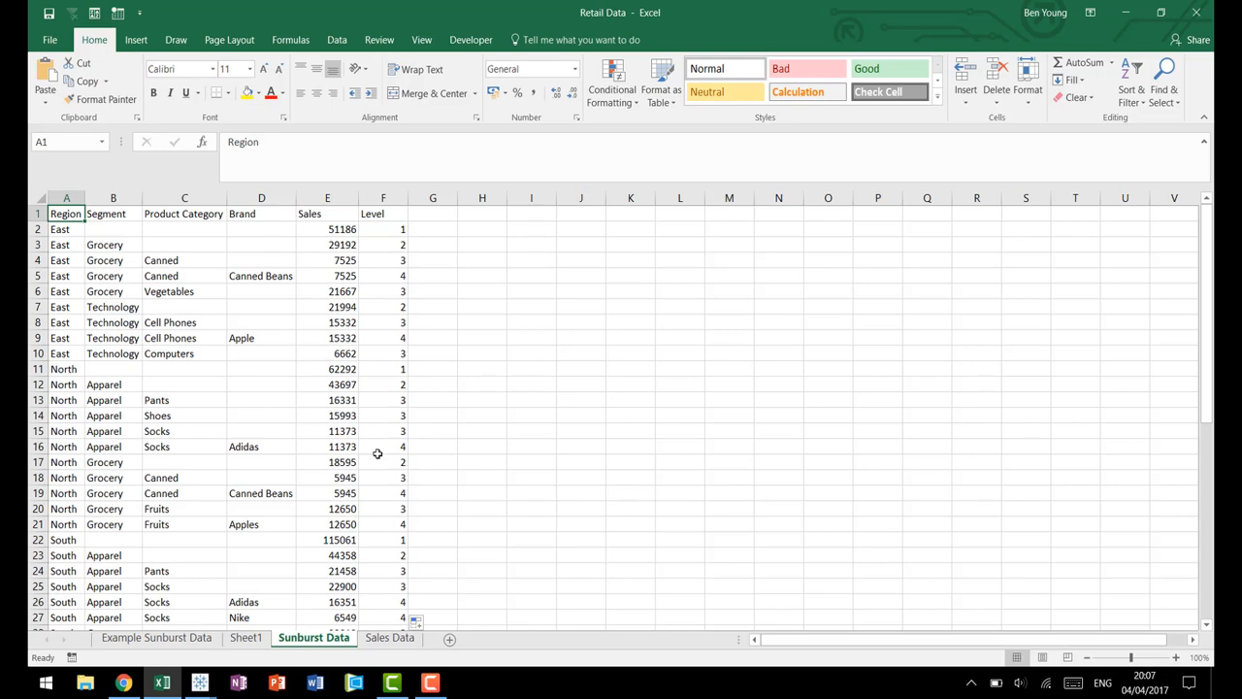
pyautogui.moveTo(392, 504)
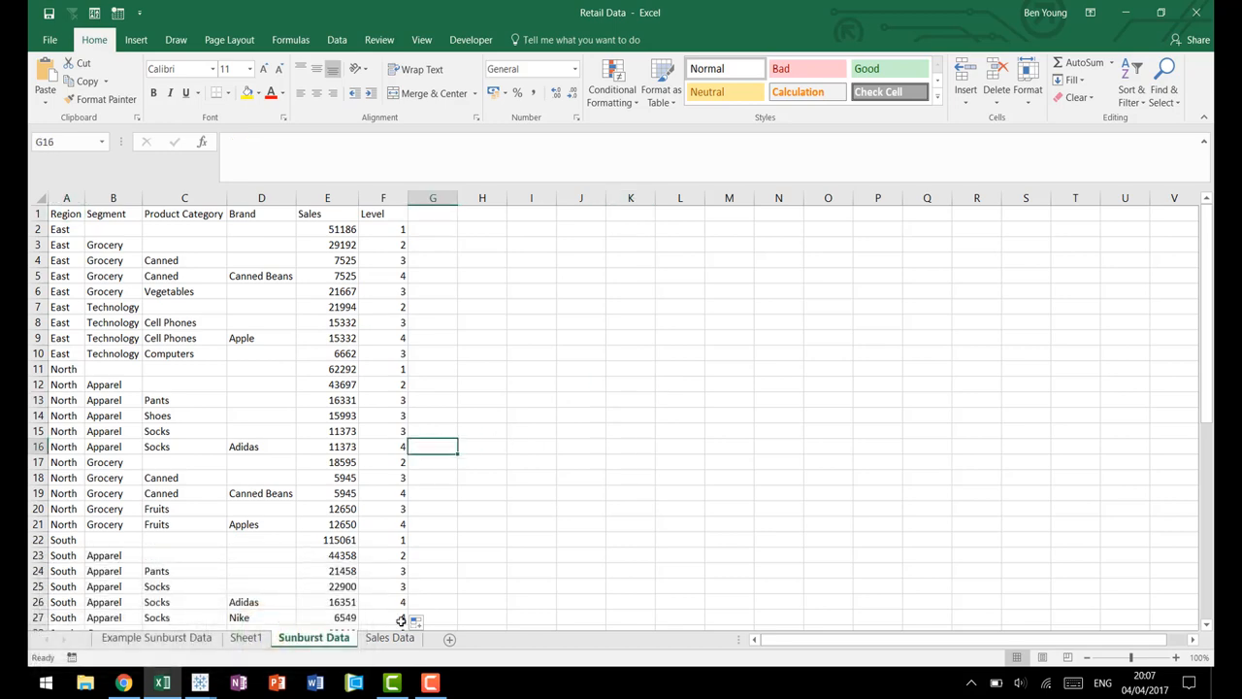
# Step: Compare Excel's Sales Data sheet against the Sunburst Data sheet
pyautogui.click(388, 637)
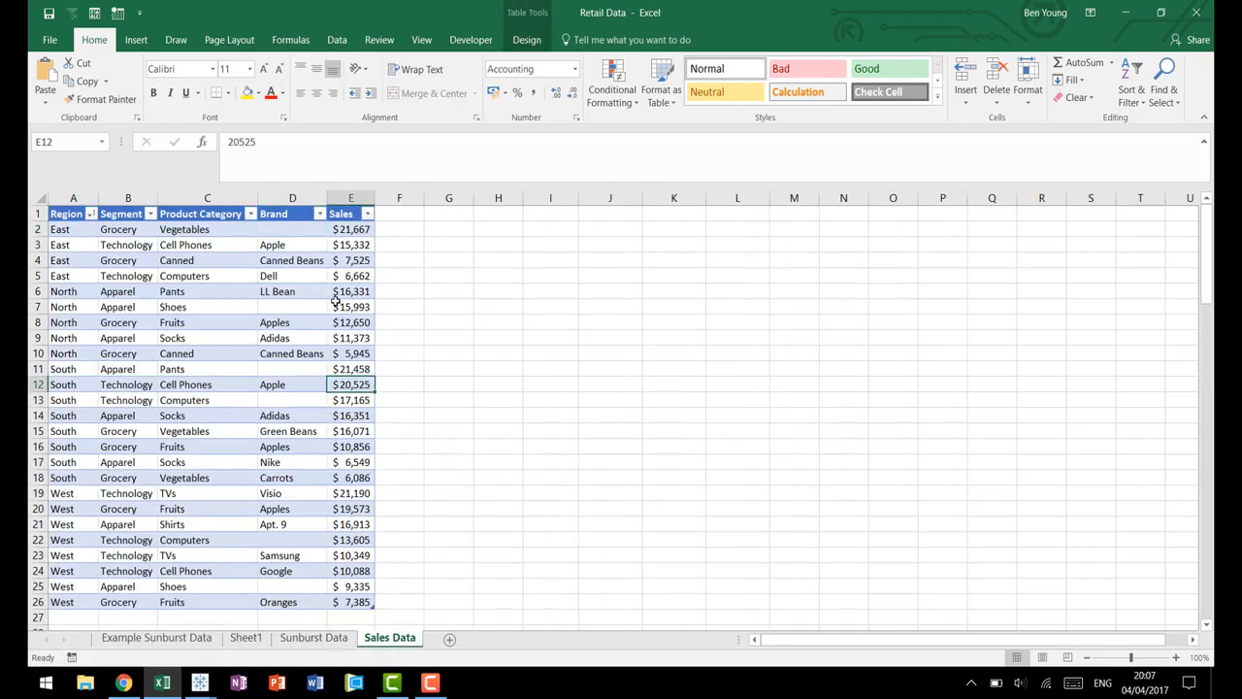
pyautogui.click(350, 306)
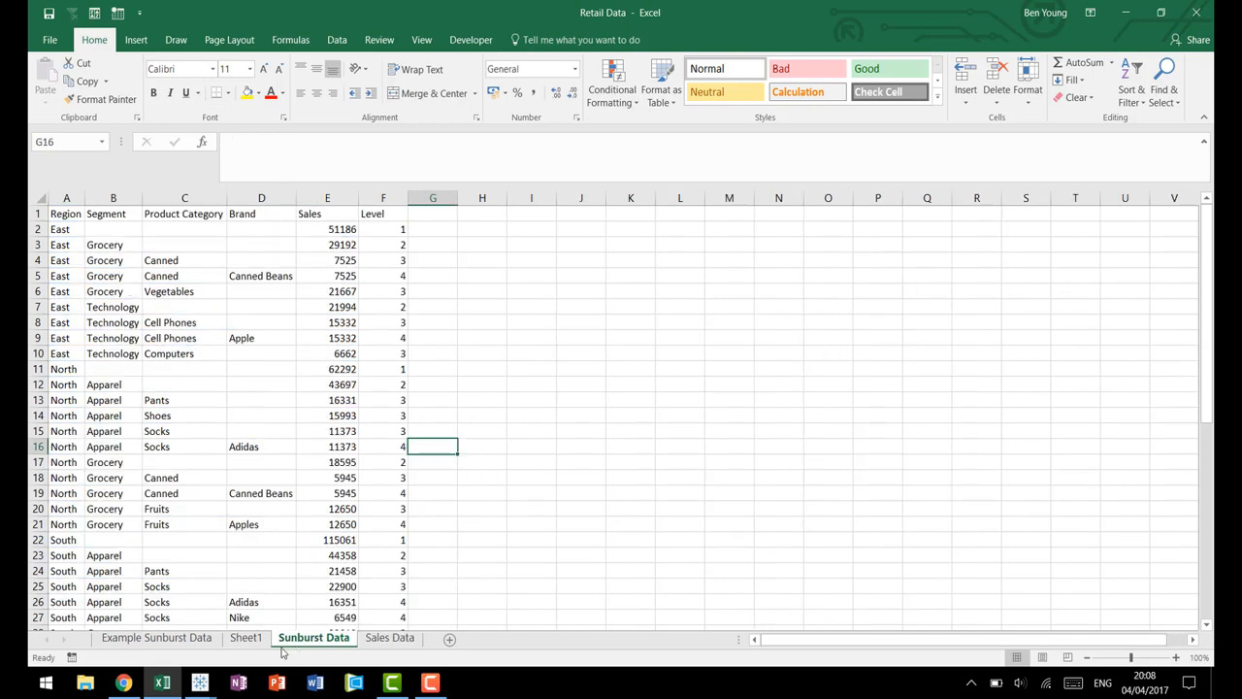
# Step: Bring the Tableau Sheet 1 worksheet back to the front
pyautogui.click(196, 680)
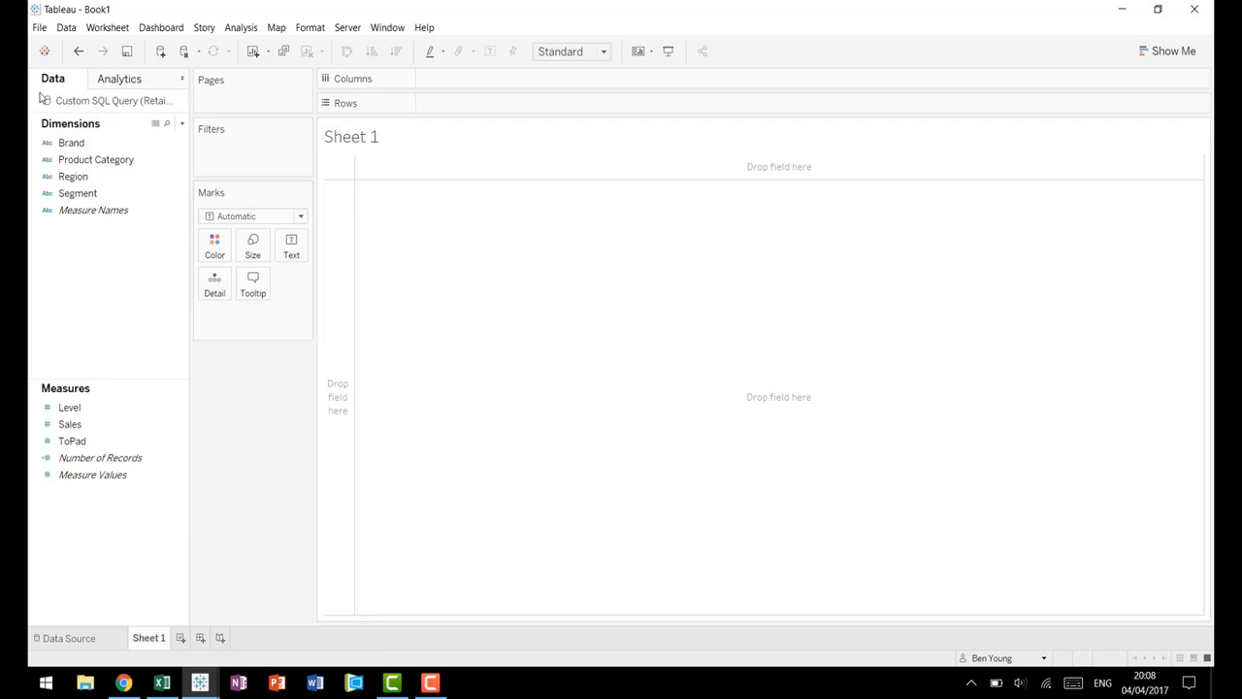
pyautogui.moveTo(540, 417)
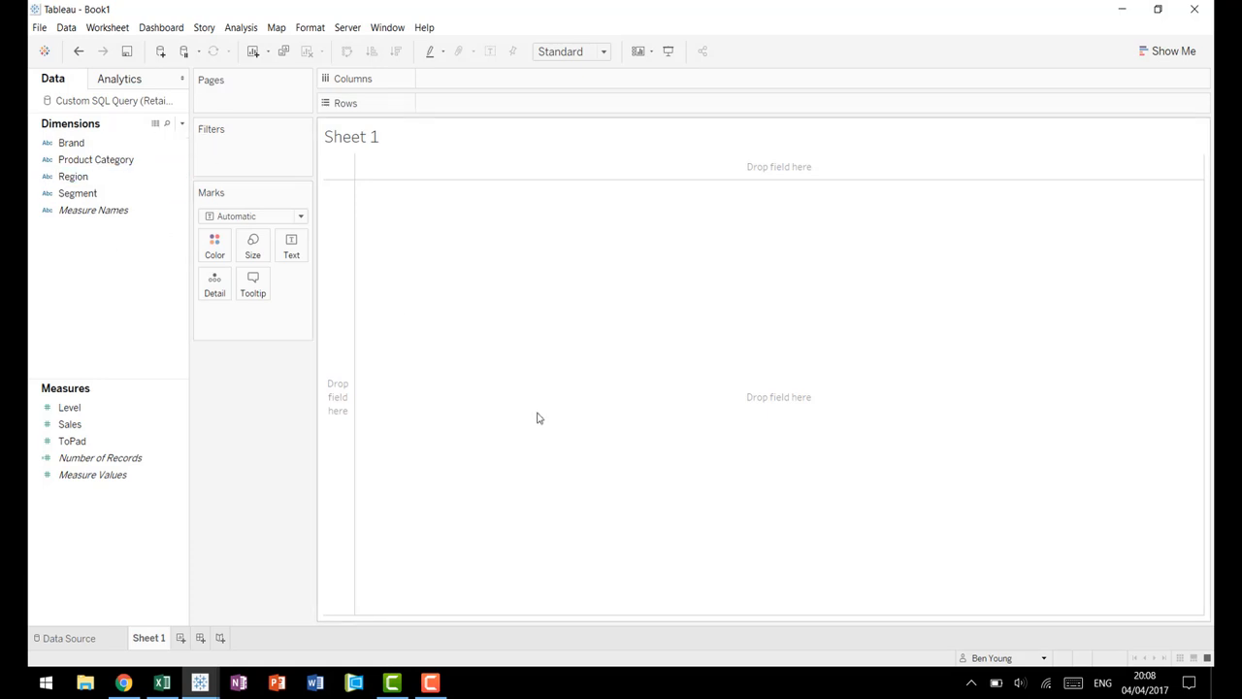
pyautogui.moveTo(427, 490)
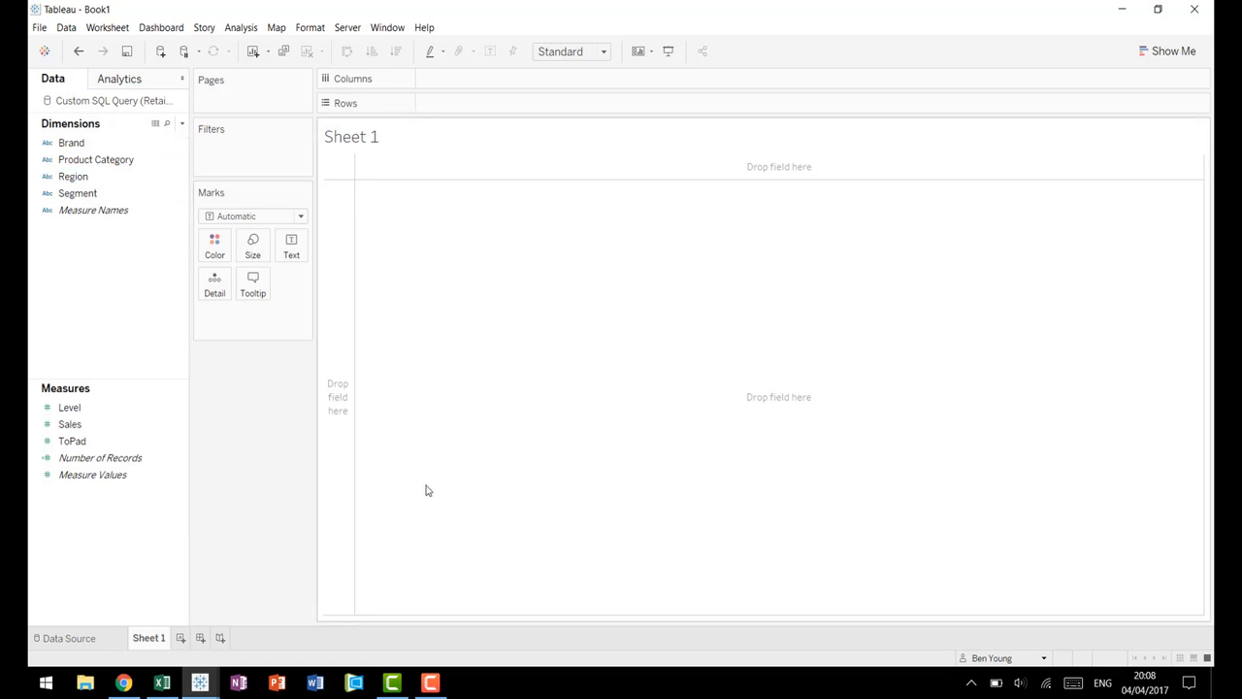
pyautogui.moveTo(569, 322)
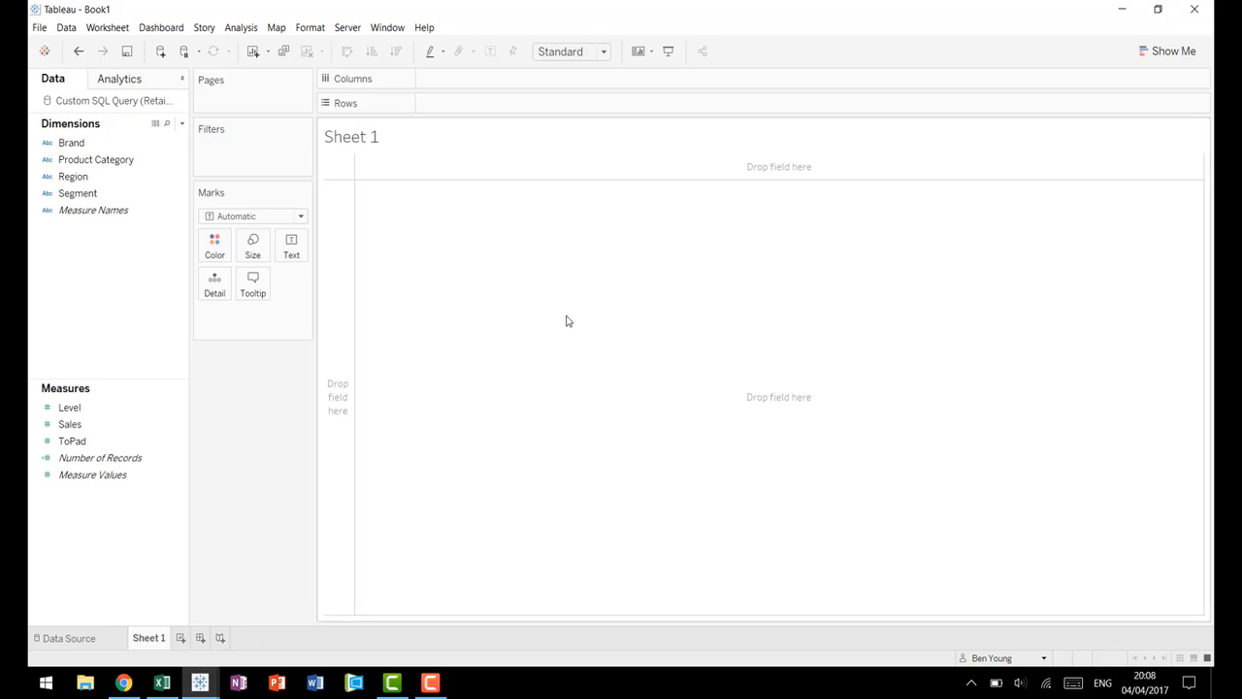